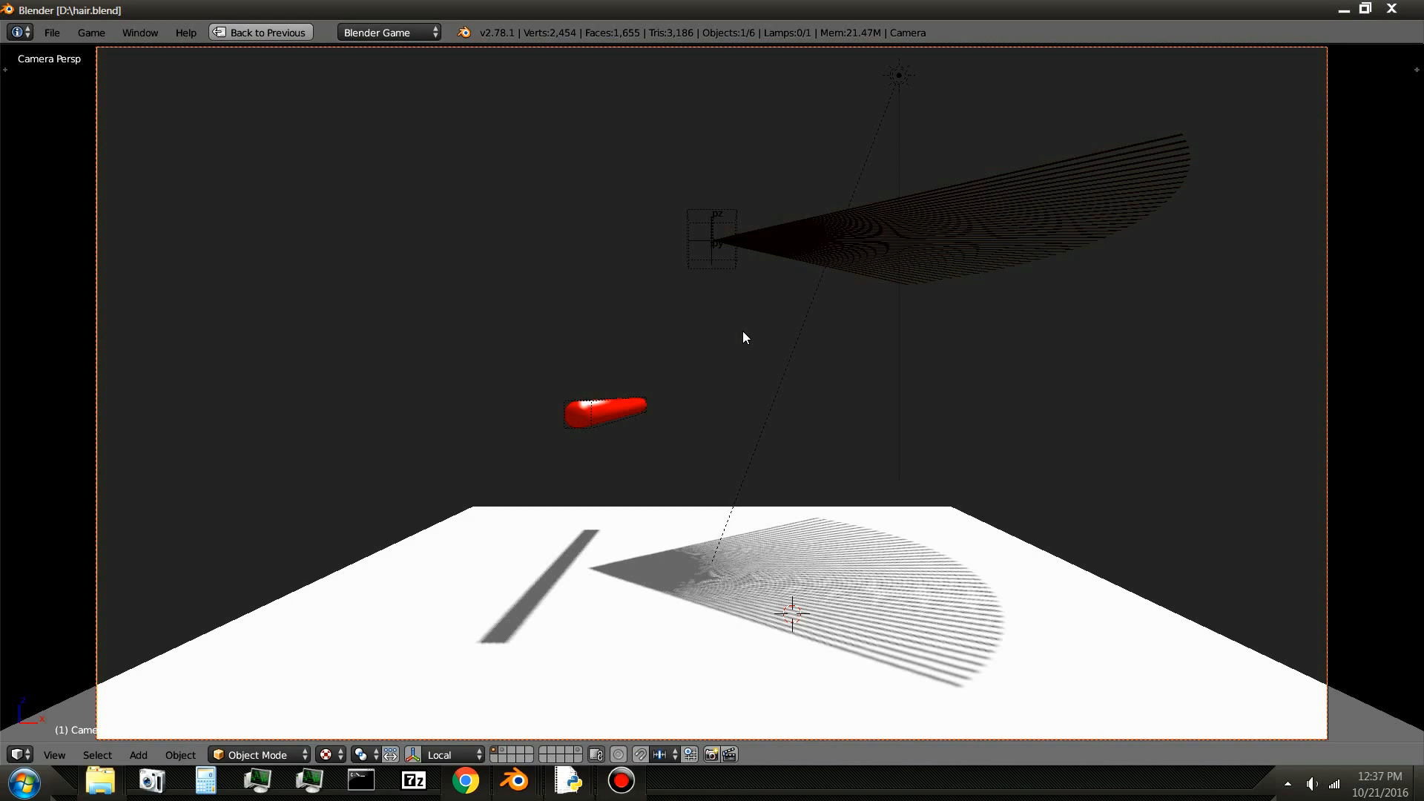
- Stop the running hair fan demo so the pennant bunting scene shows in the viewport
key(p)
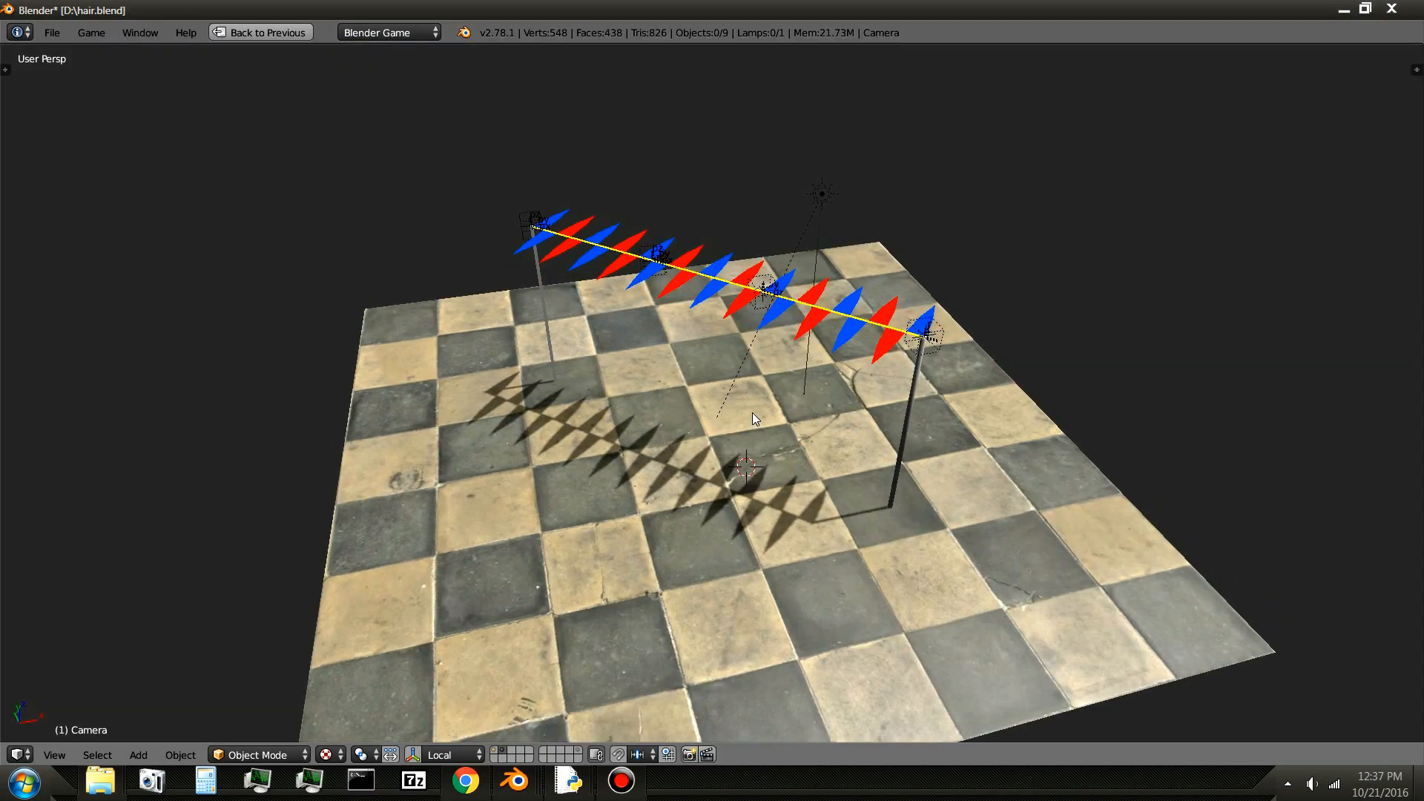
- Start a fresh file and add a sun lamp with its Shadow option enabled
click(25, 782)
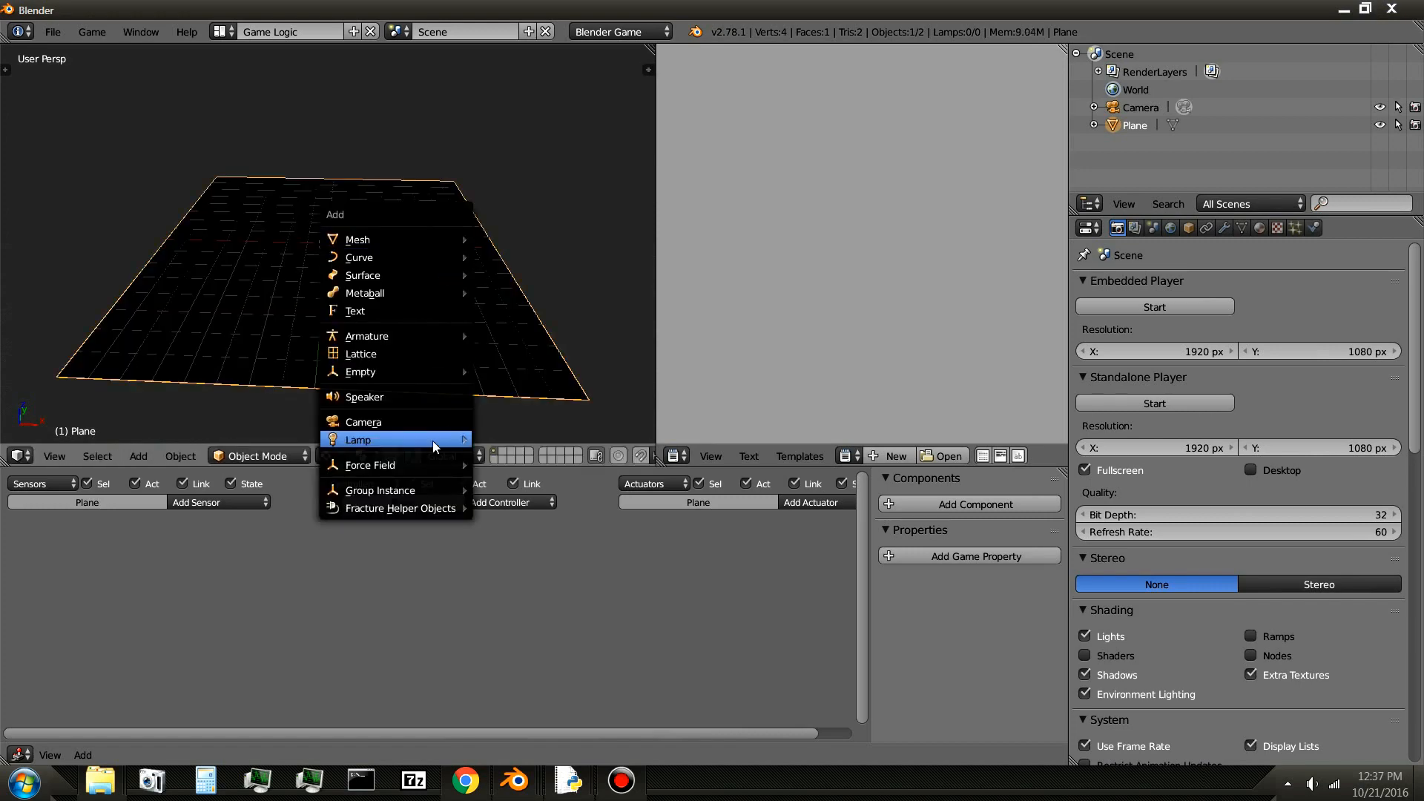
click(358, 439)
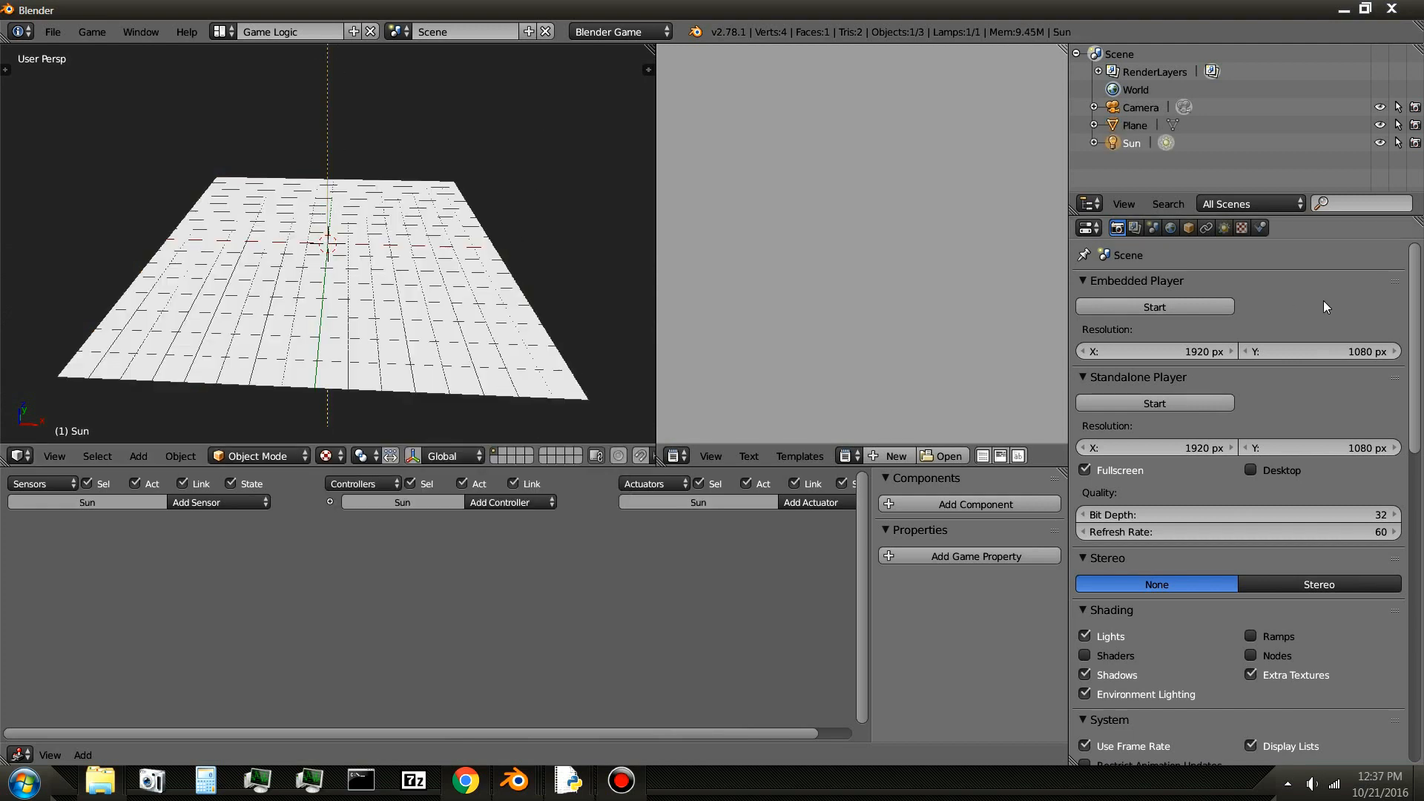
click(1224, 228)
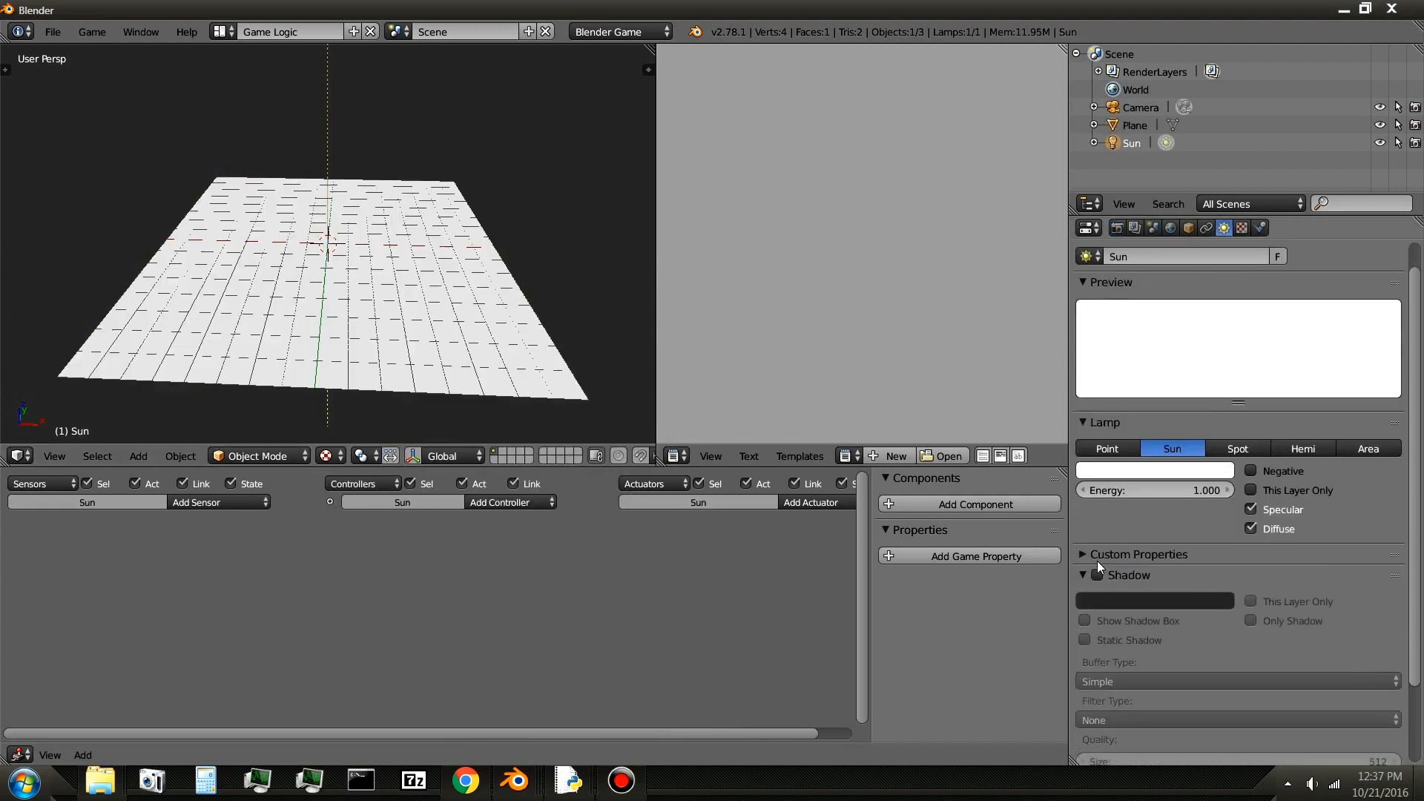
scroll(down, 3)
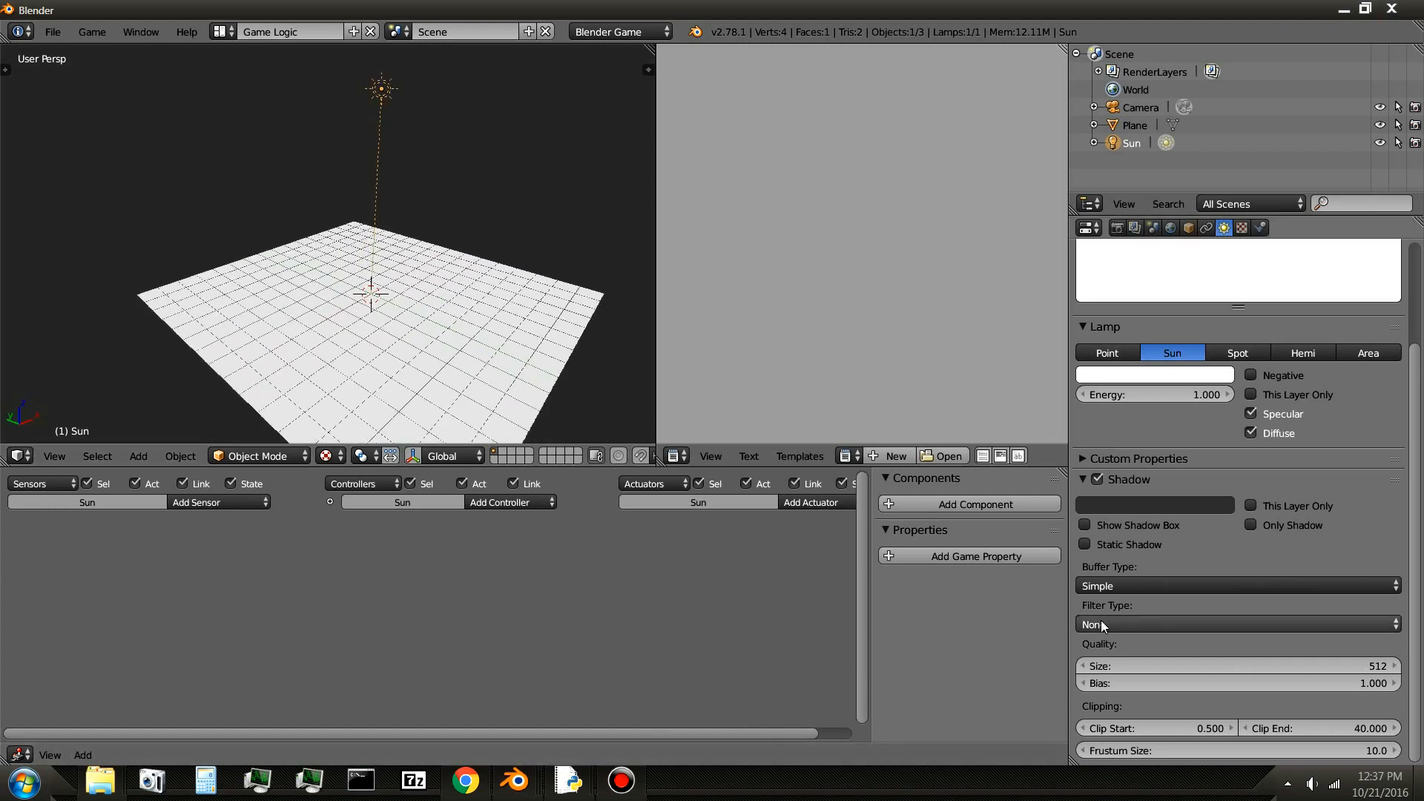
click(1236, 624)
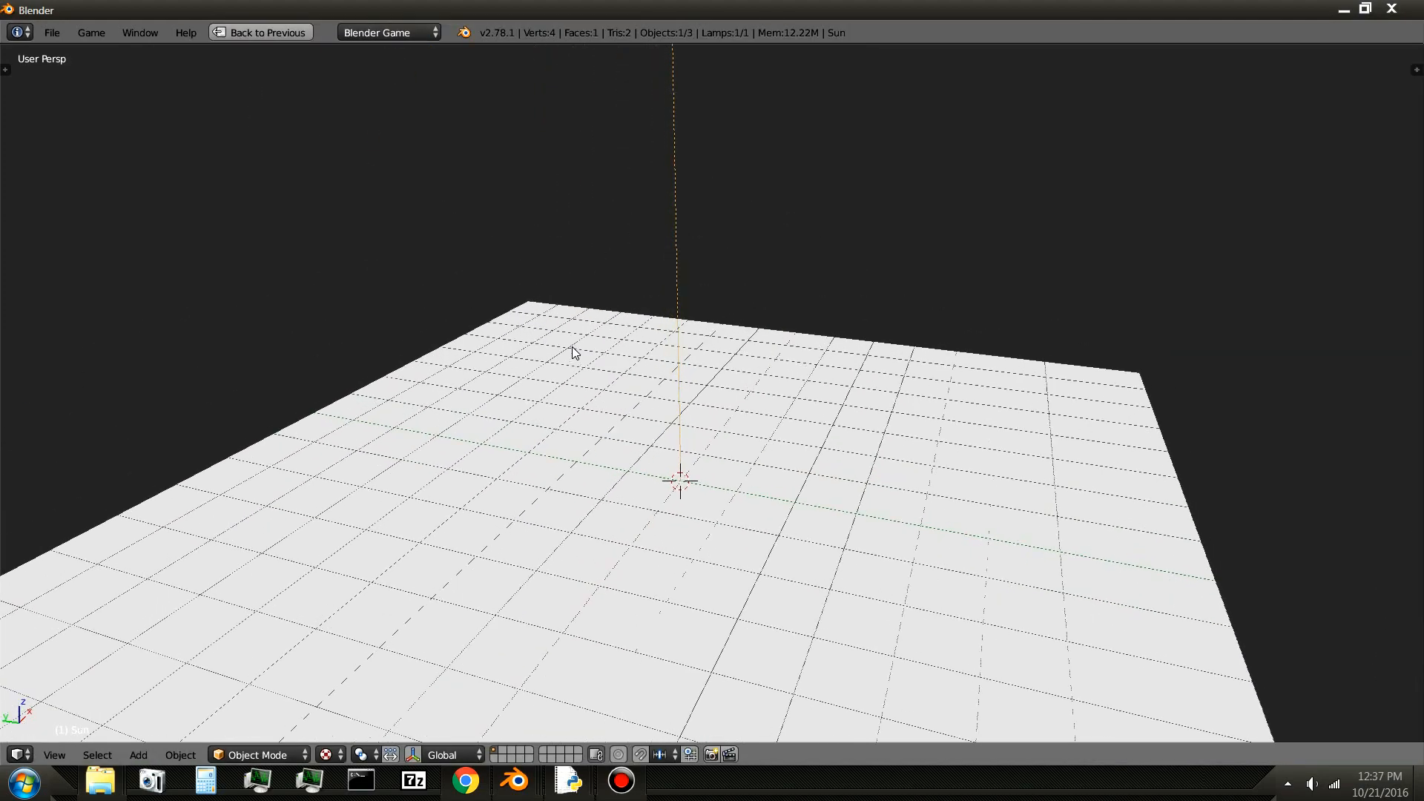
- Add a second plane mesh and enter Edit Mode to stretch it into a thin strip
click(138, 755)
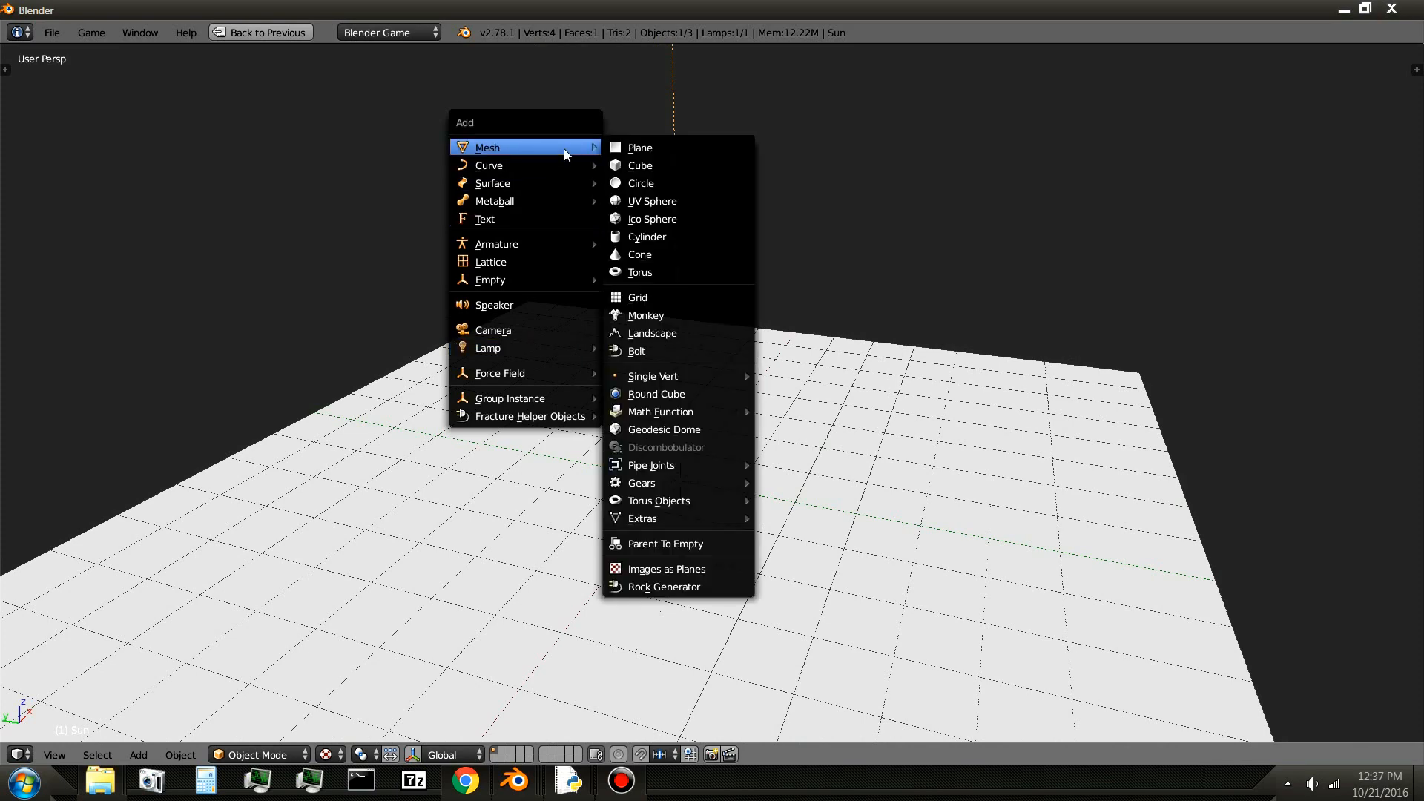
click(639, 147)
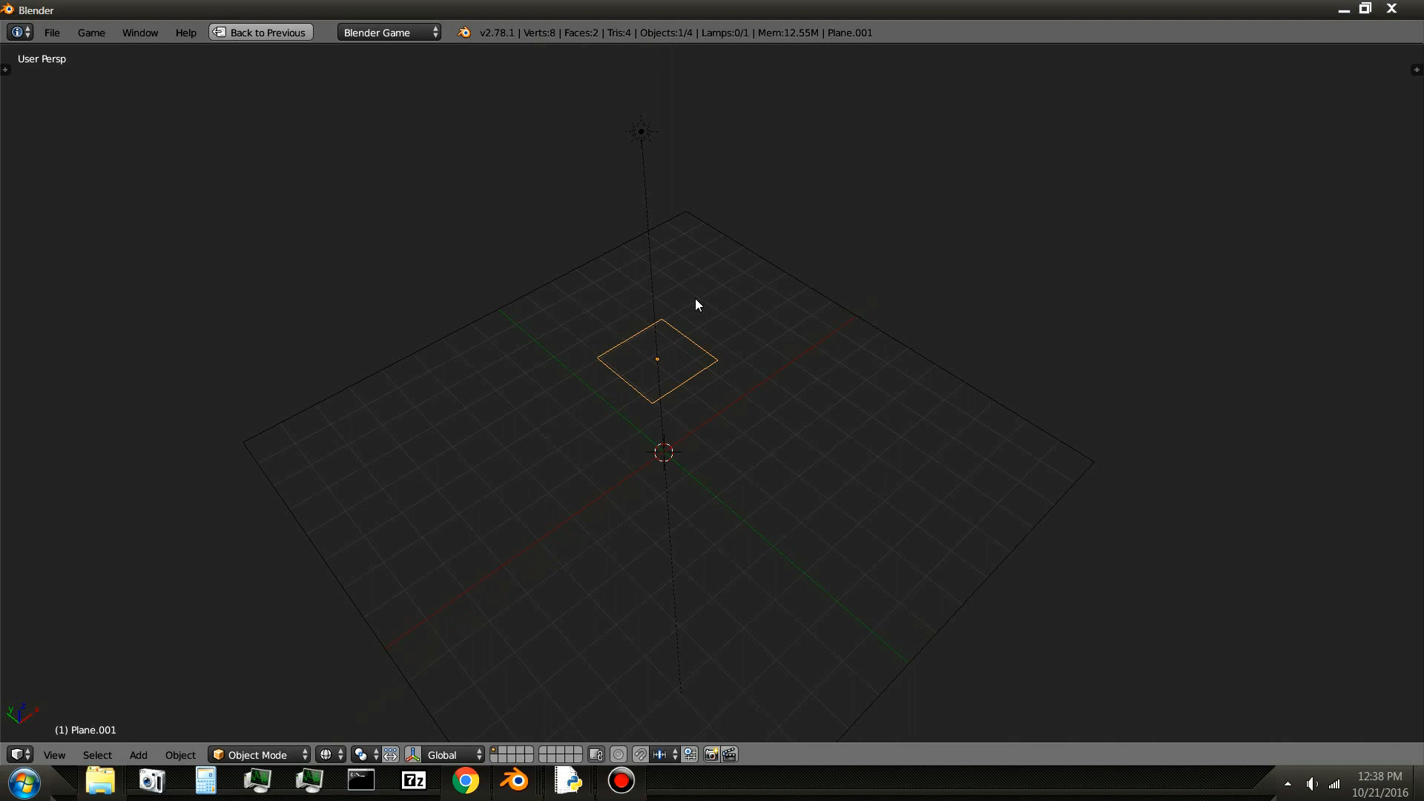
key(Tab)
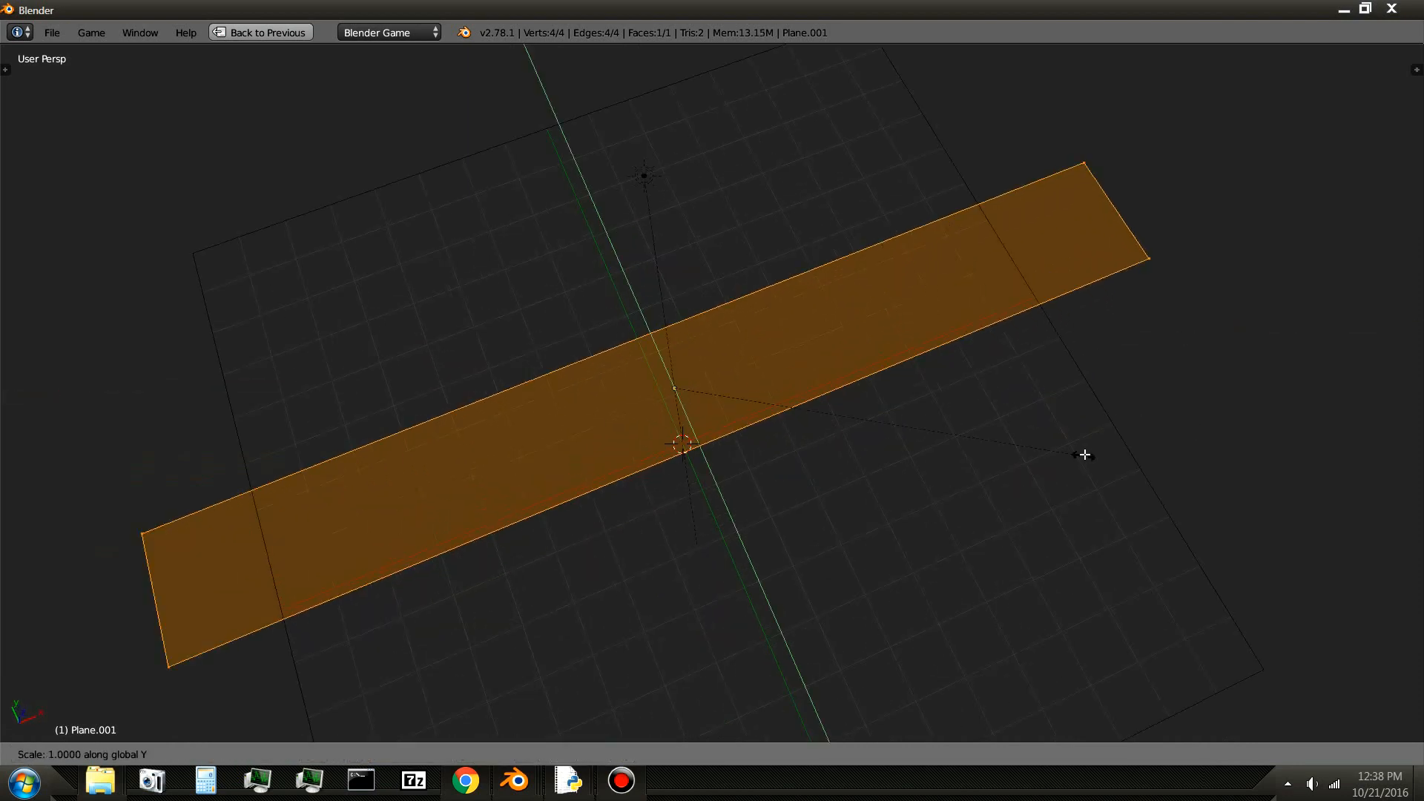
mouse_move(715, 404)
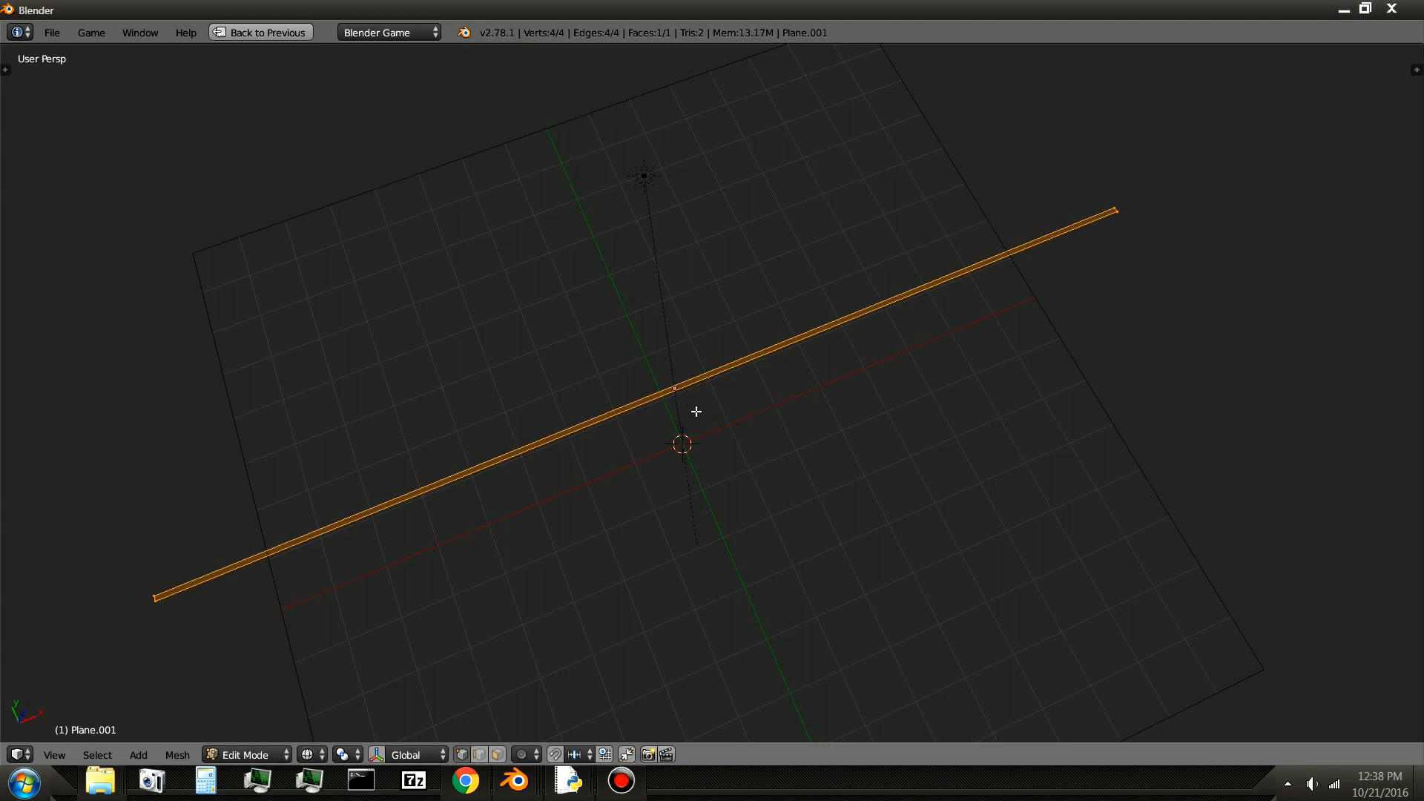
- Loop-cut the strip with 20 evenly spaced cuts into 21 segments
key(ctrl+r)
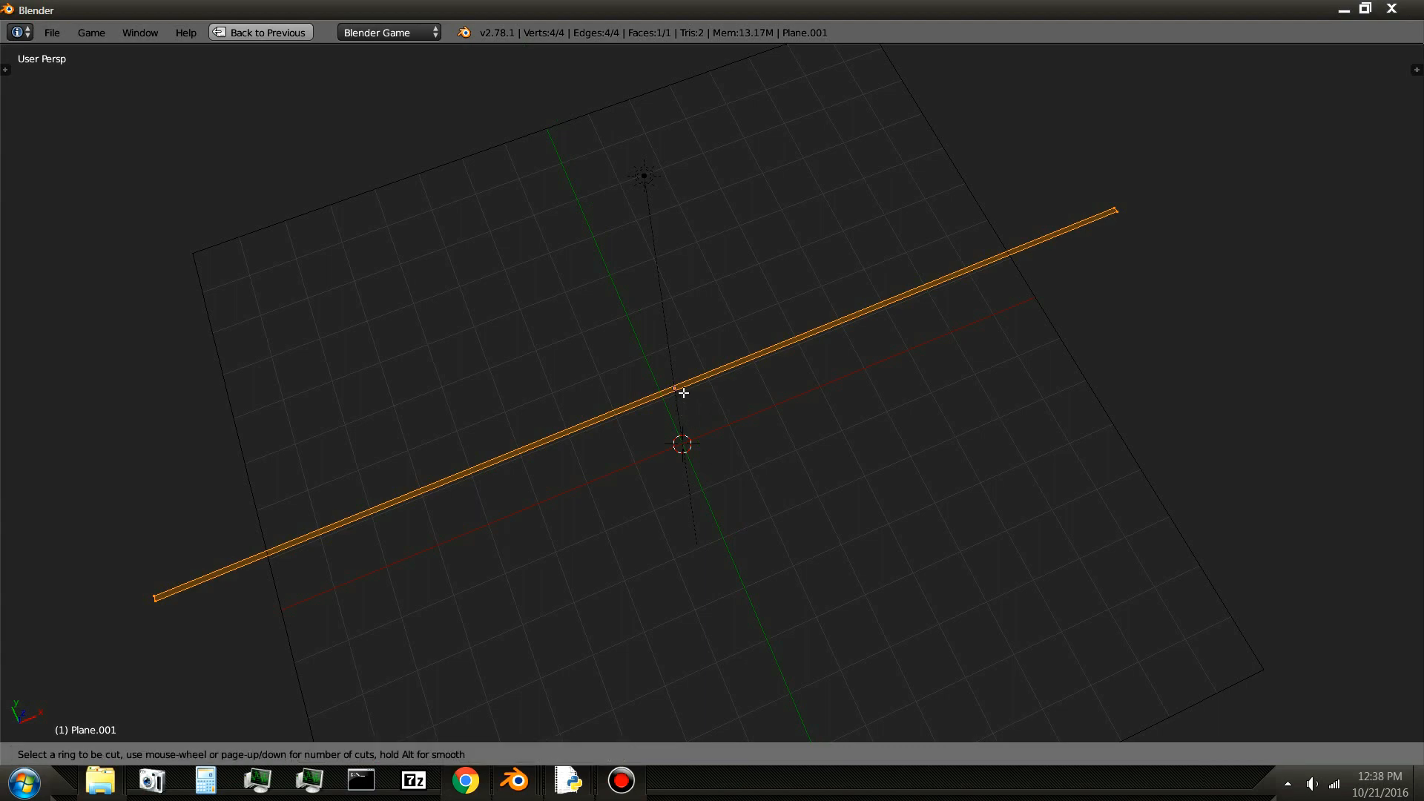
scroll(up, 3)
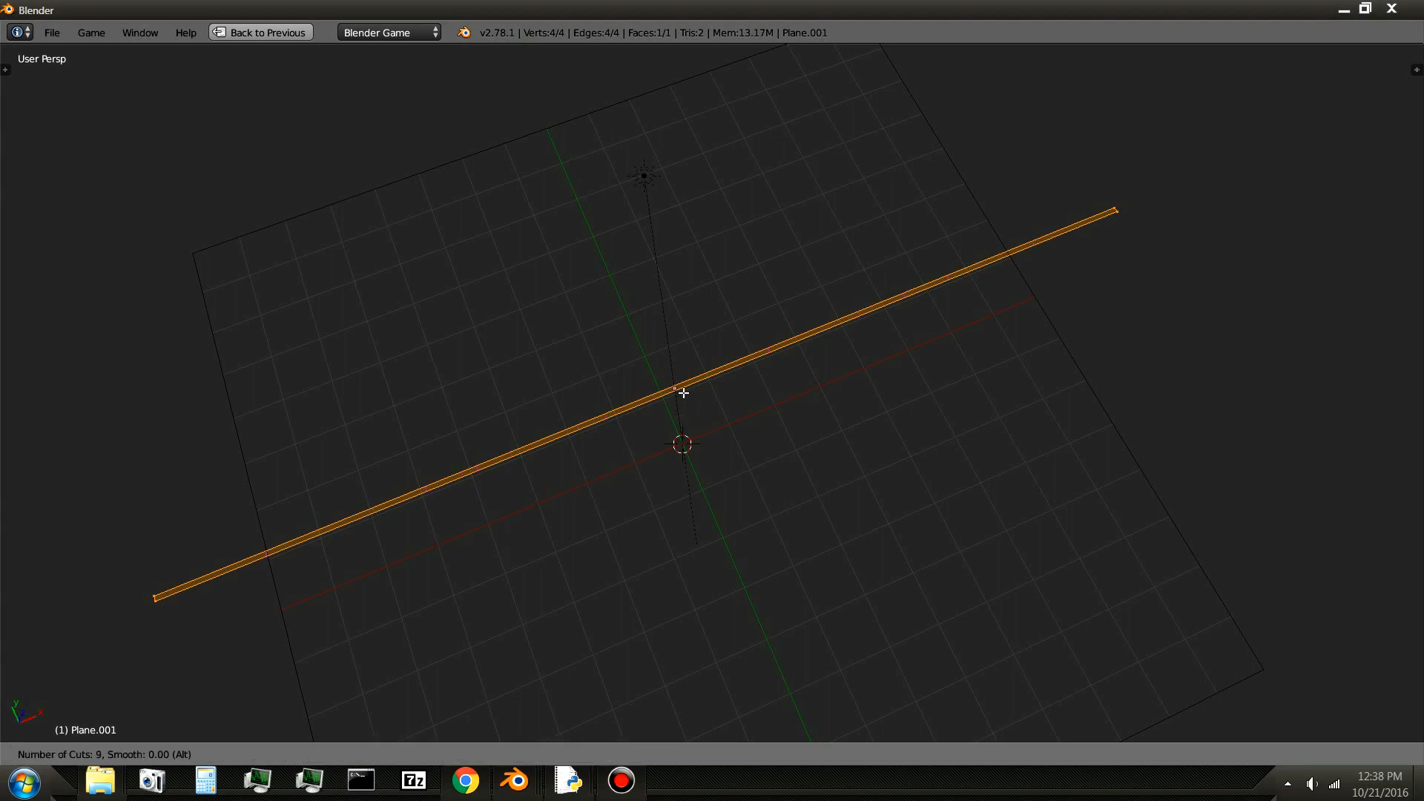
scroll(up, 3)
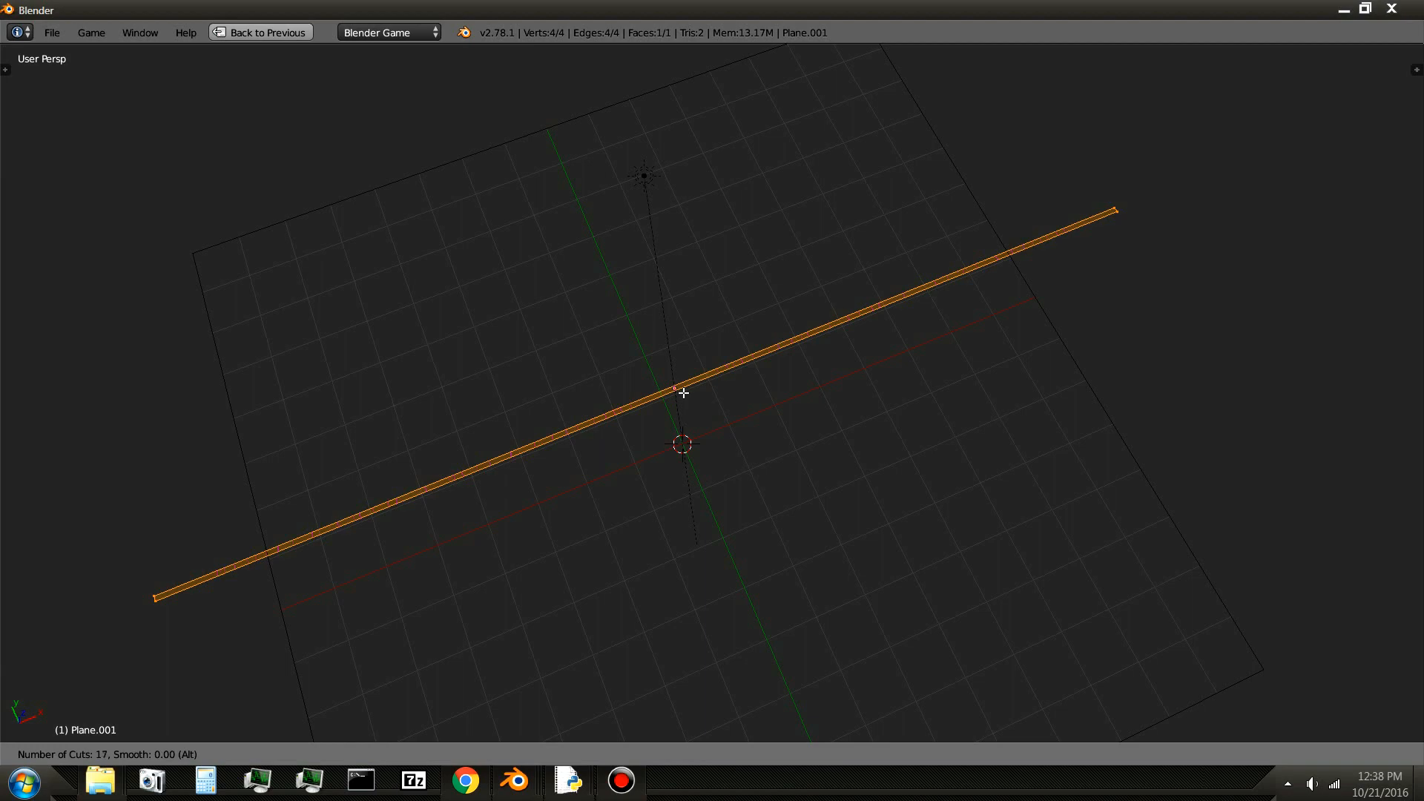
scroll(up, 3)
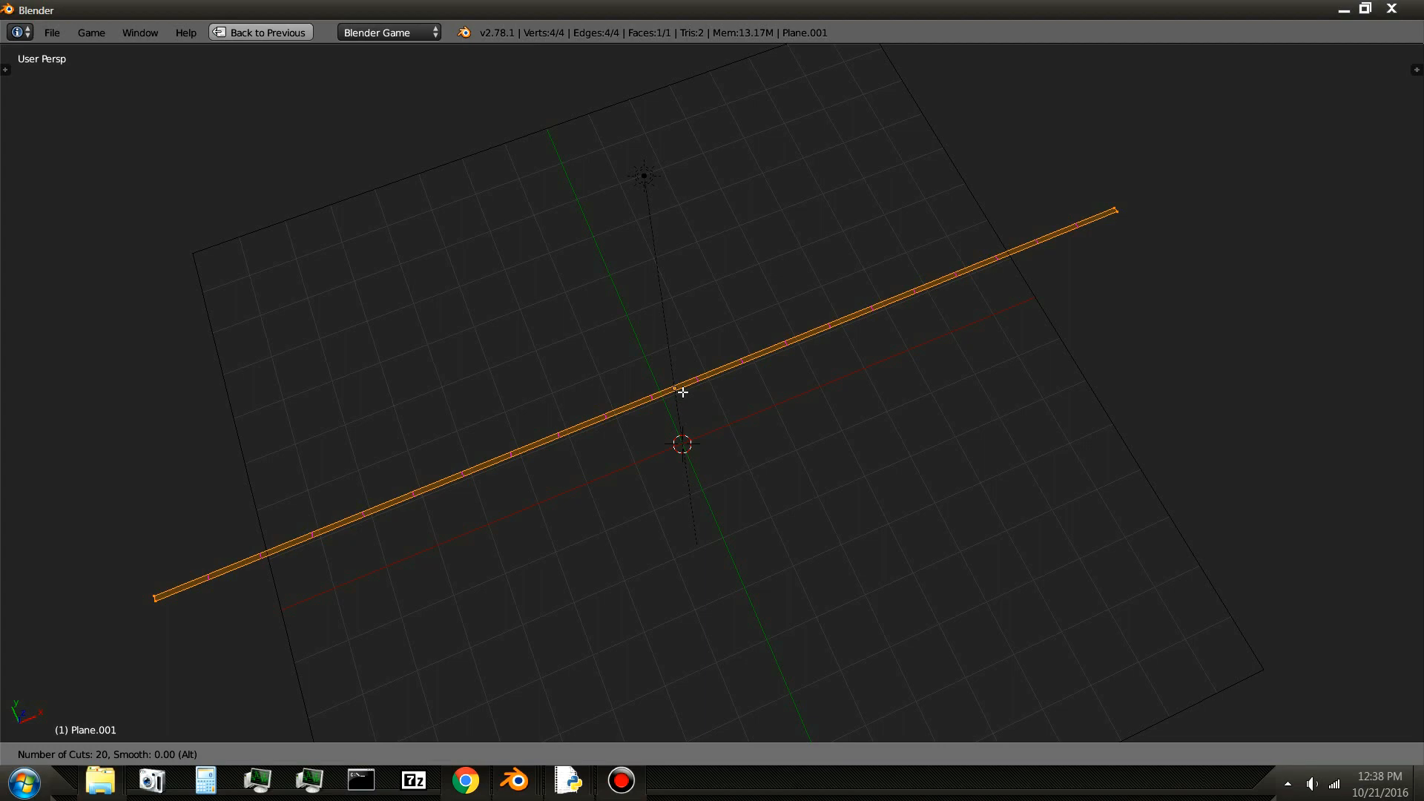
click(681, 391)
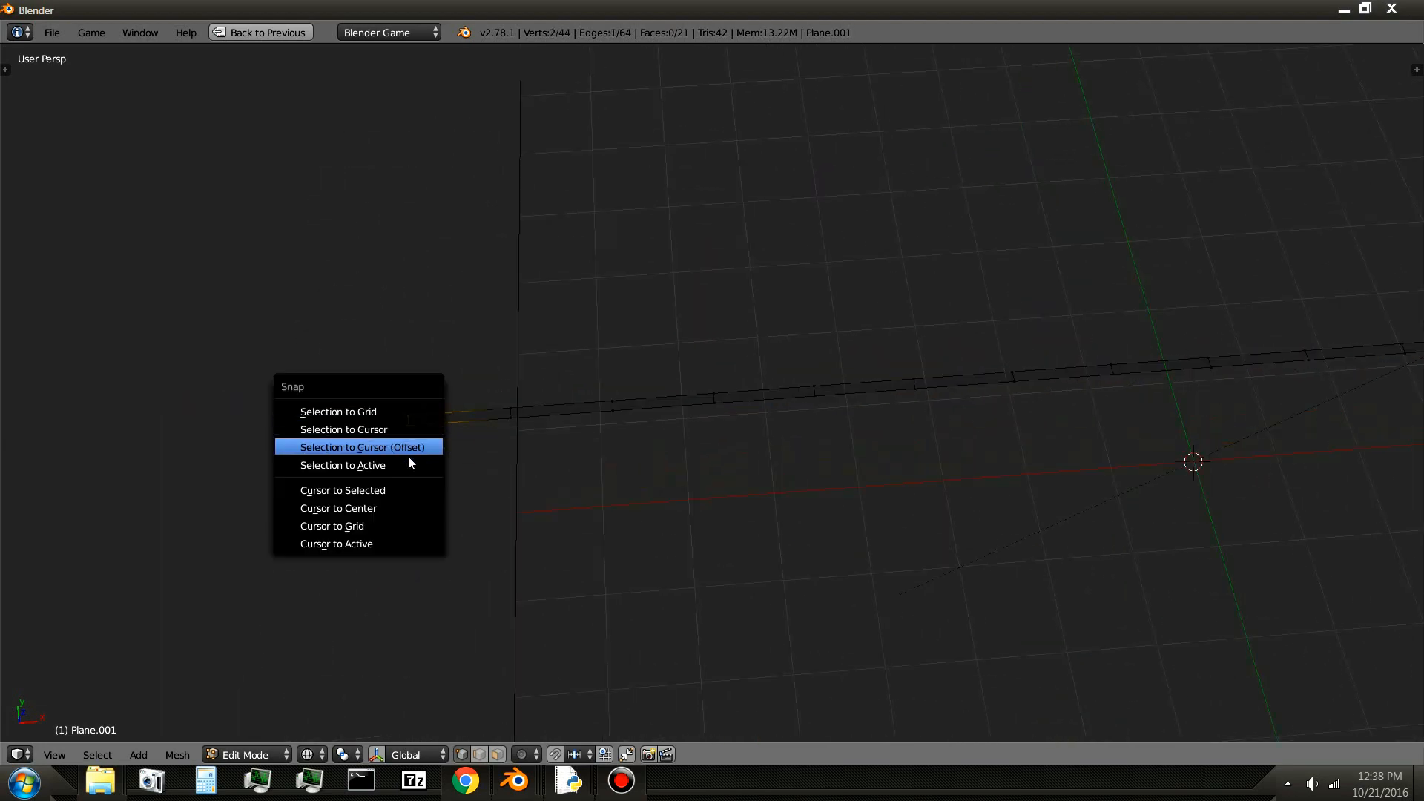
- Snap the 3D cursor to the strip's end and move the strip's origin there
click(362, 447)
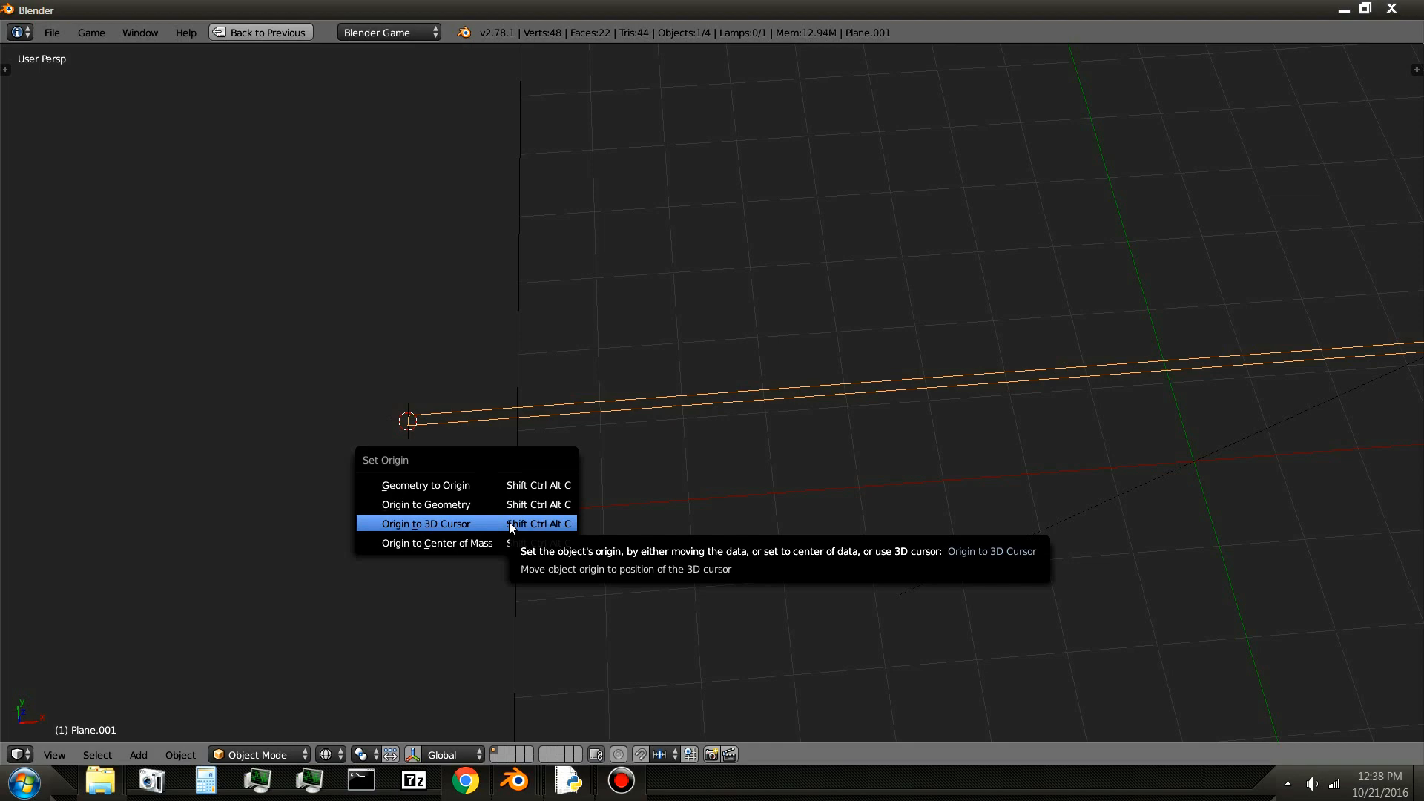
mouse_move(493, 526)
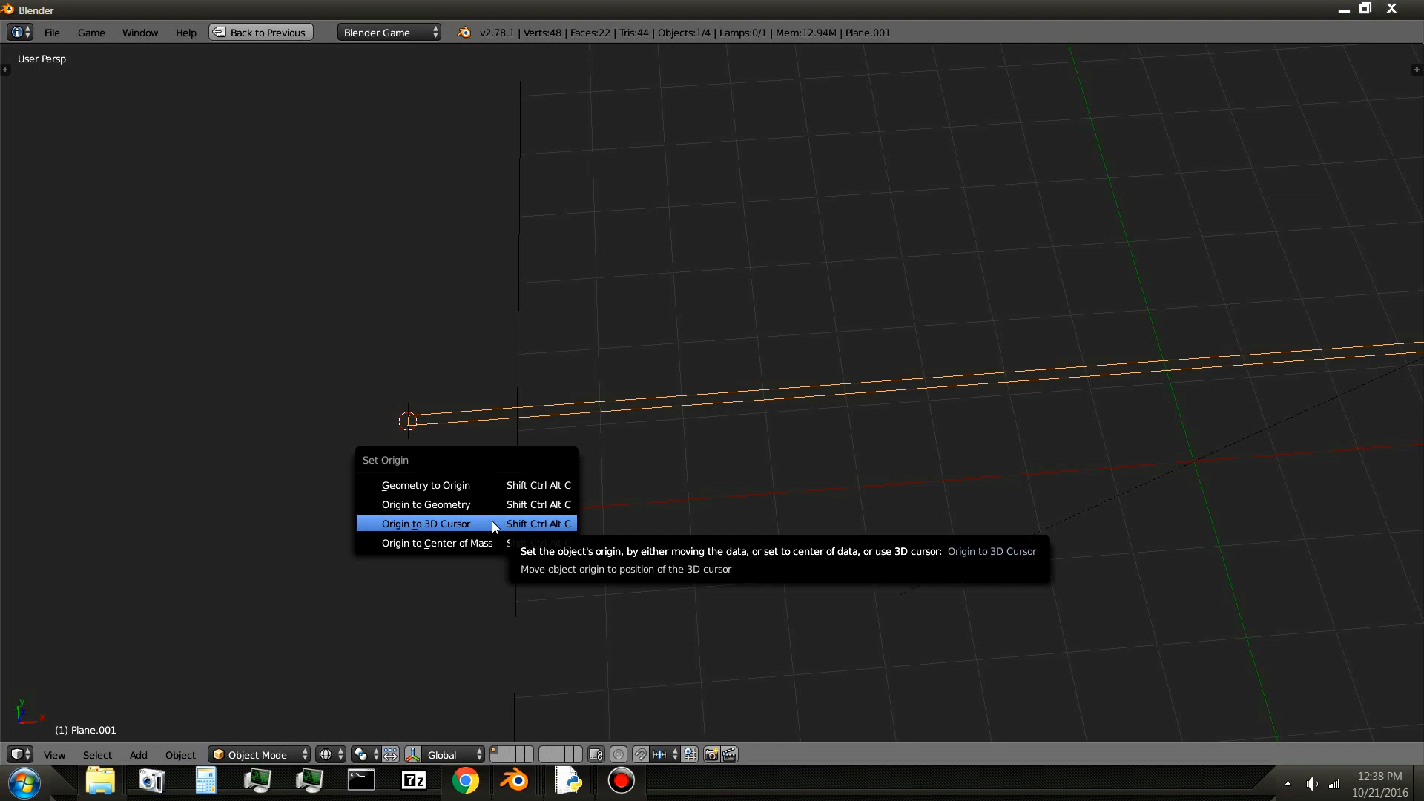
click(424, 524)
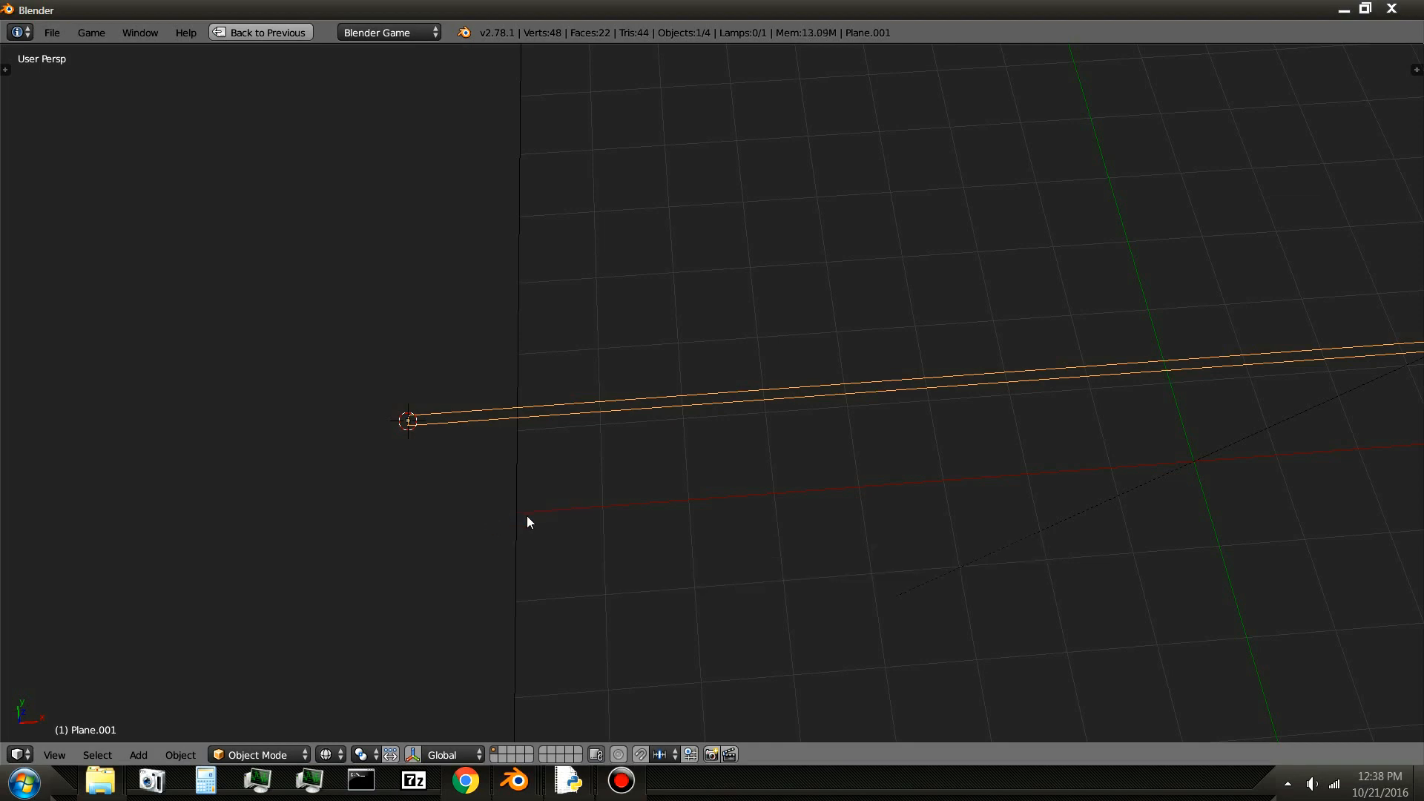
key(Tab)
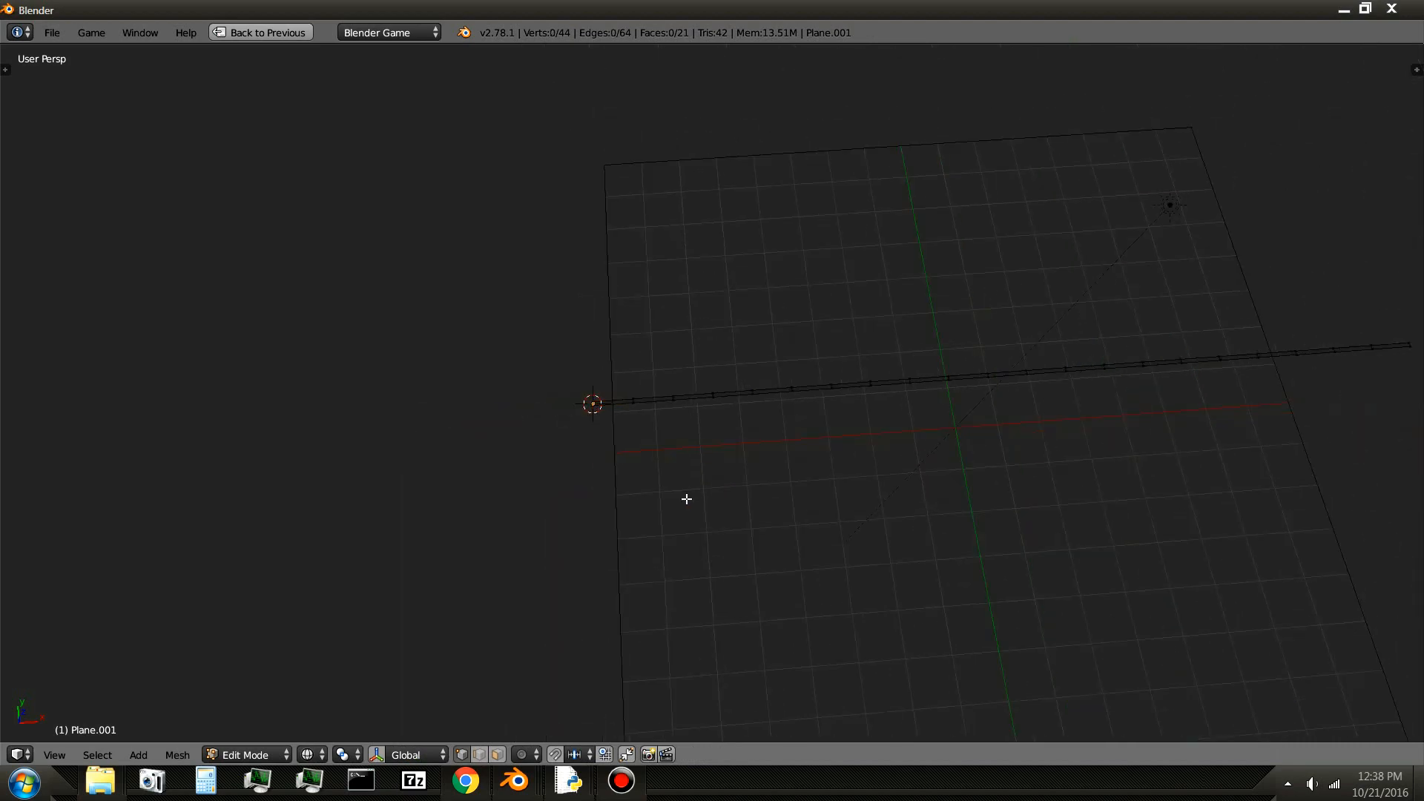
- Pivot around the 3D cursor and duplicate-rotate the strip into a twelve-copy fan
key(a)
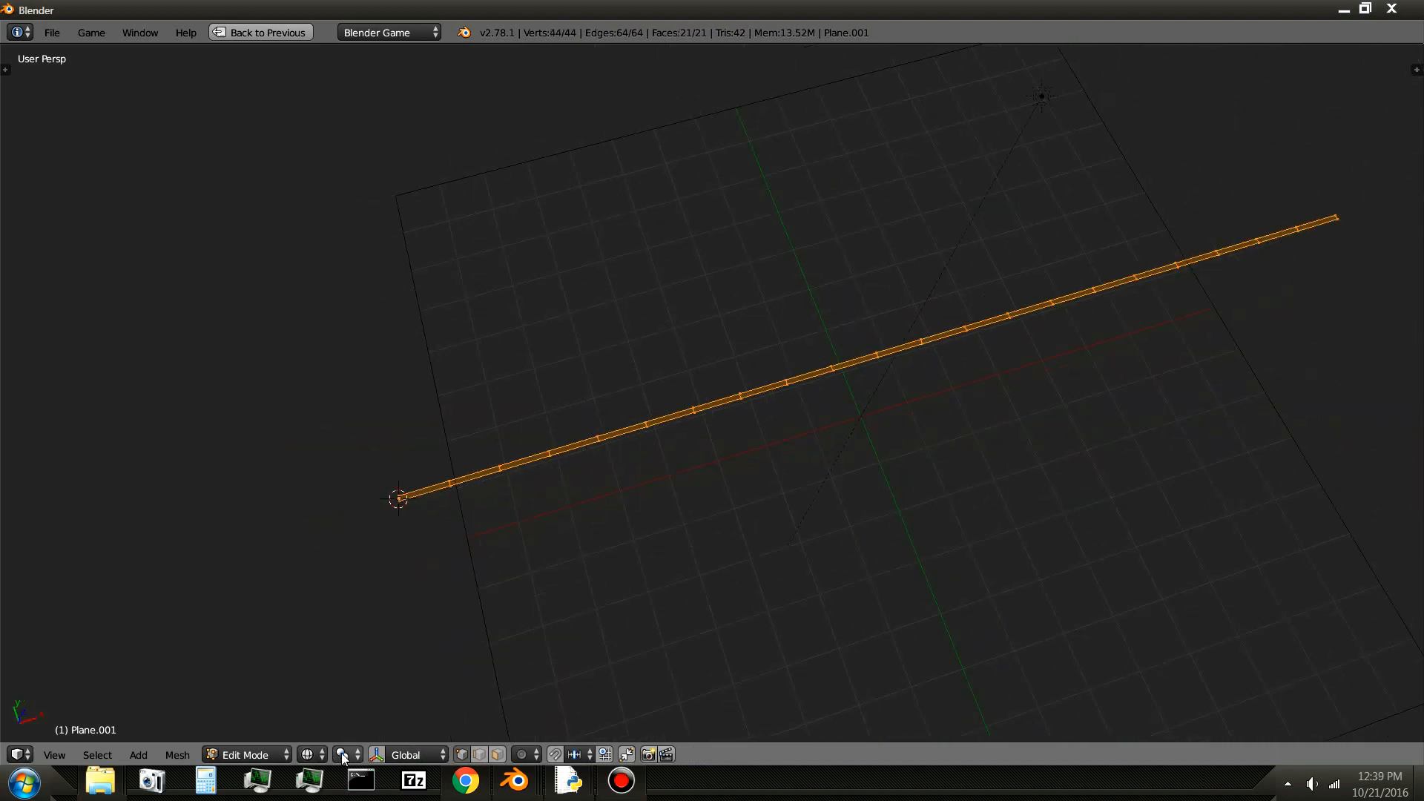
click(343, 755)
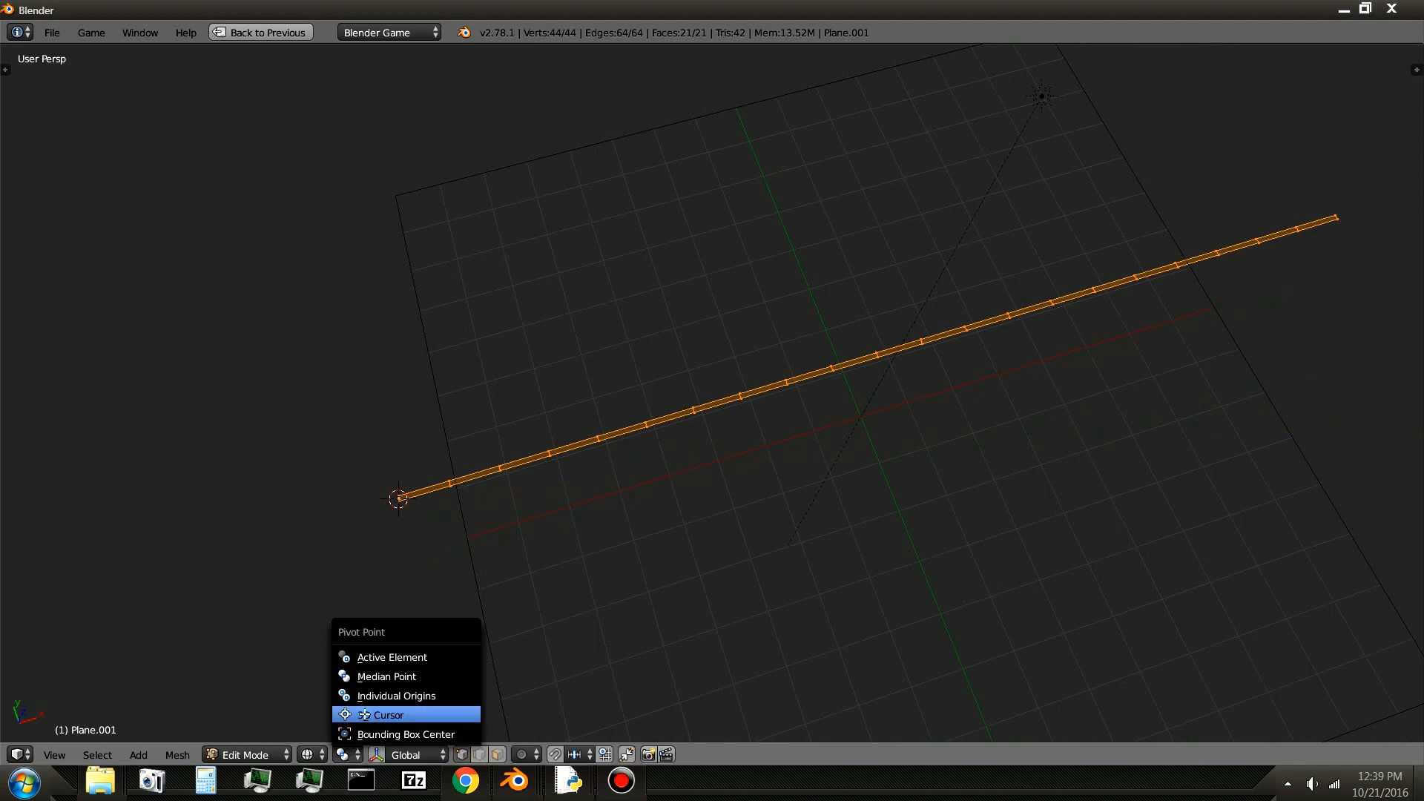
click(383, 715)
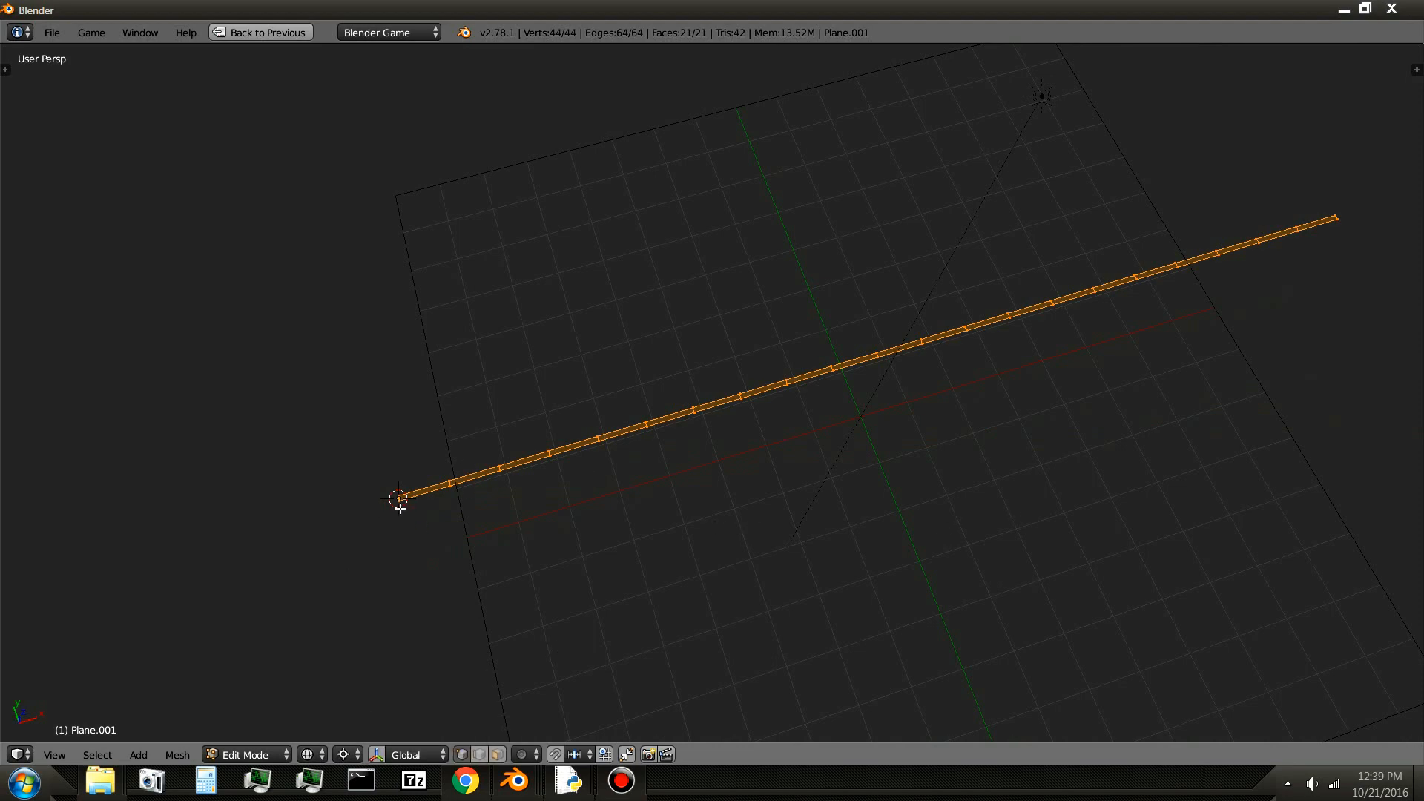
mouse_move(852, 444)
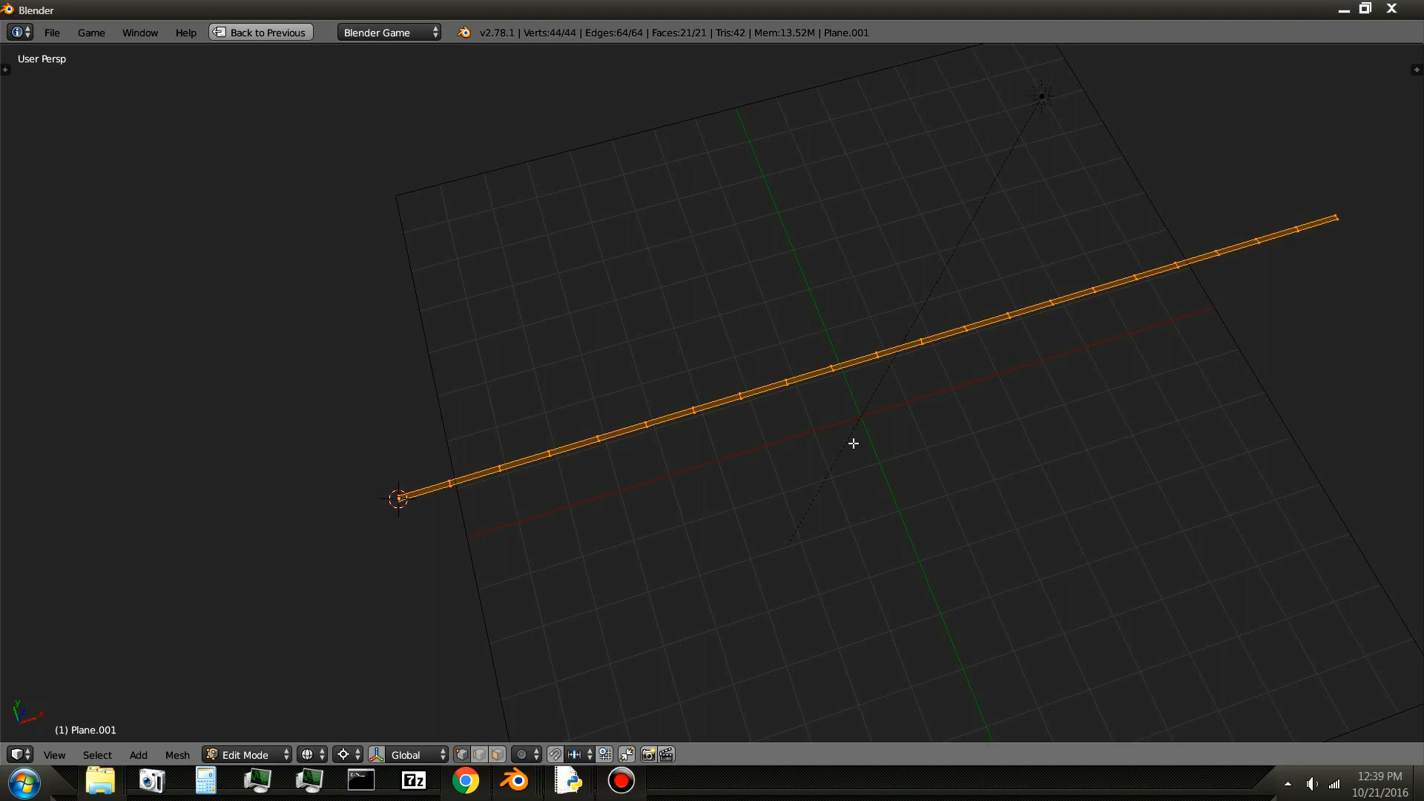
mouse_move(1031, 435)
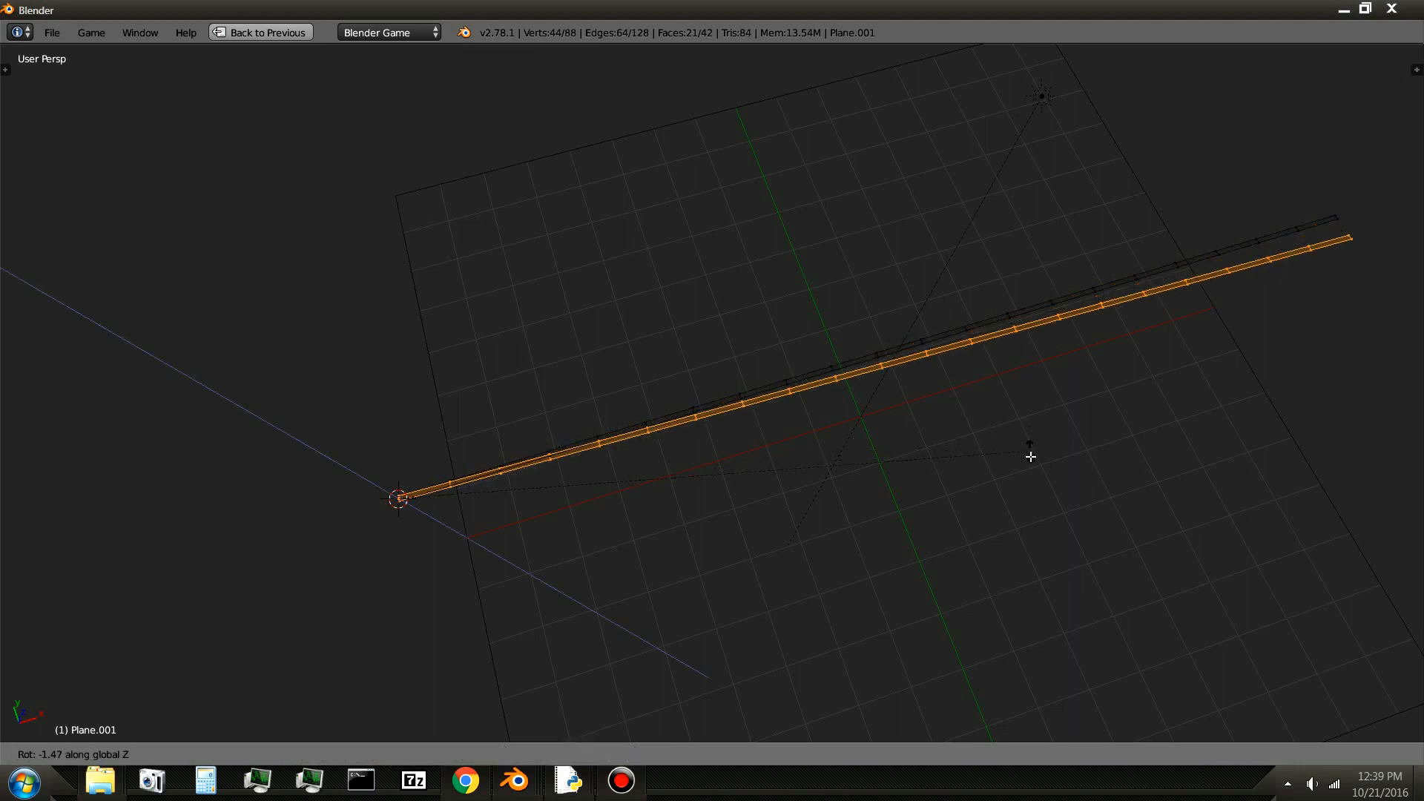
mouse_move(1029, 458)
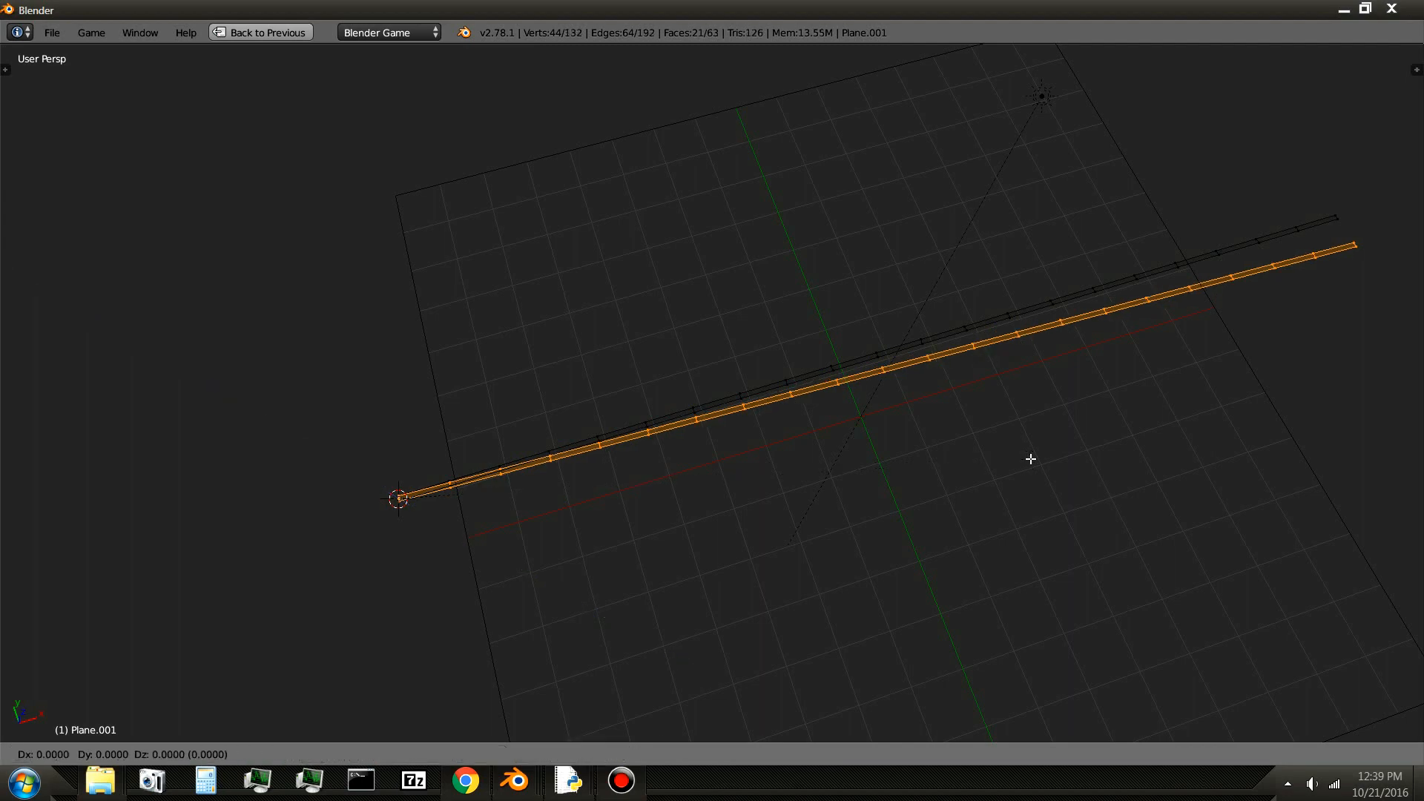
mouse_move(1059, 419)
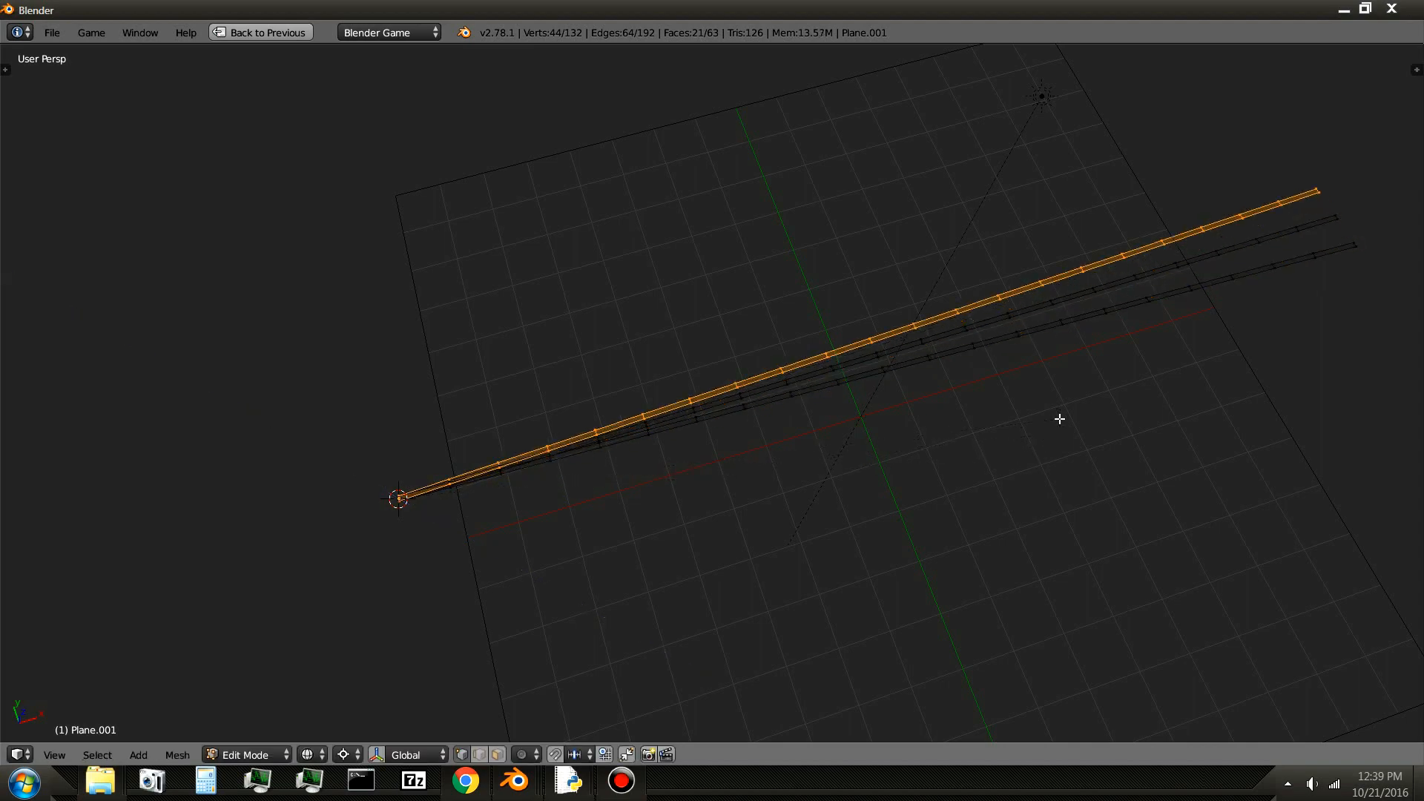
key(a)
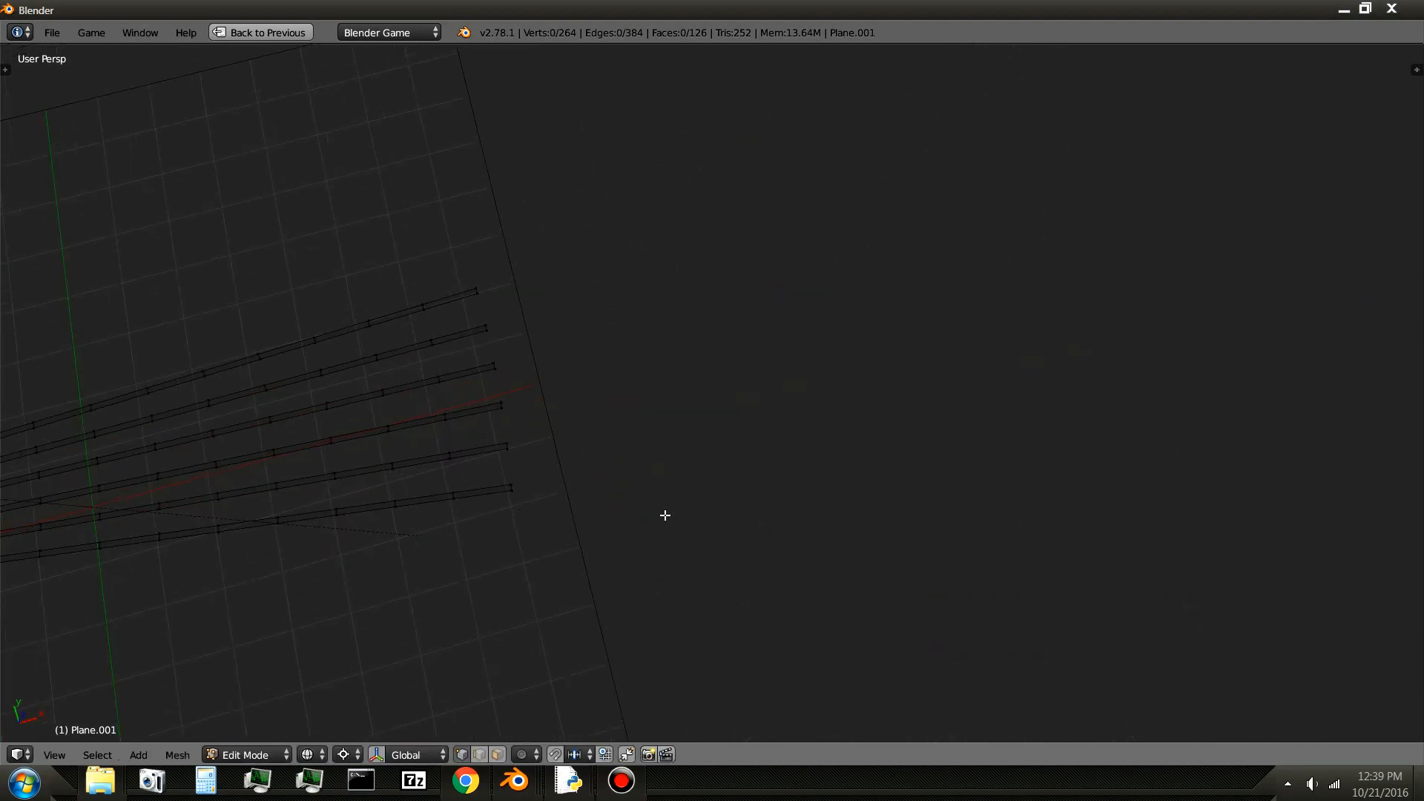
key(a)
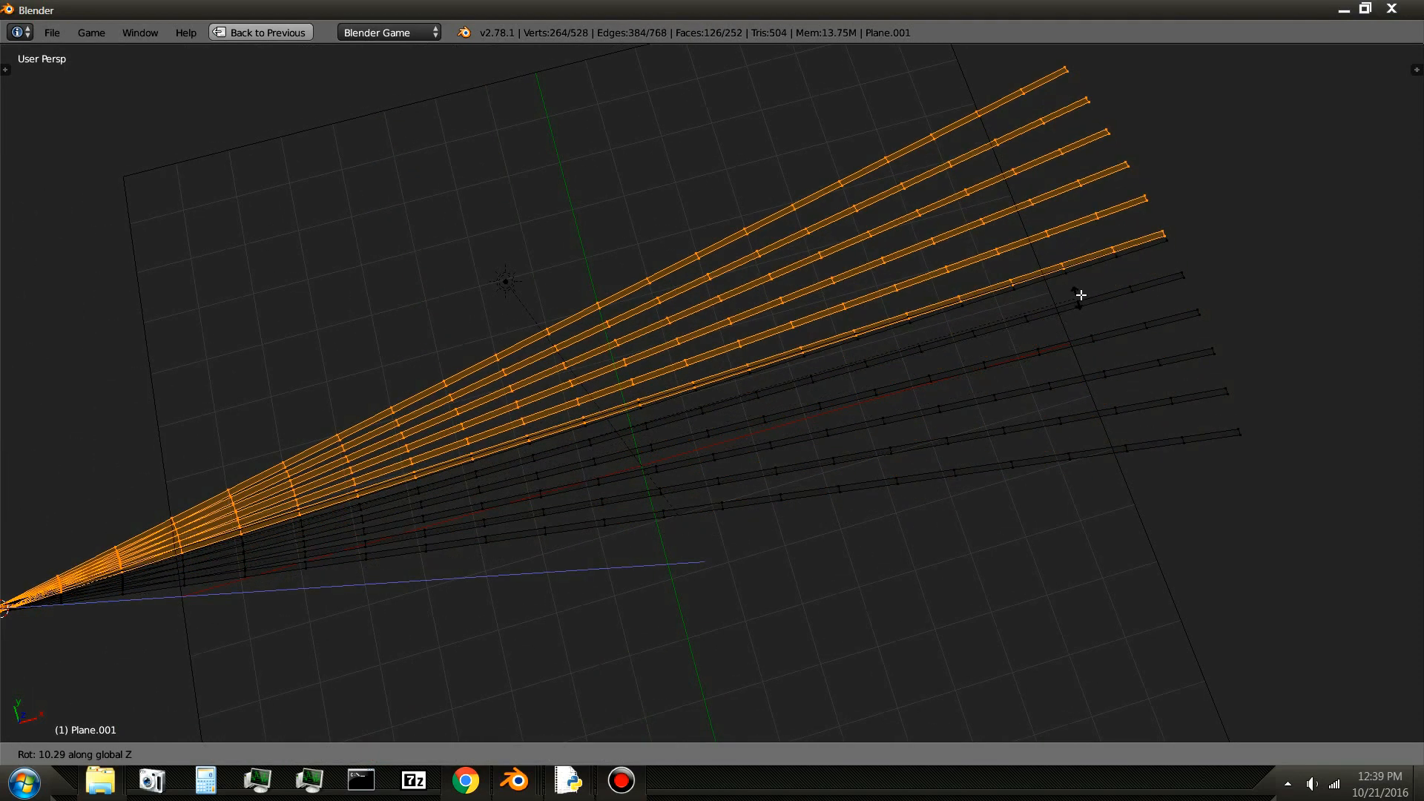
mouse_move(1107, 261)
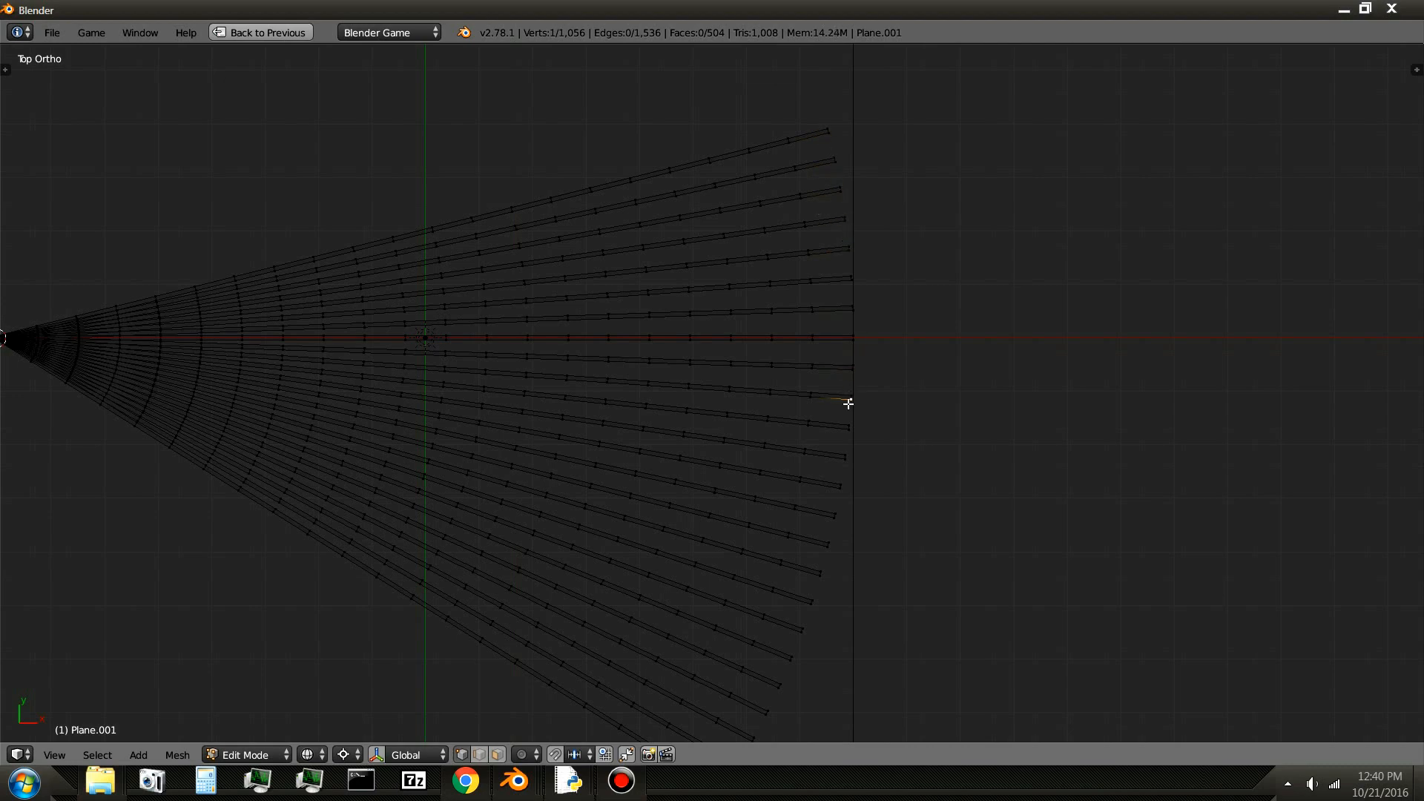
mouse_move(828, 507)
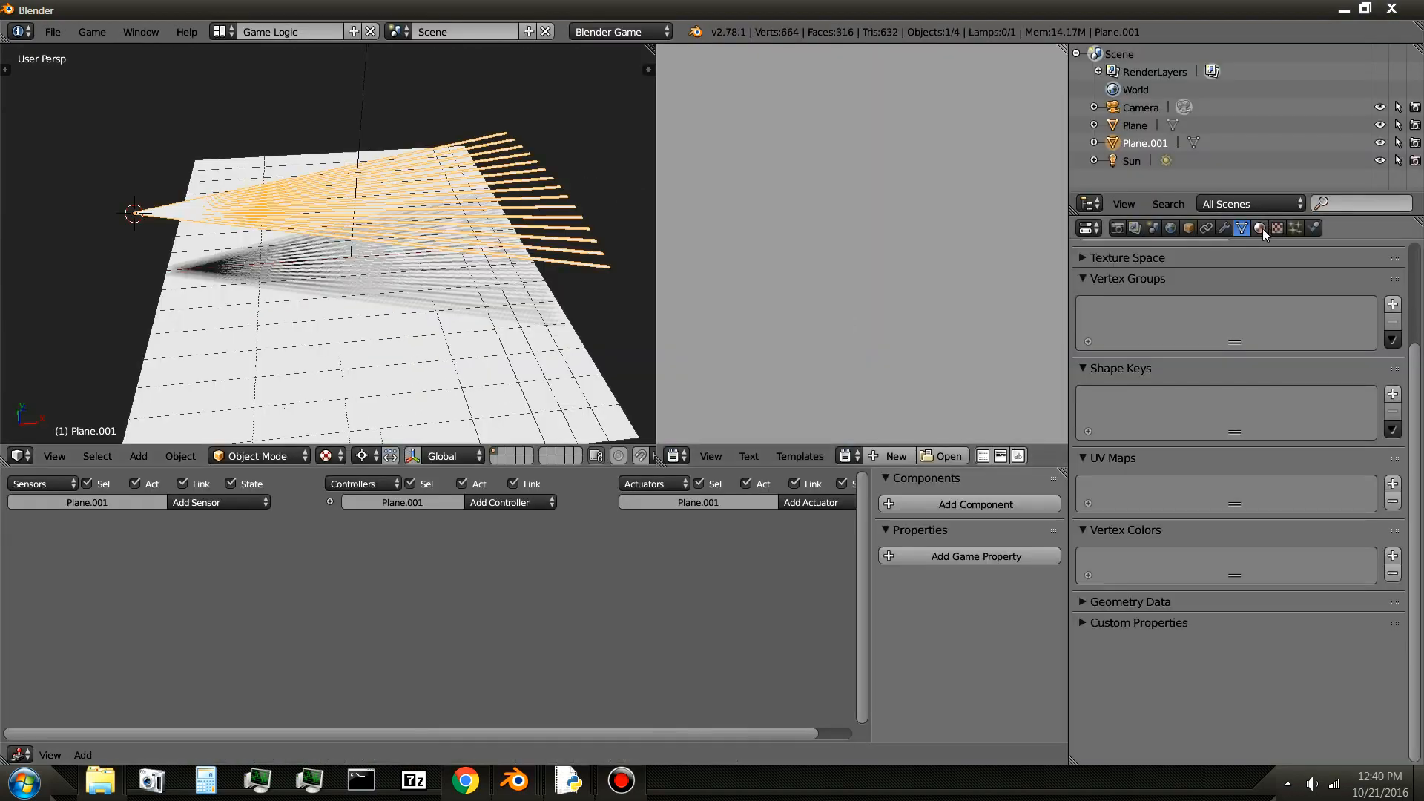
- Give the fan a material with a muted brownish hair diffuse colour
click(1259, 228)
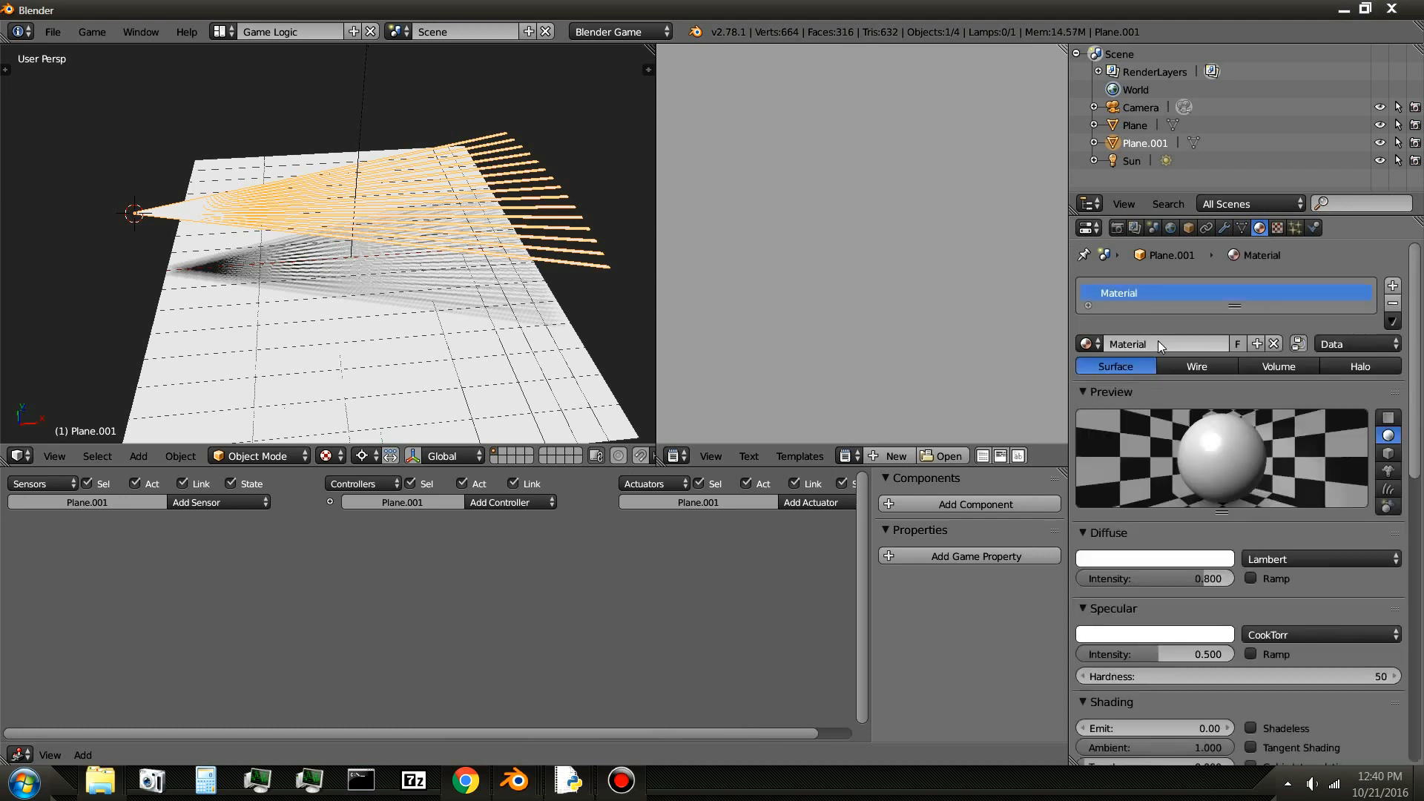
click(1155, 559)
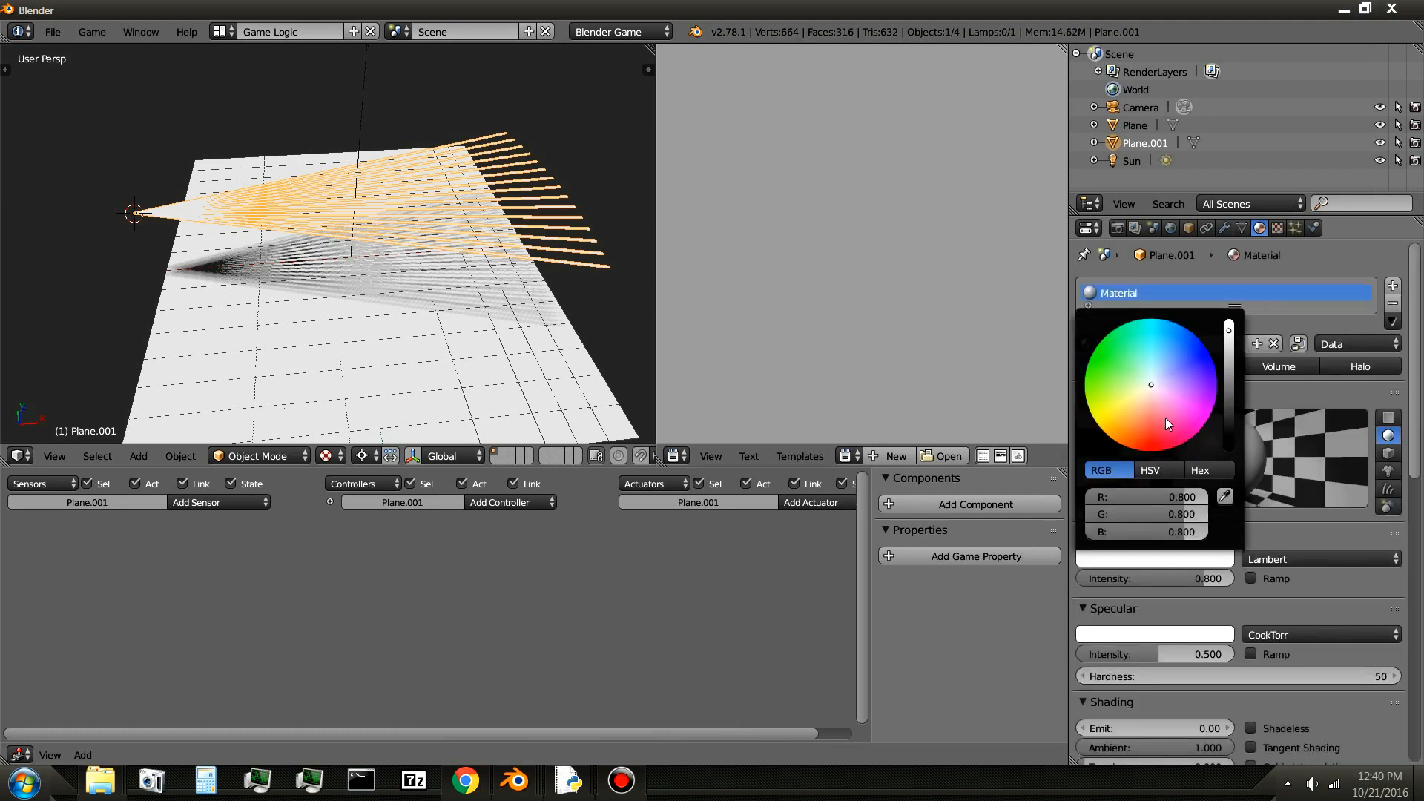
click(1142, 390)
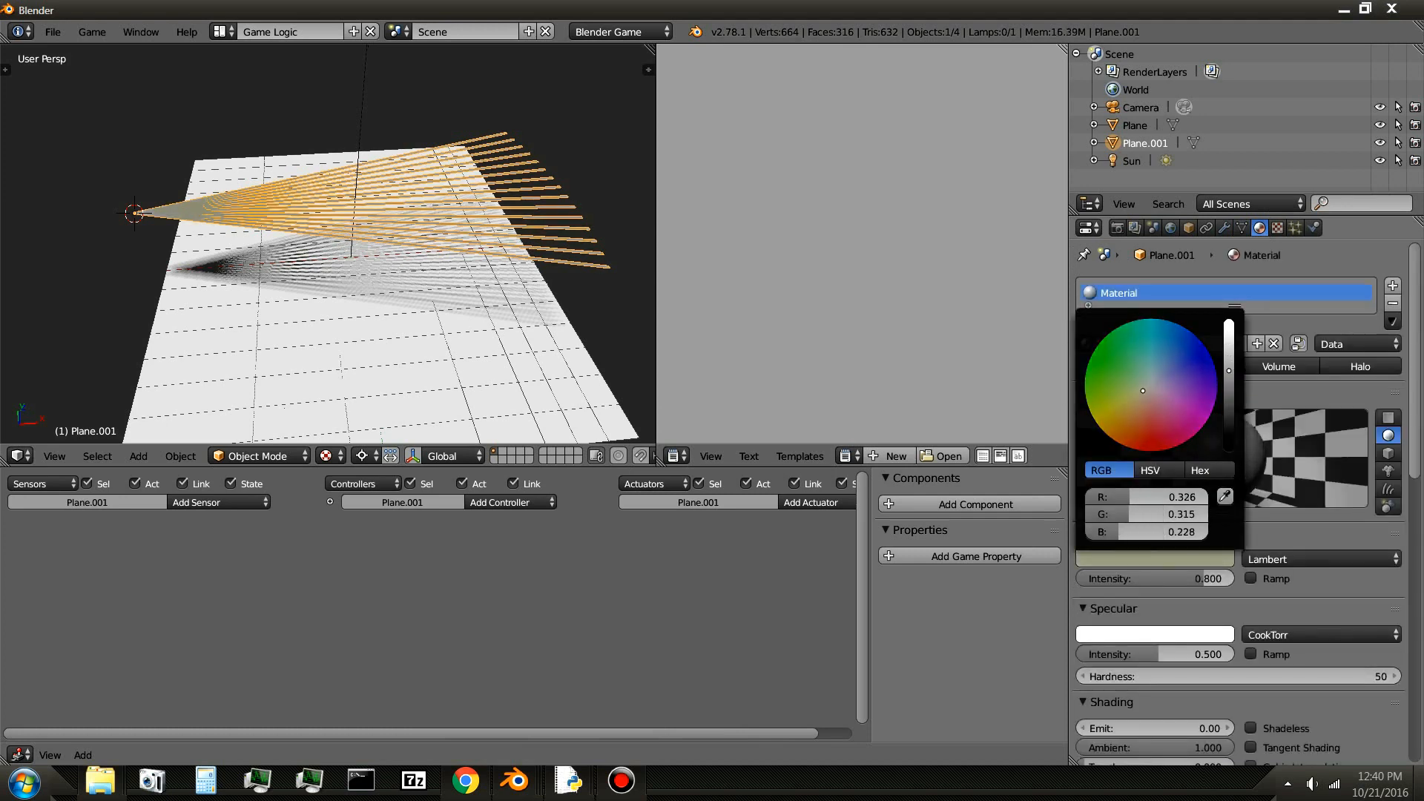
click(1123, 415)
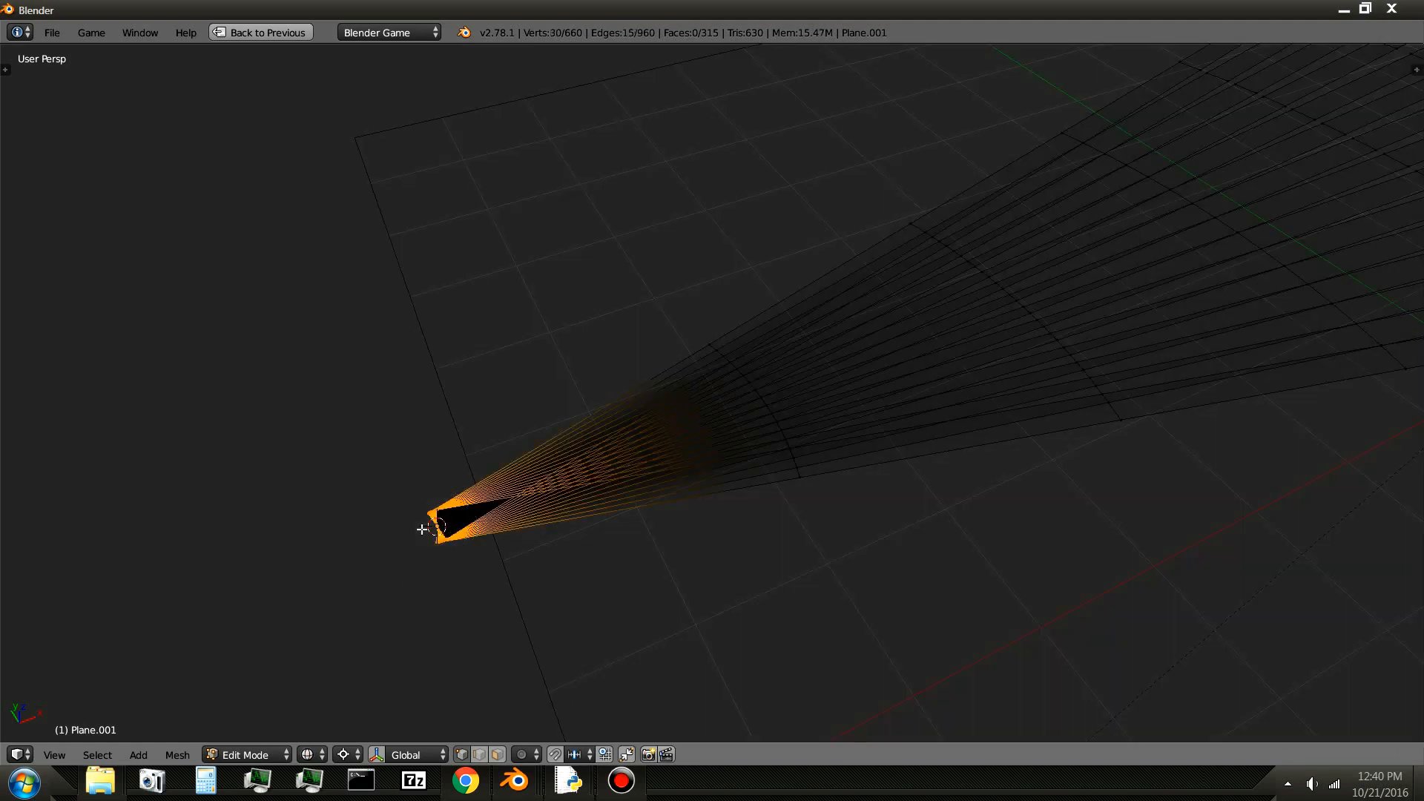
- Merge the fan's root vertices At Center into a single point
key(alt+m)
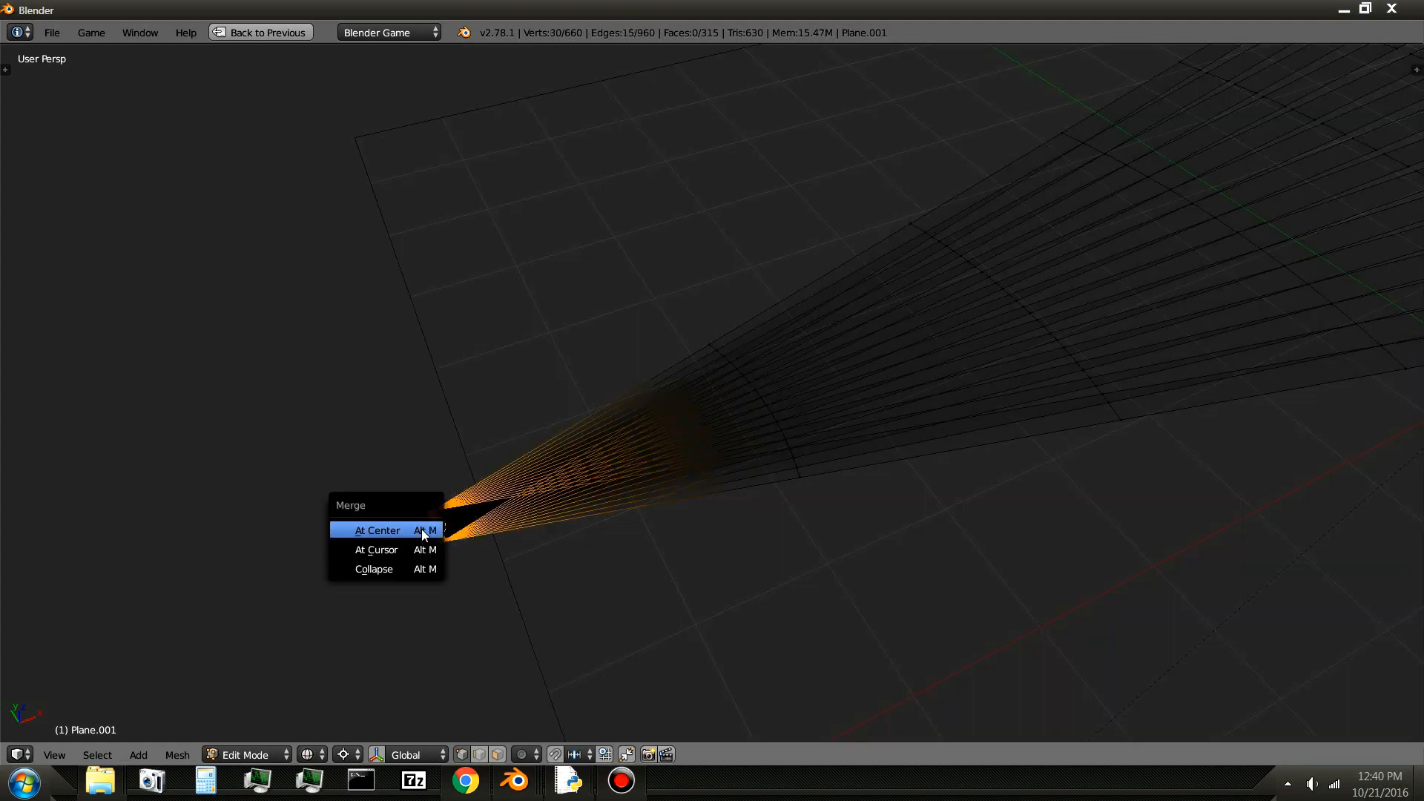
click(375, 531)
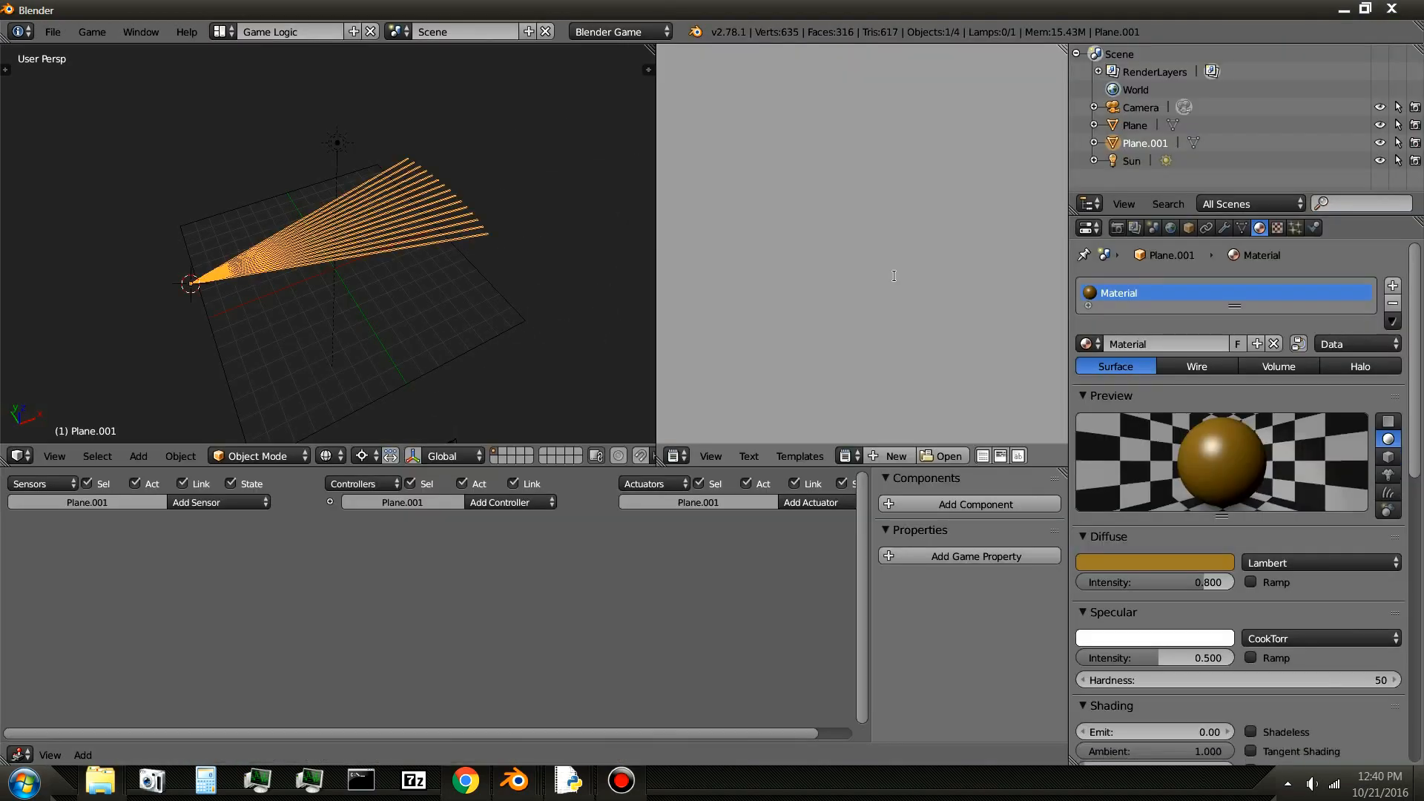
- Set the hair fan's Physics Type to Soft Body
click(1311, 227)
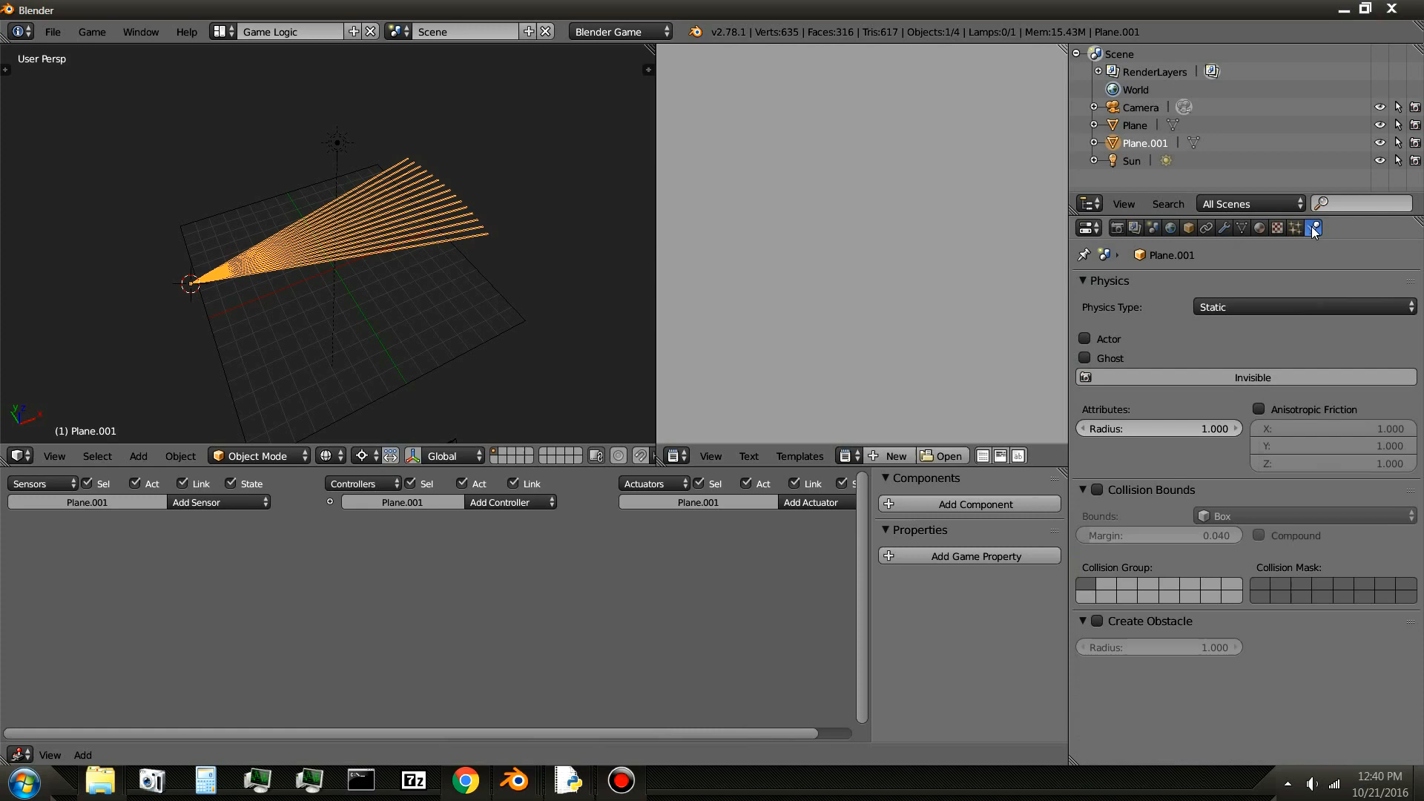
click(1302, 307)
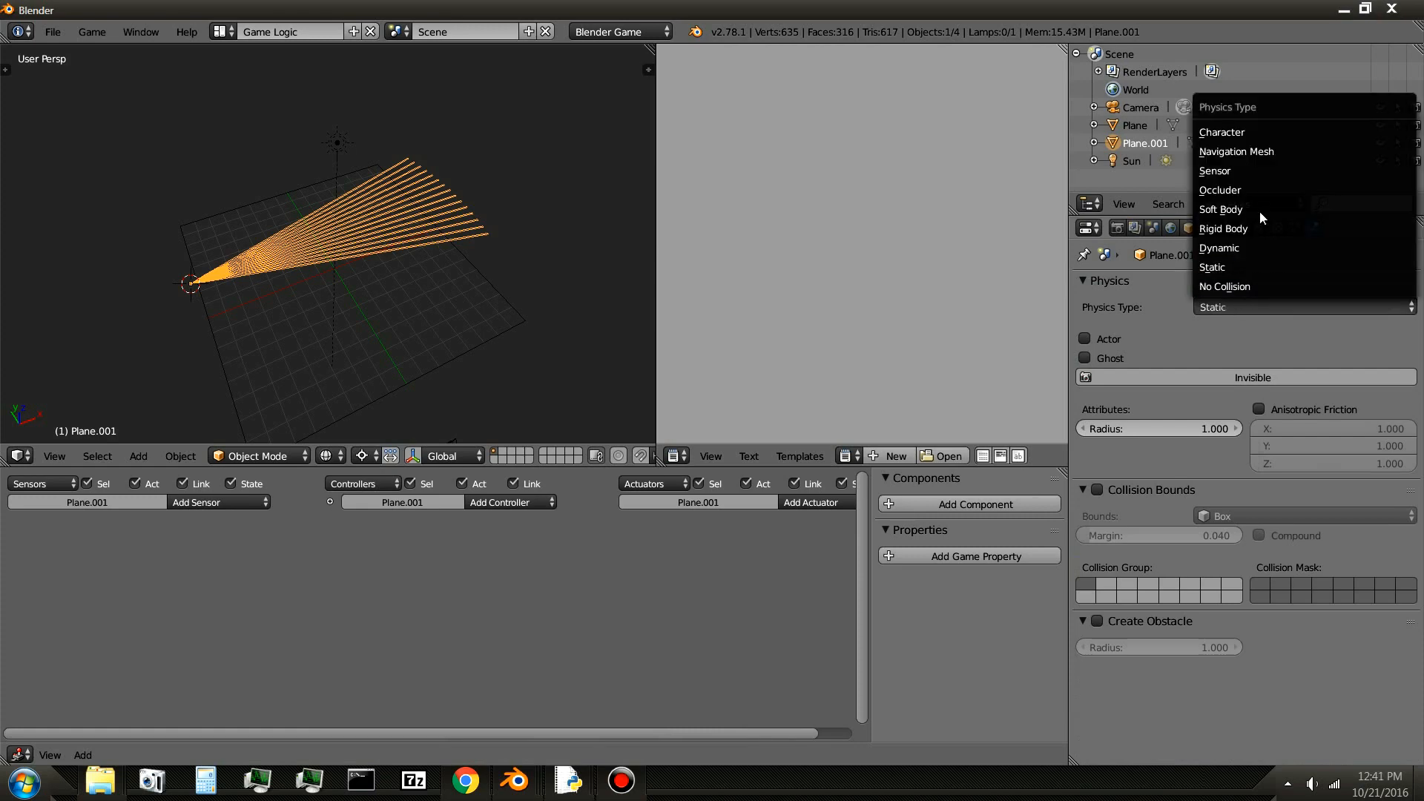
click(1221, 209)
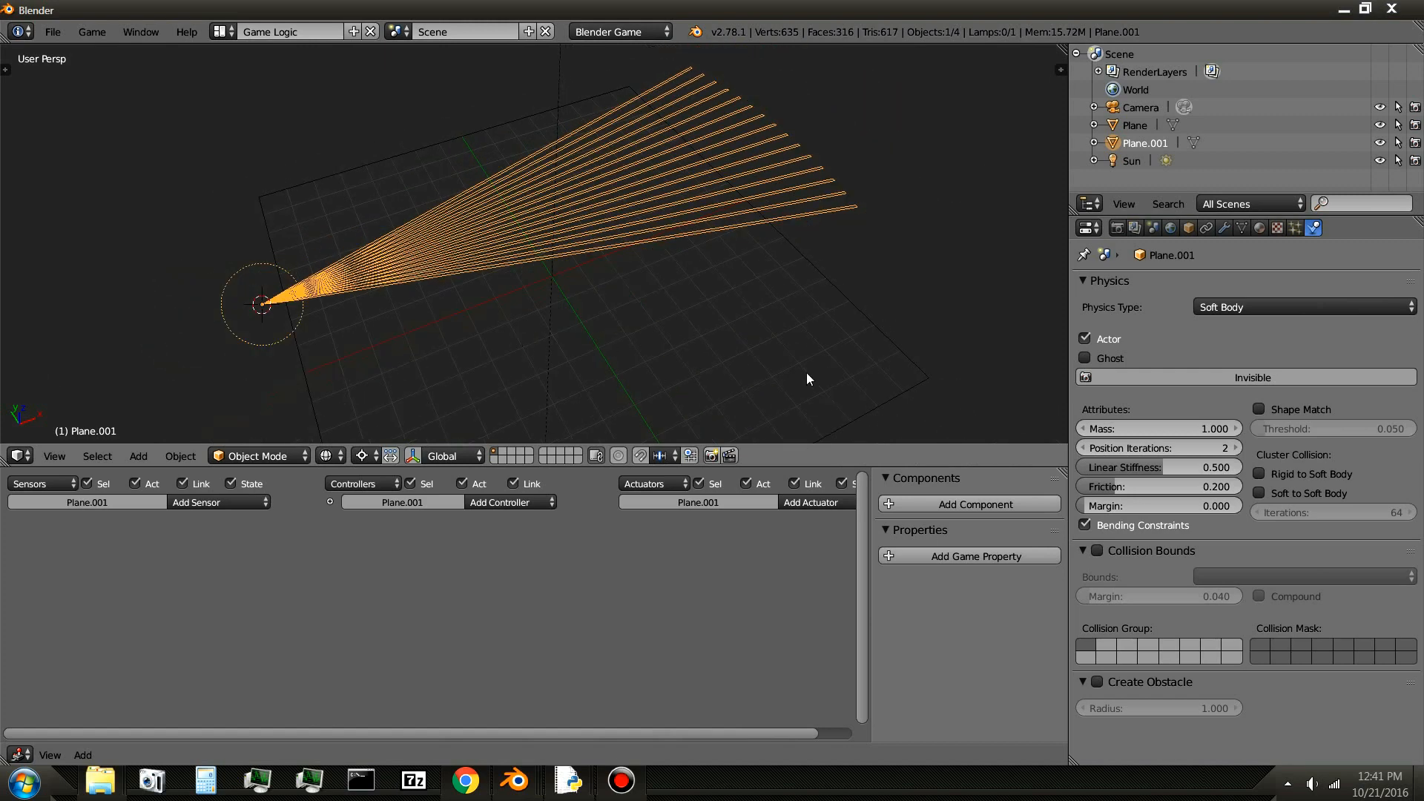
mouse_move(1268, 418)
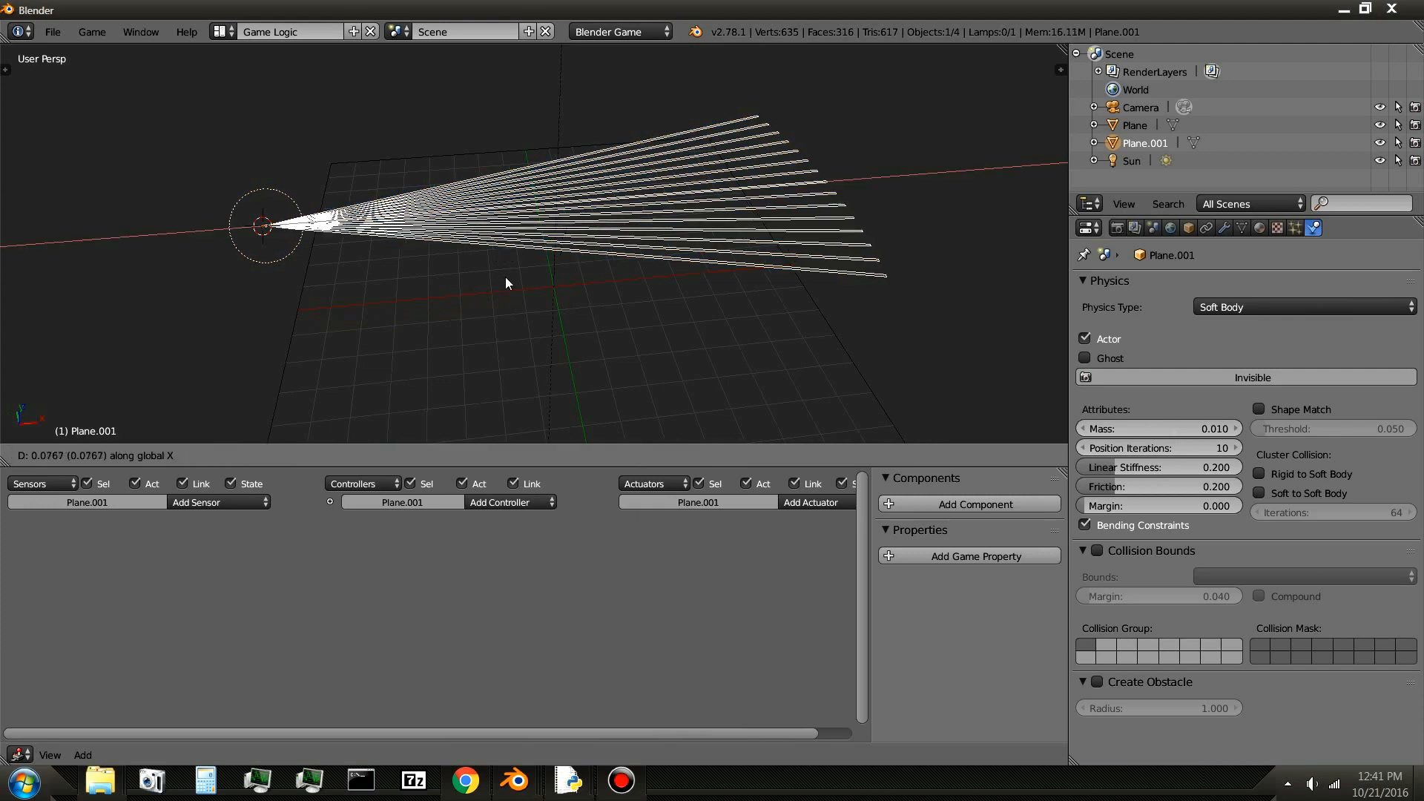
mouse_move(668, 279)
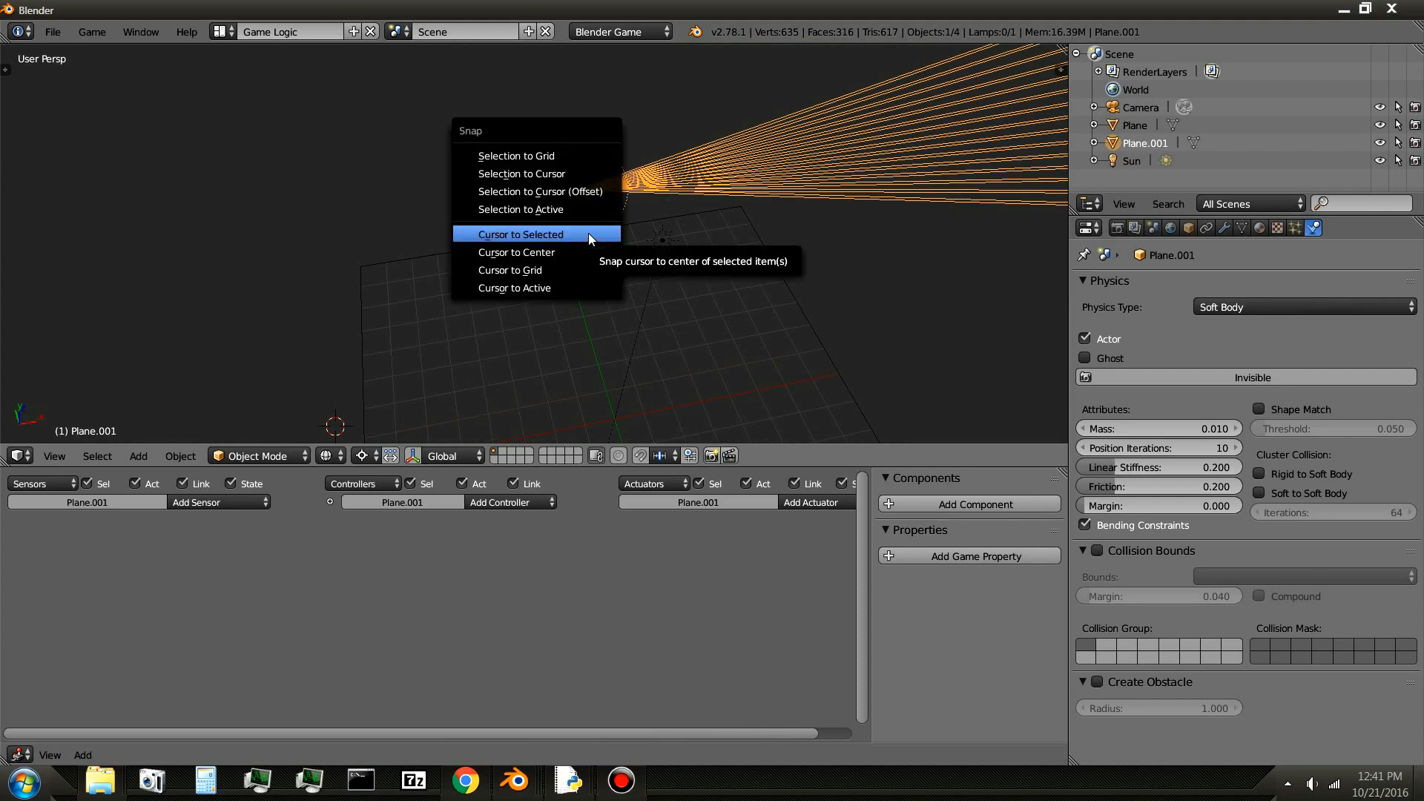
- Add a plain-axes empty at the fan's root and give it Static physics
click(519, 234)
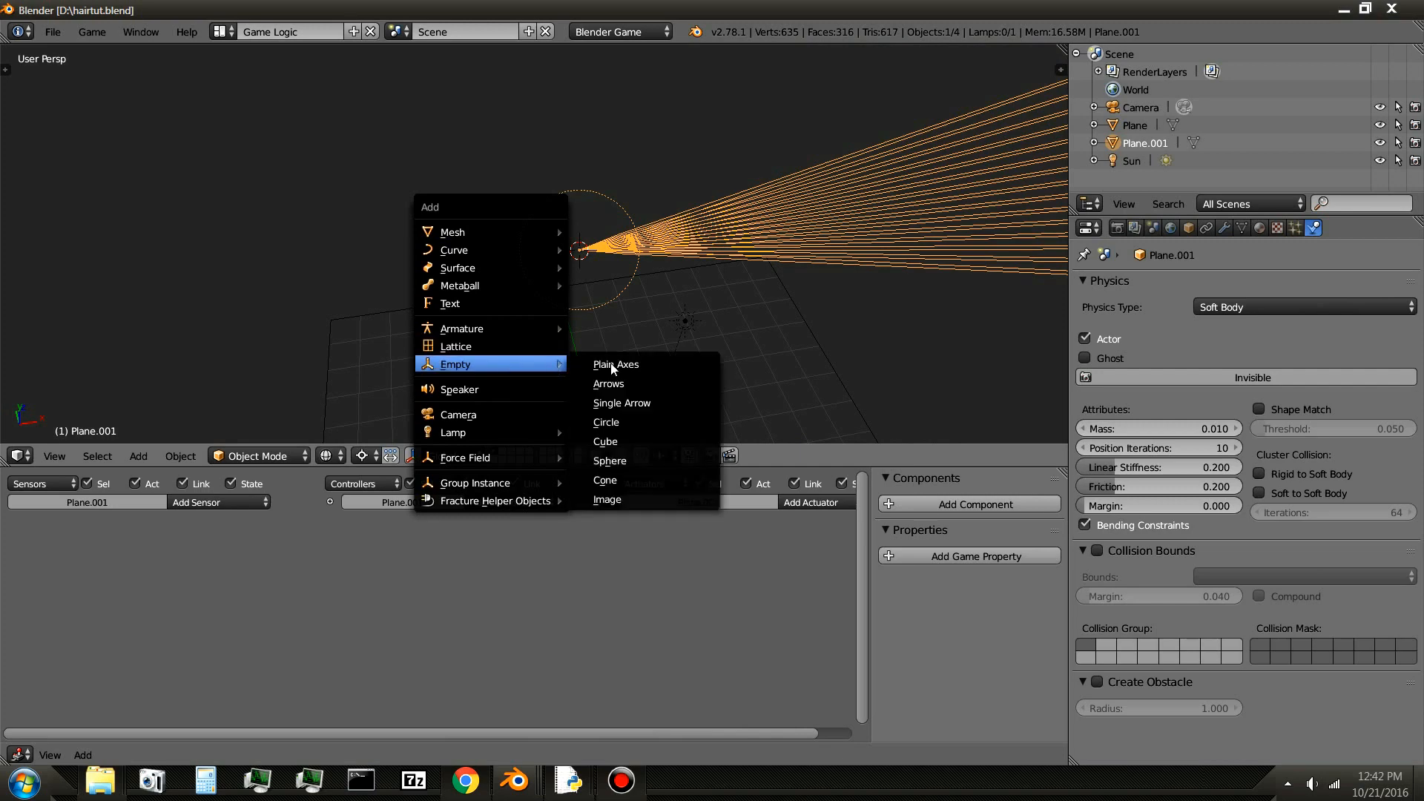
click(614, 365)
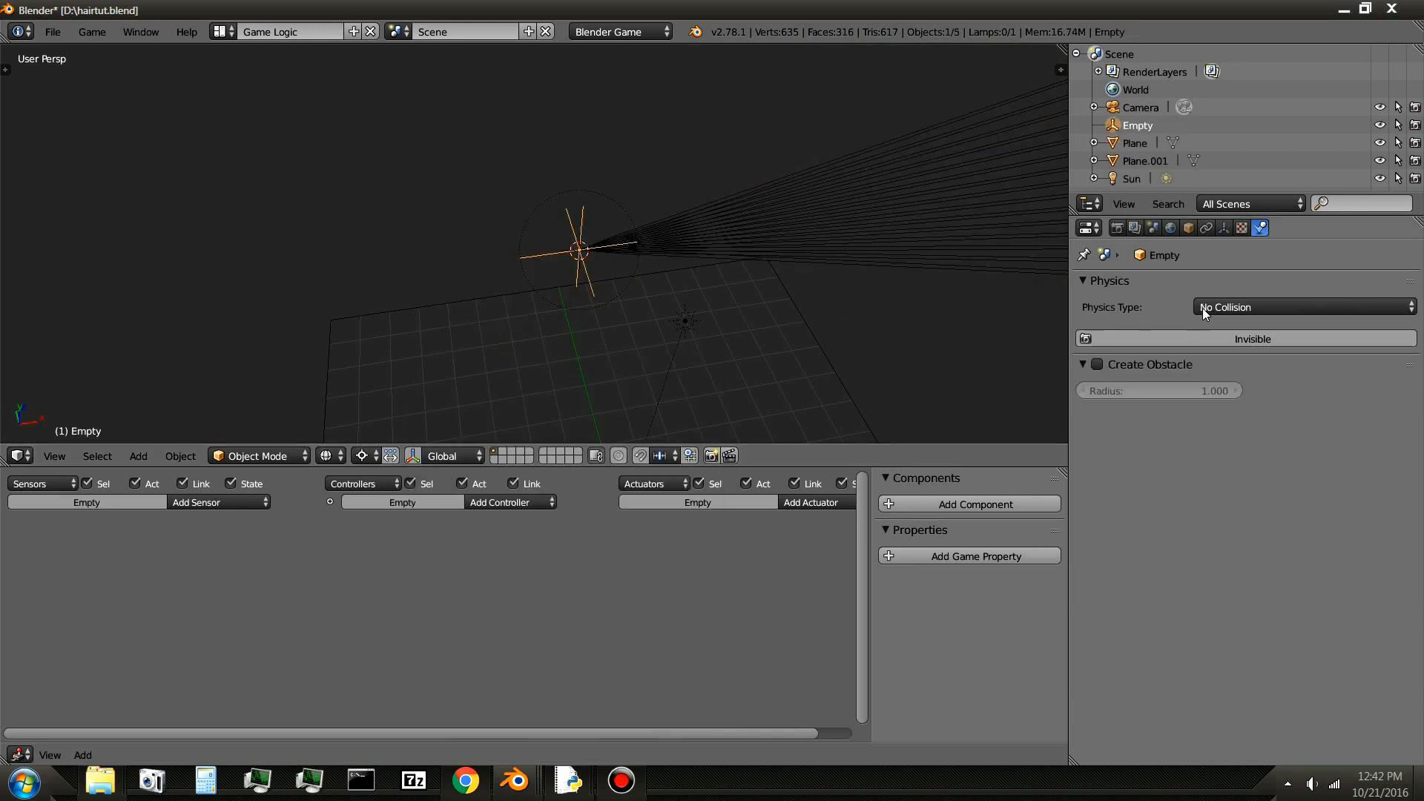
click(1301, 307)
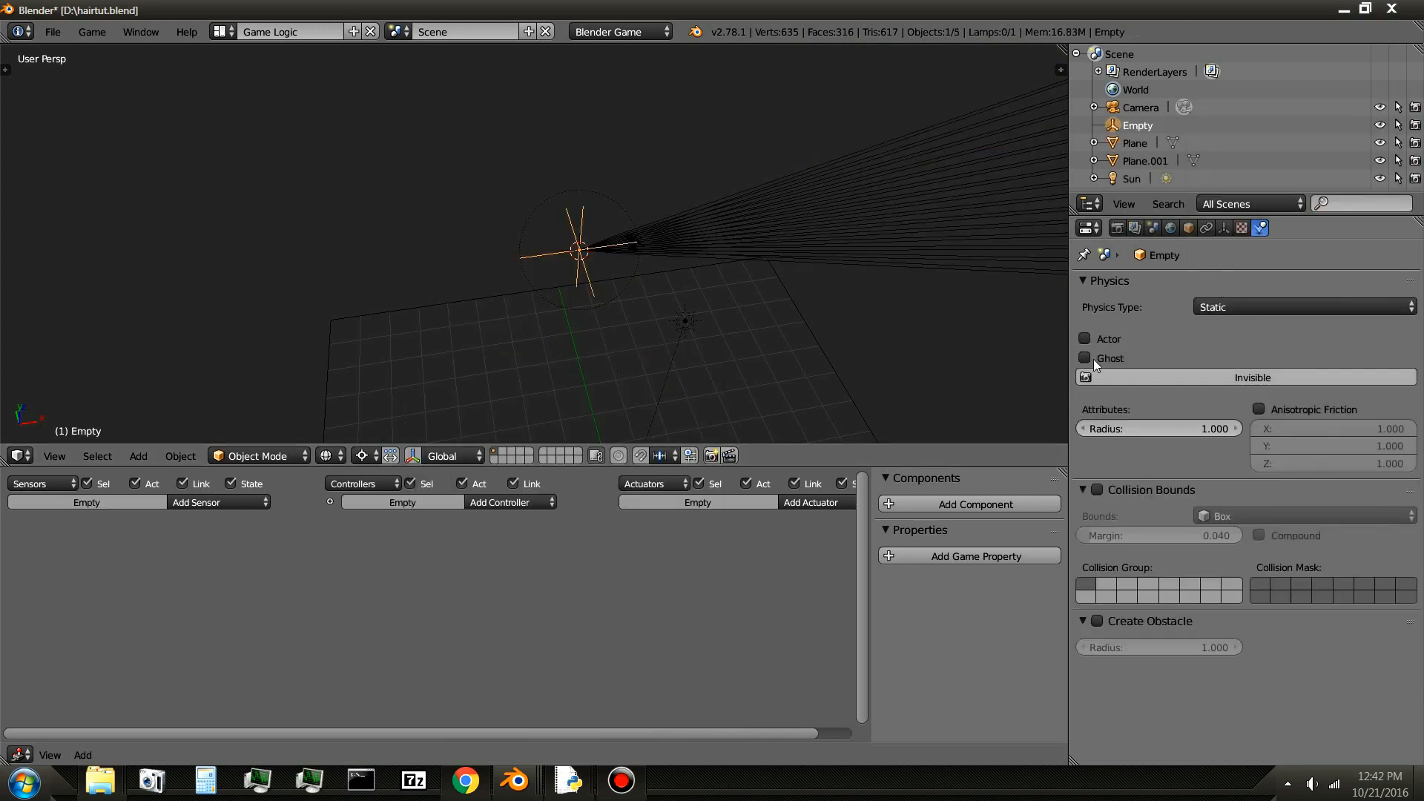
click(1098, 489)
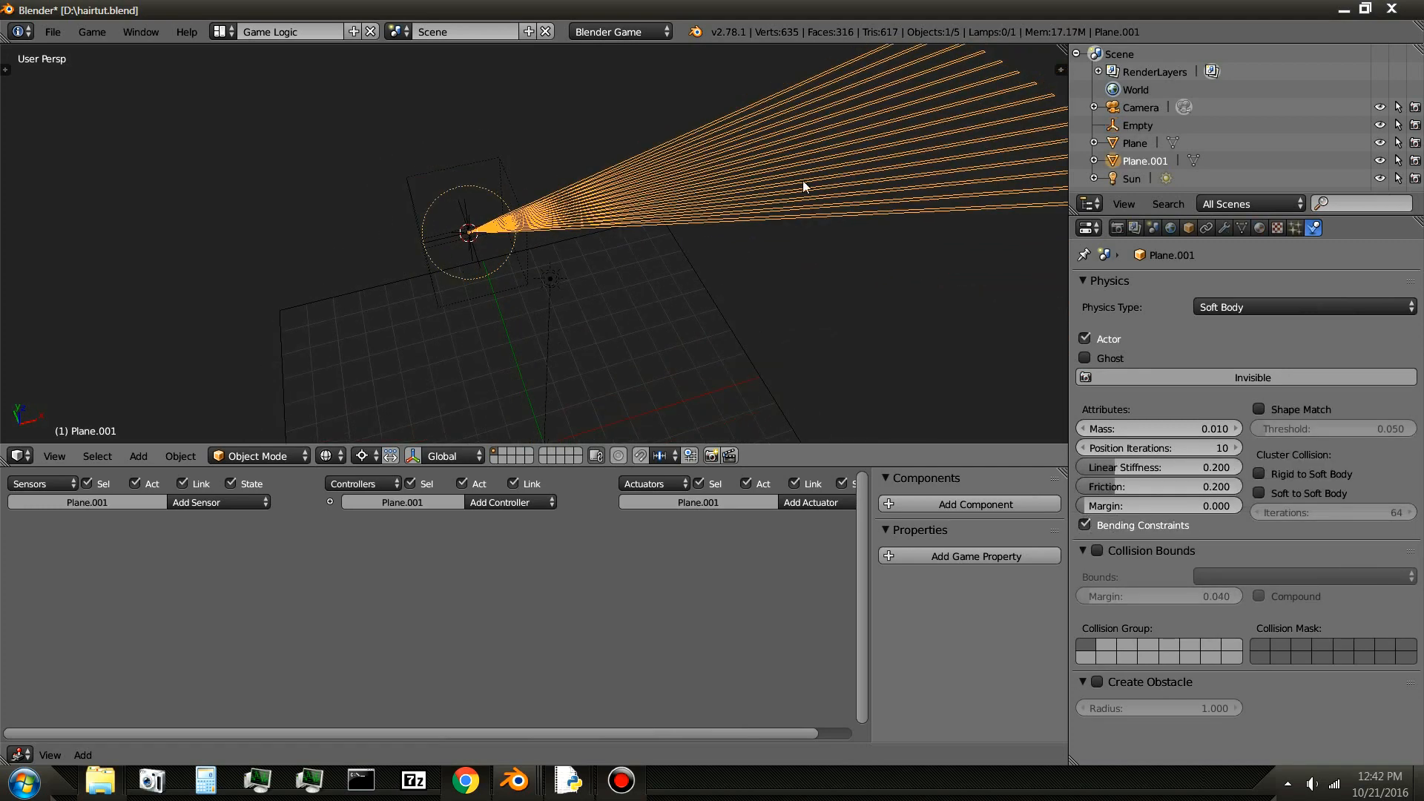
- Add a Rigid Body Joint constraint to the fan targeting the Empty, then parent it without inverse
click(1208, 228)
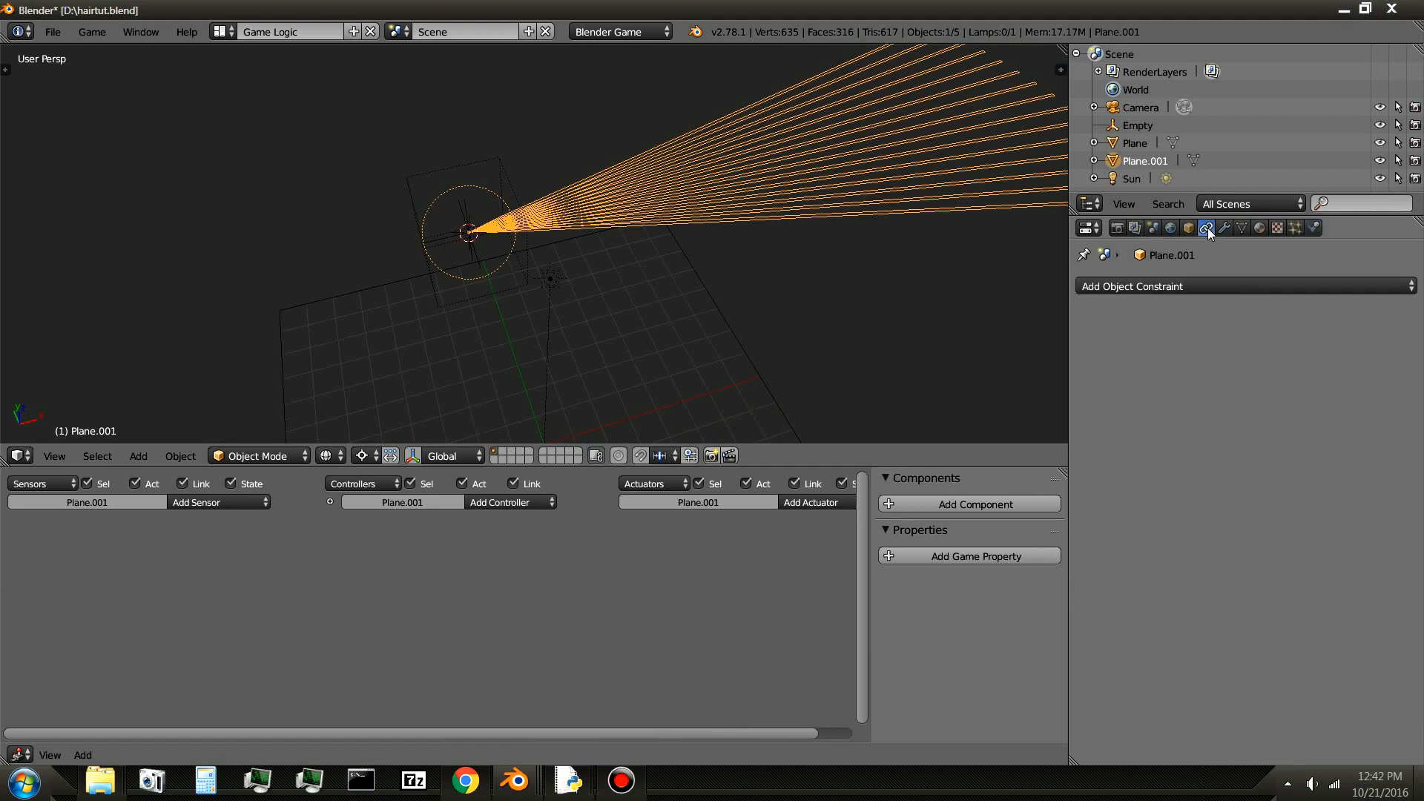
click(1245, 287)
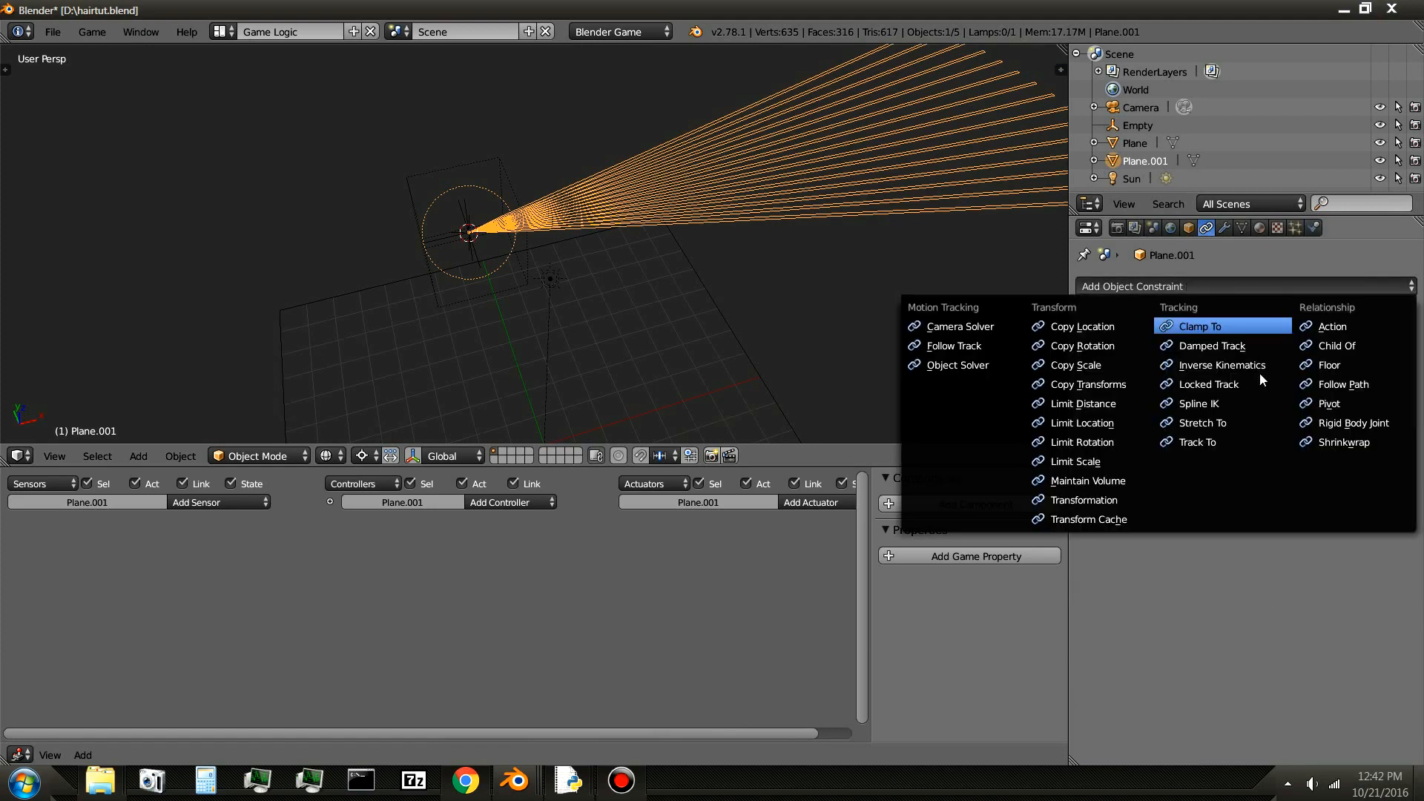
click(1348, 423)
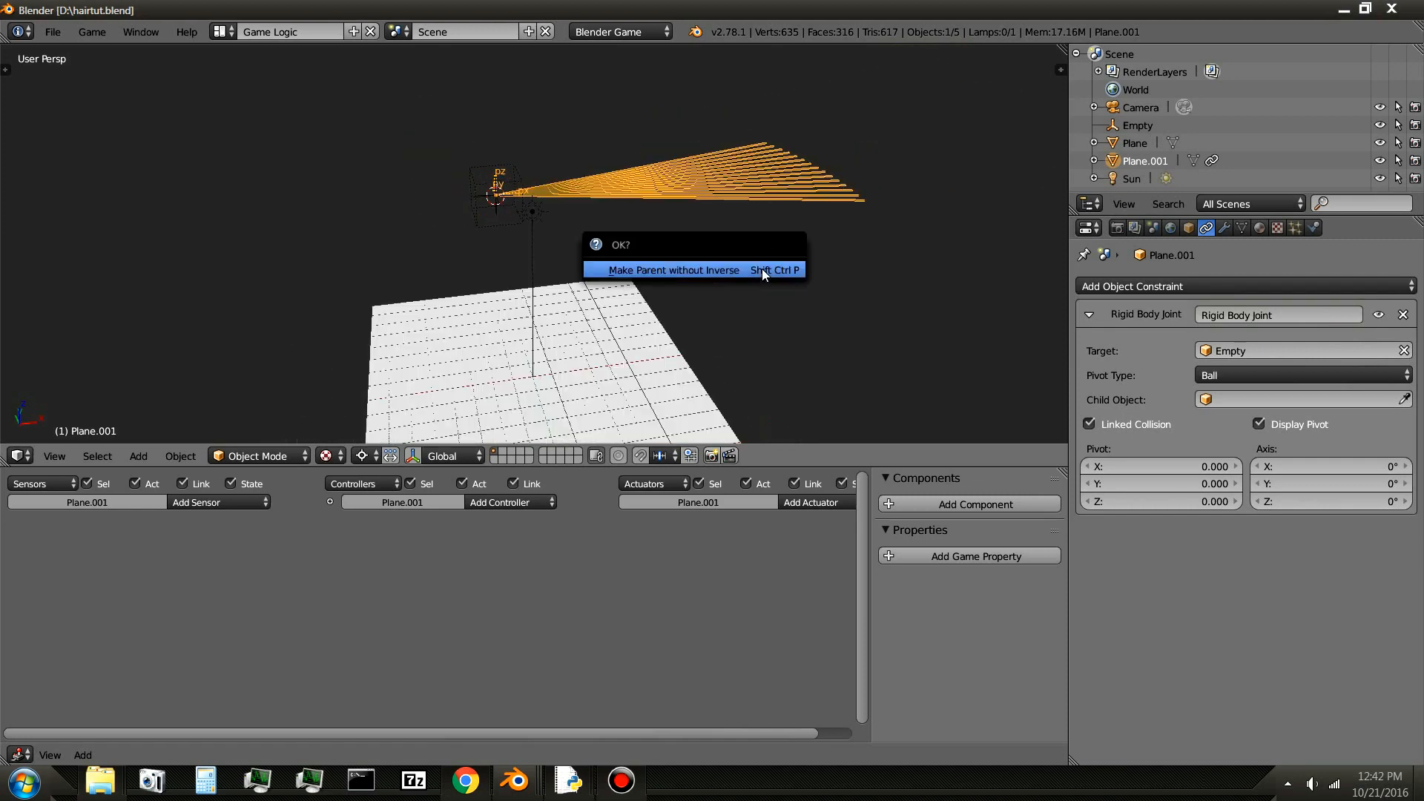
click(672, 270)
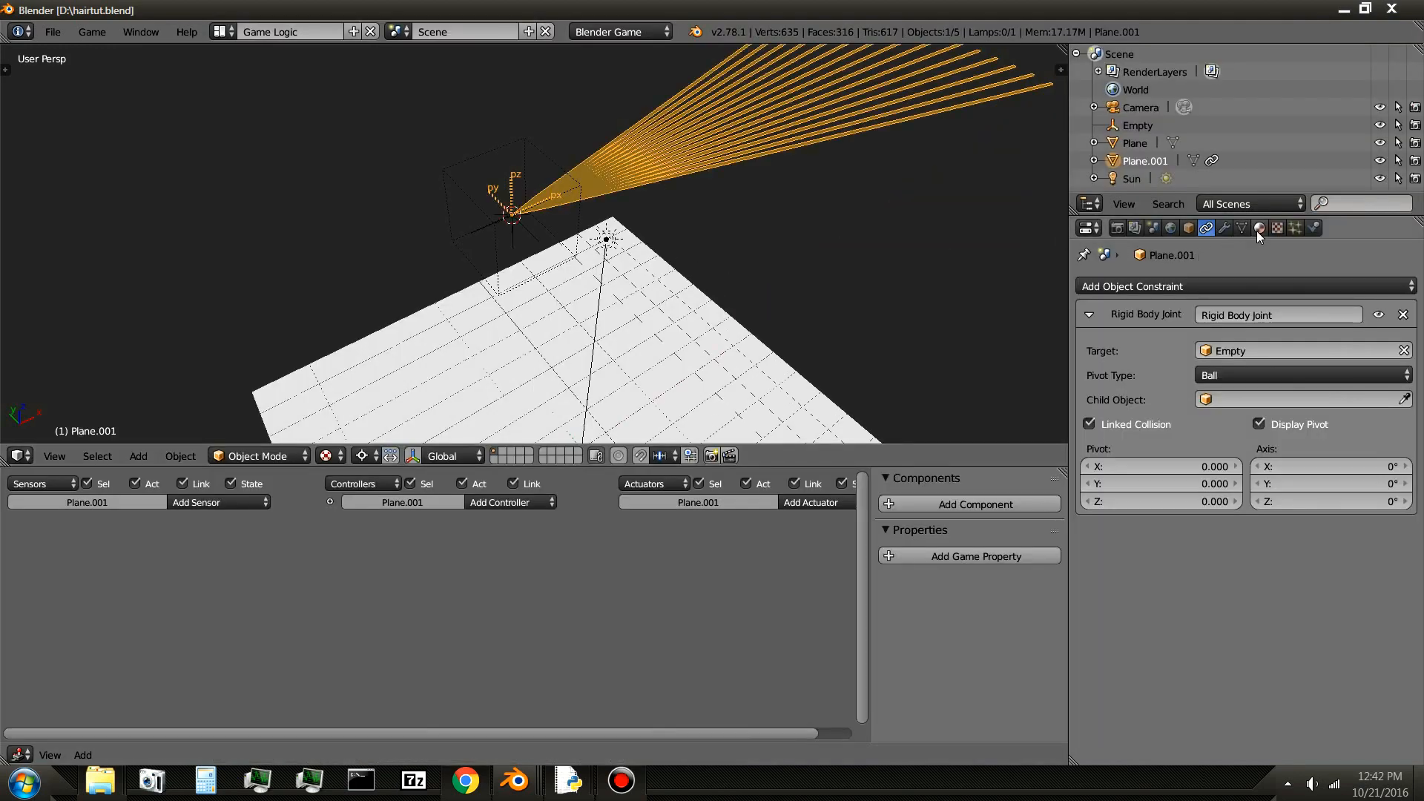
- Show the fan's material settings and its Game Settings panel
click(1260, 228)
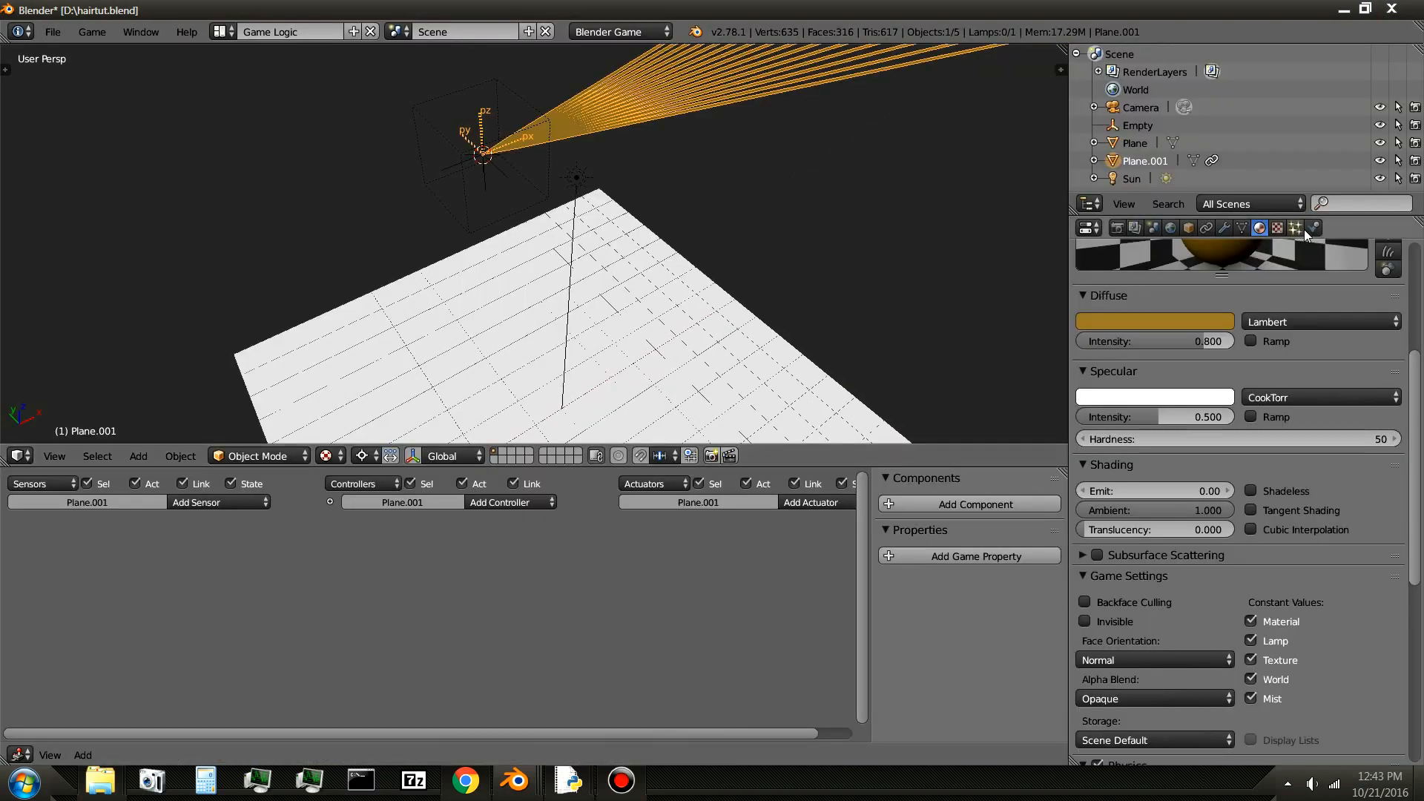
click(1311, 228)
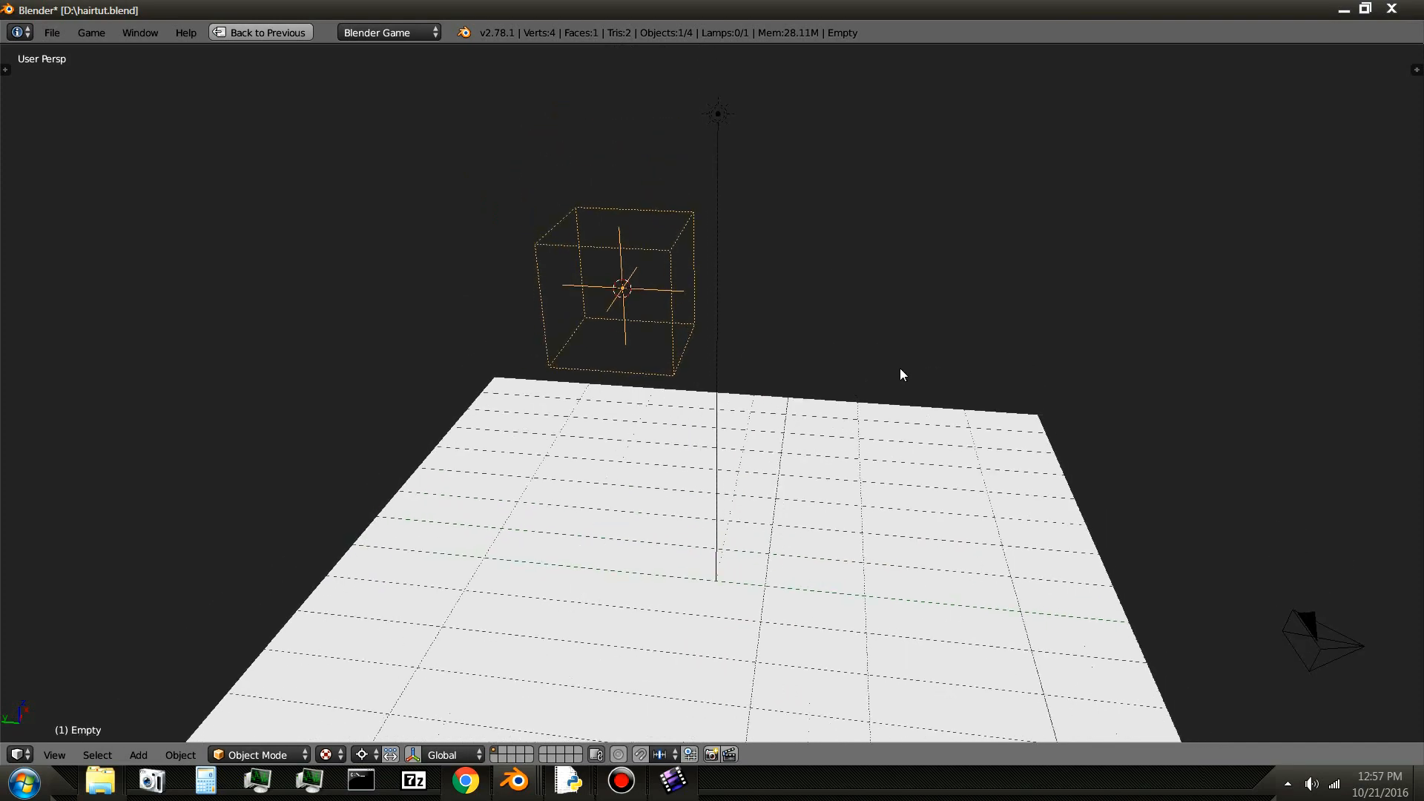
- Add a subdivided plane mesh for the flag and return to the full layout
click(138, 755)
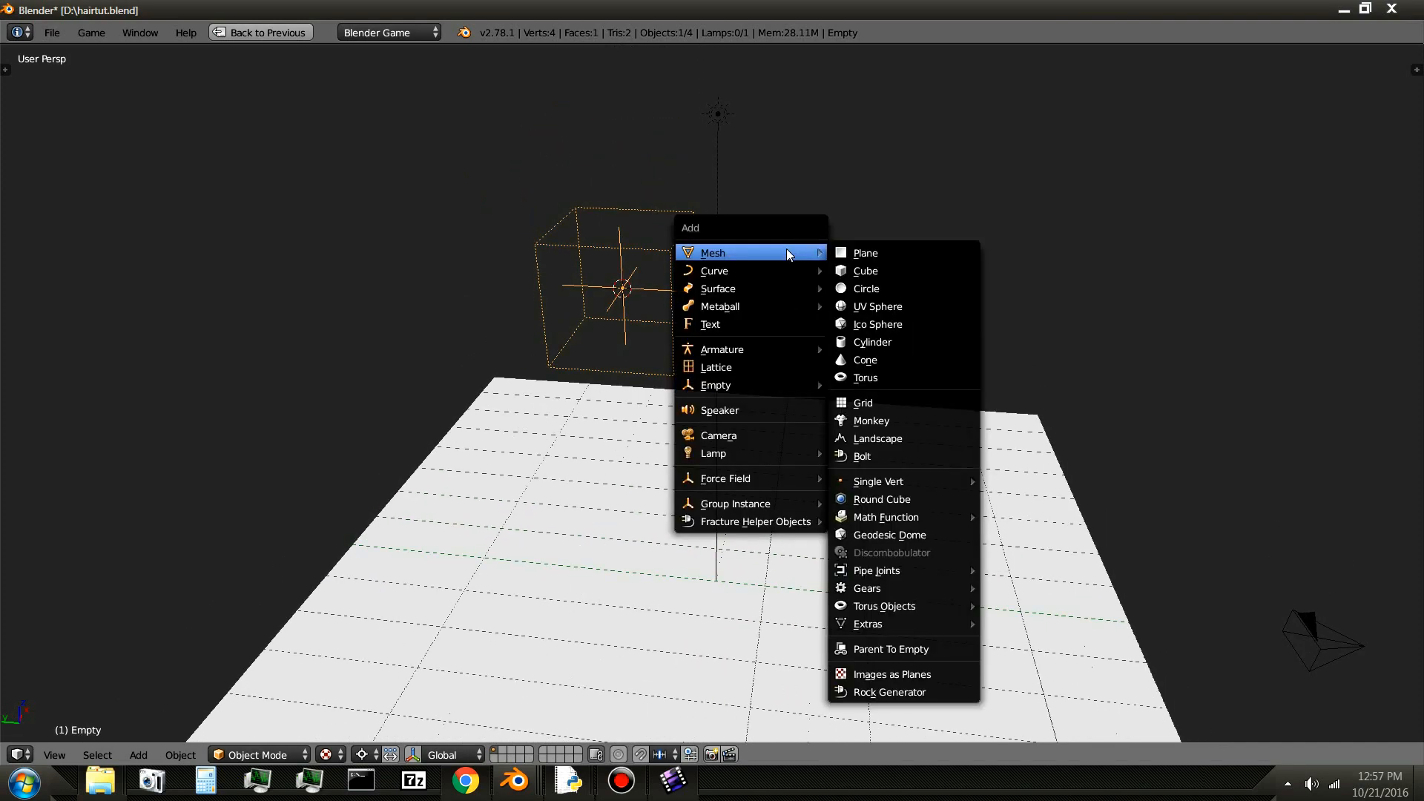
click(863, 252)
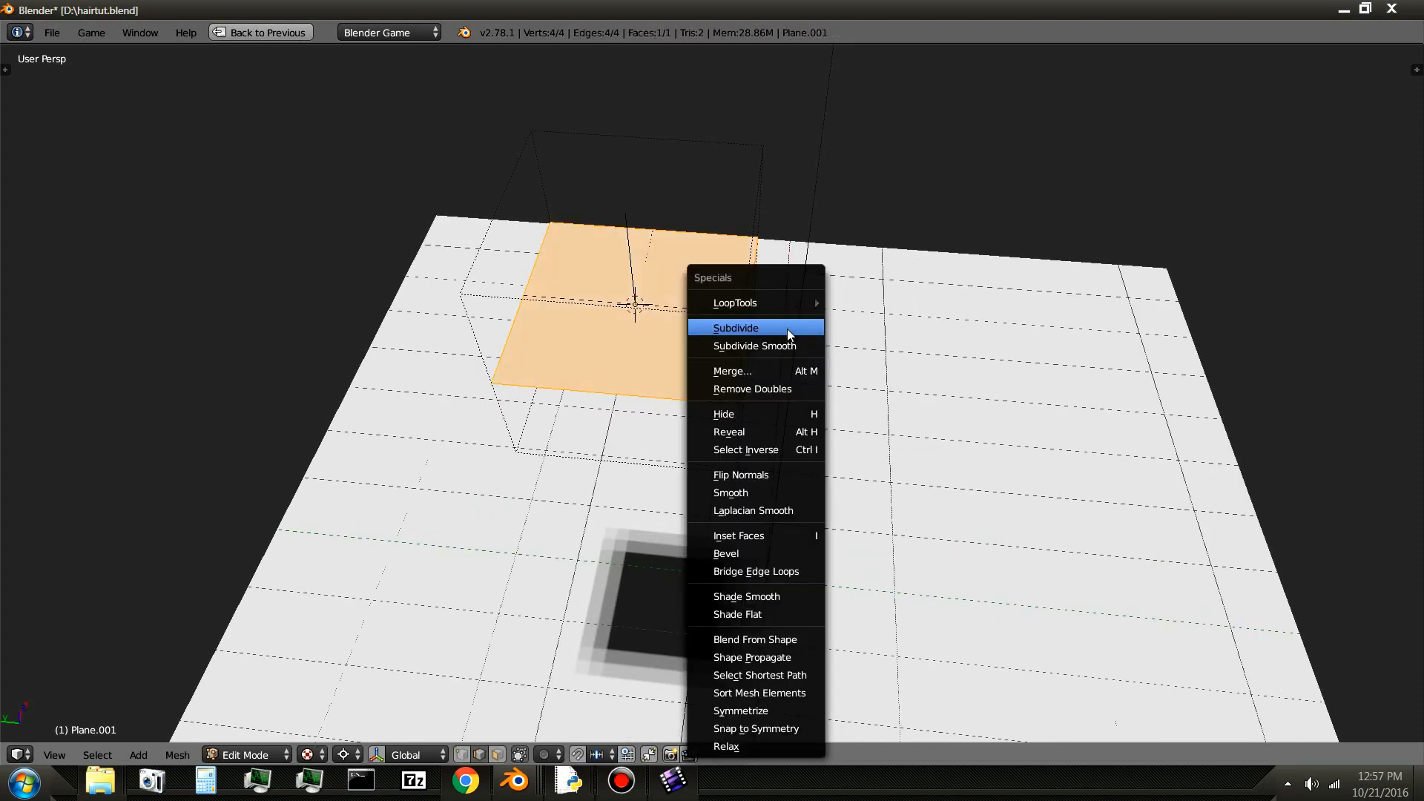
click(736, 328)
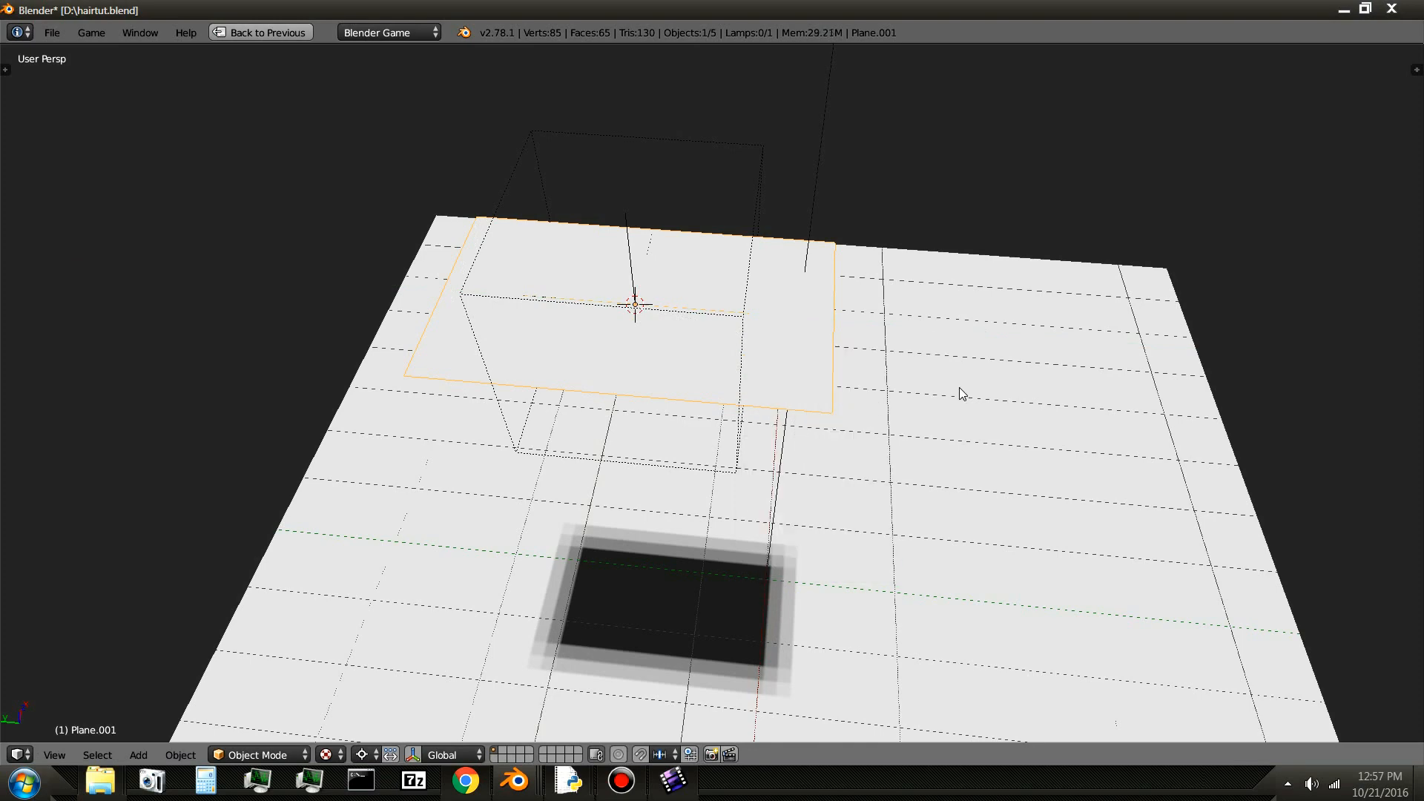
key(r)
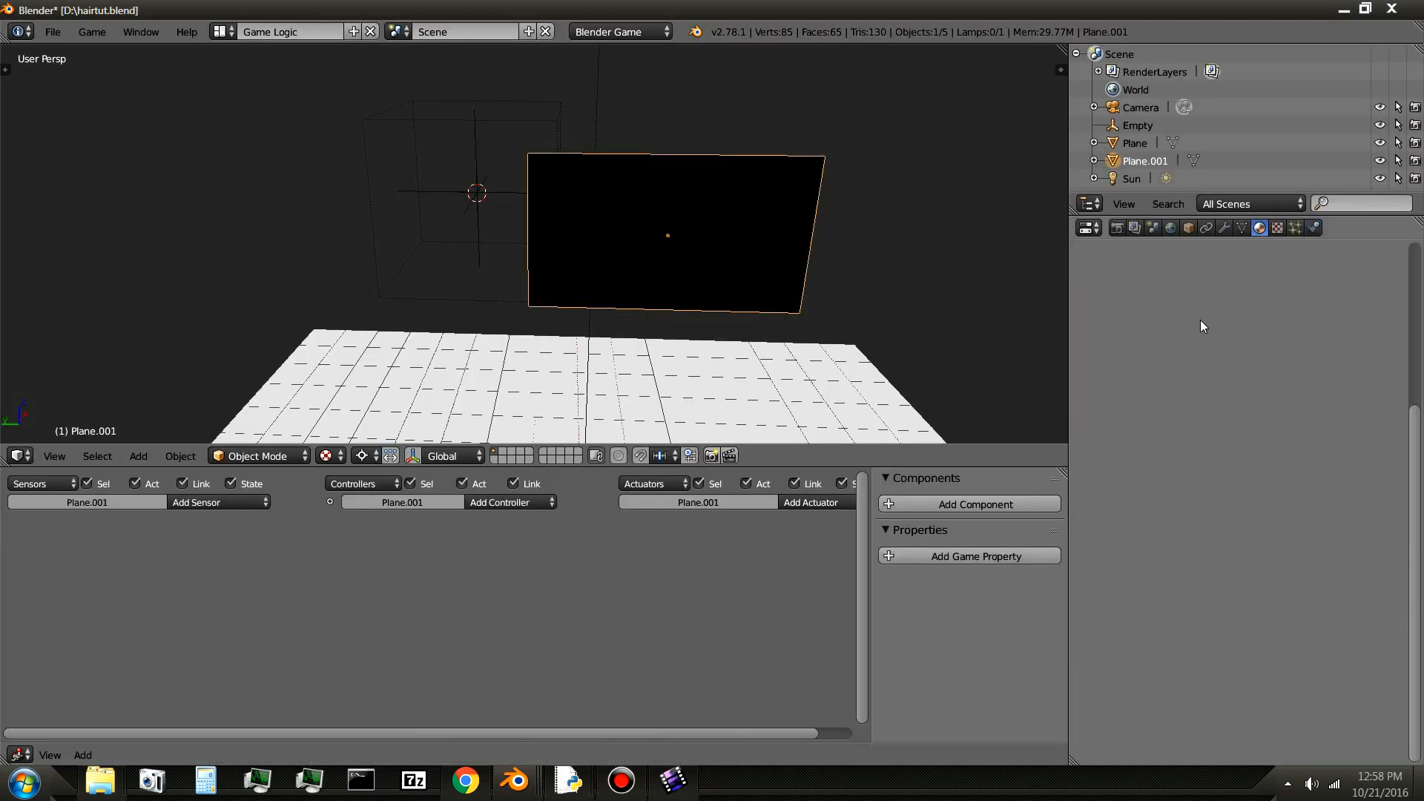
- Create a new material Material.001 for the flag plane and enlarge the 3D view
click(1259, 228)
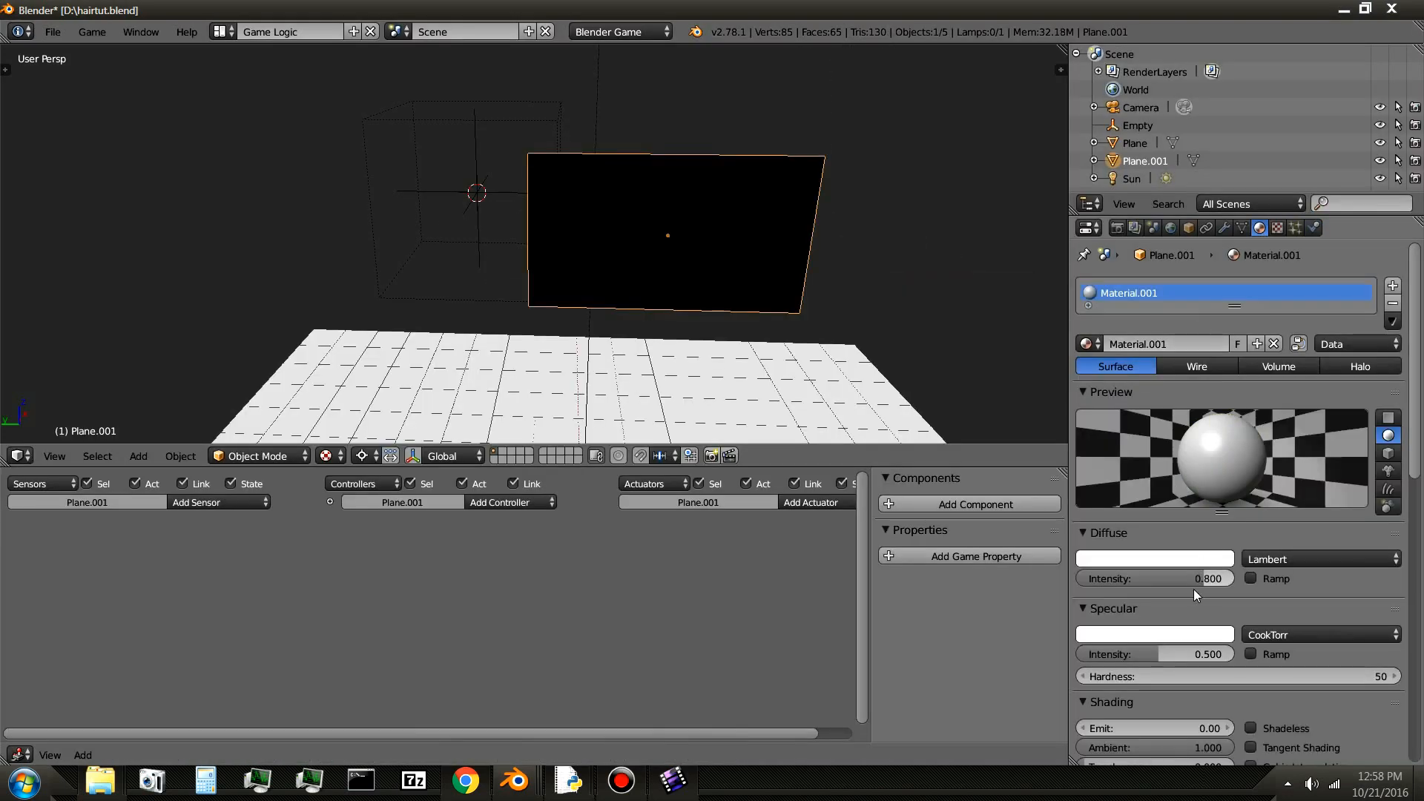
scroll(down, 3)
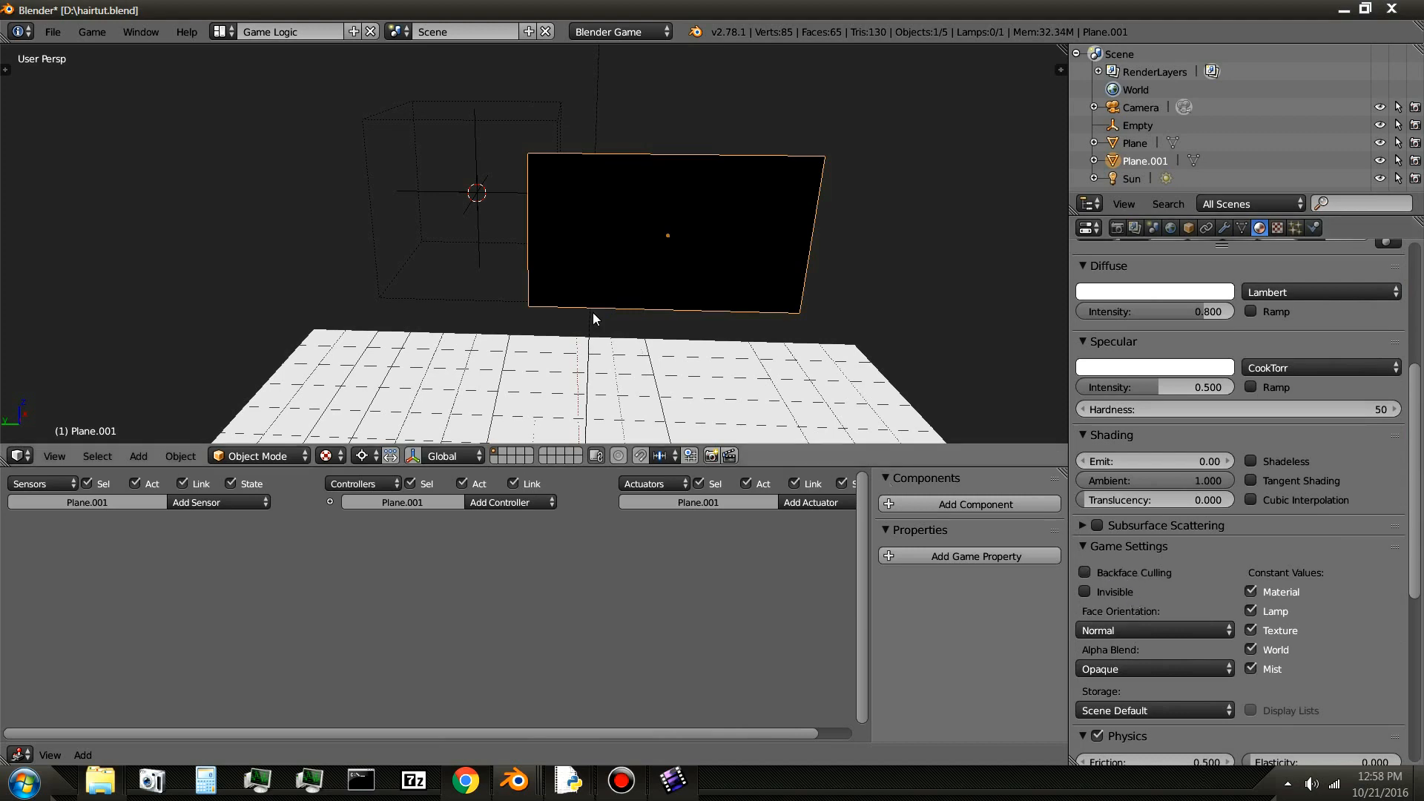
key(ctrl+up)
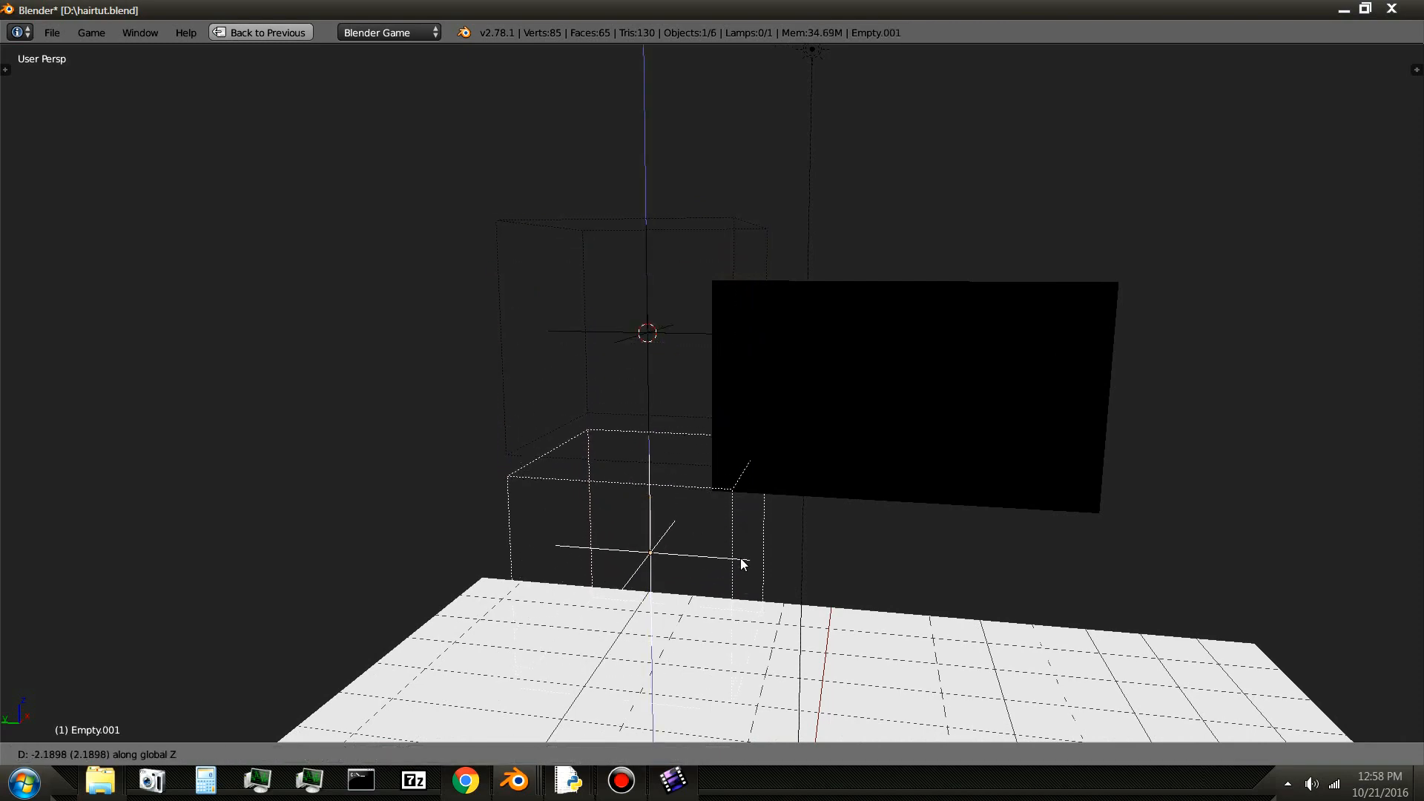
- Place a second empty below the first and make the plane a Soft Body with linear stiffness 0.2
click(889, 378)
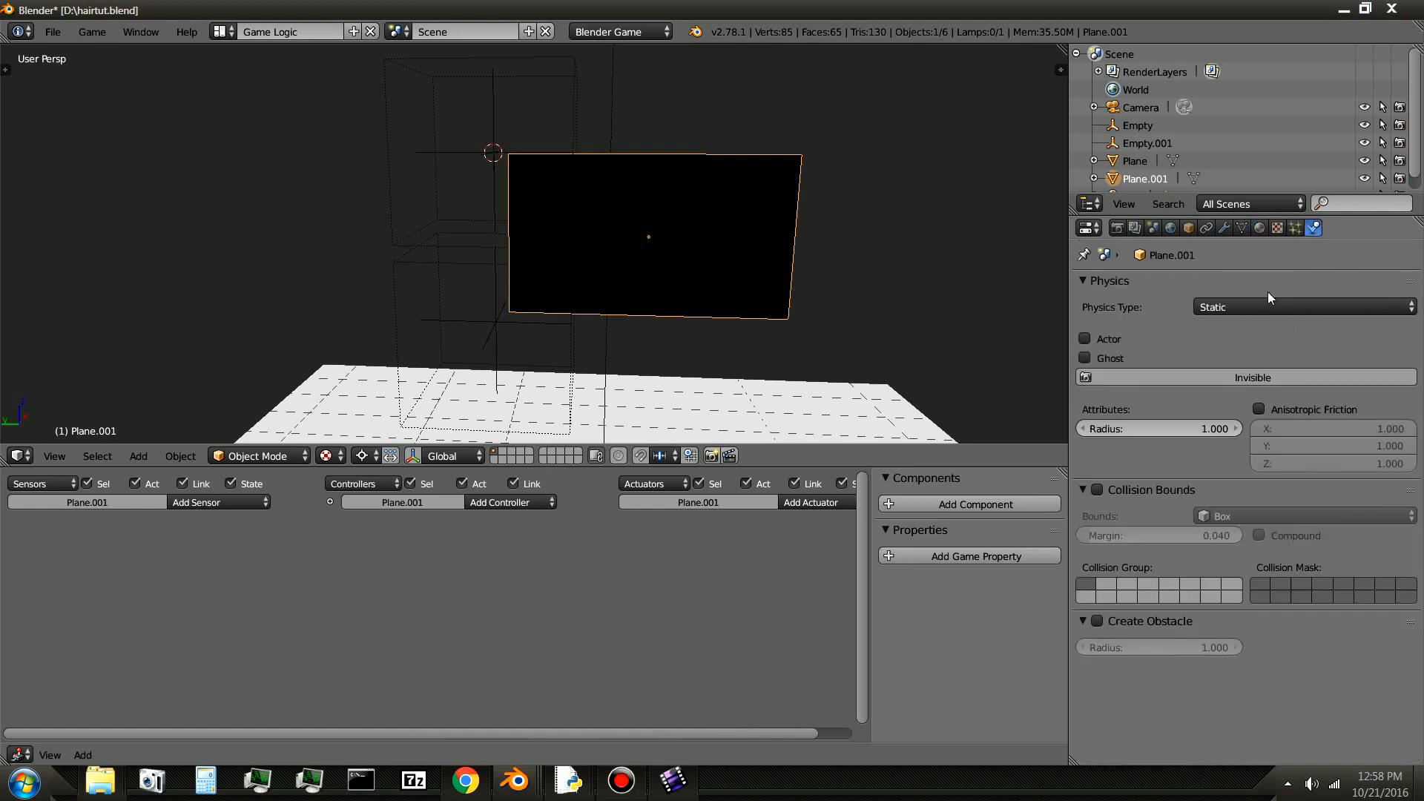
click(1304, 307)
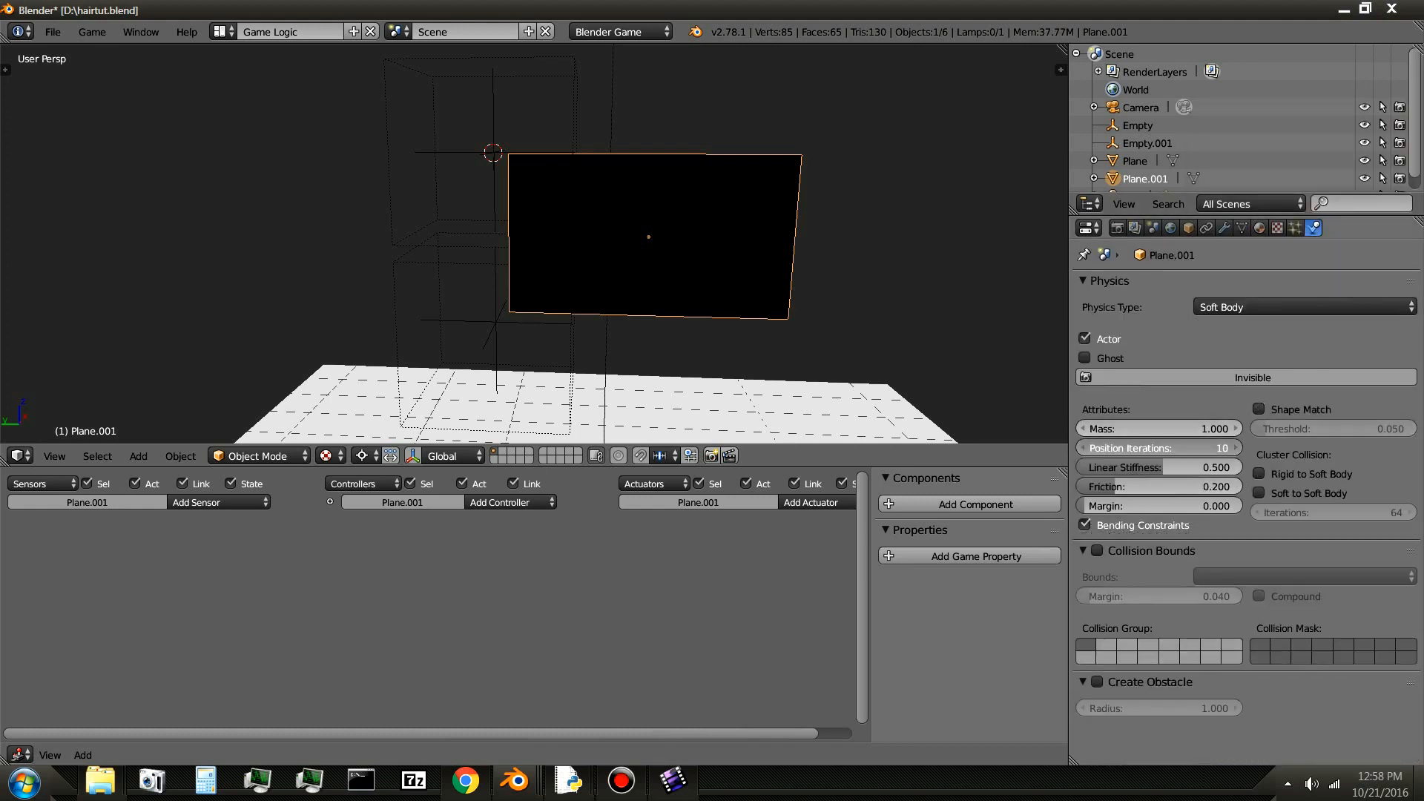
click(1160, 467)
text(0.200)
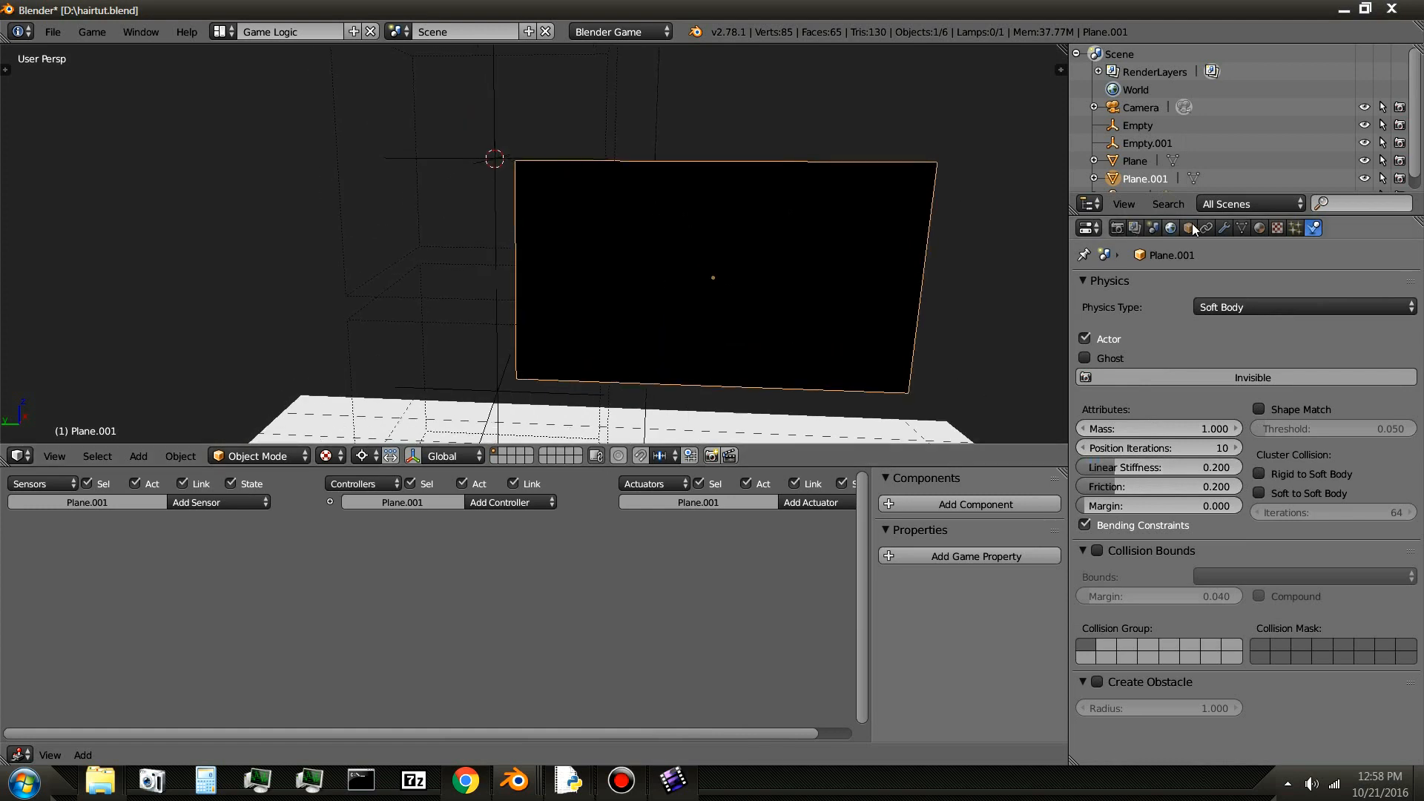
- Give the flag a Rigid Body Joint to Empty with displayed pivot at X -0.98, Y 1.71
click(1203, 228)
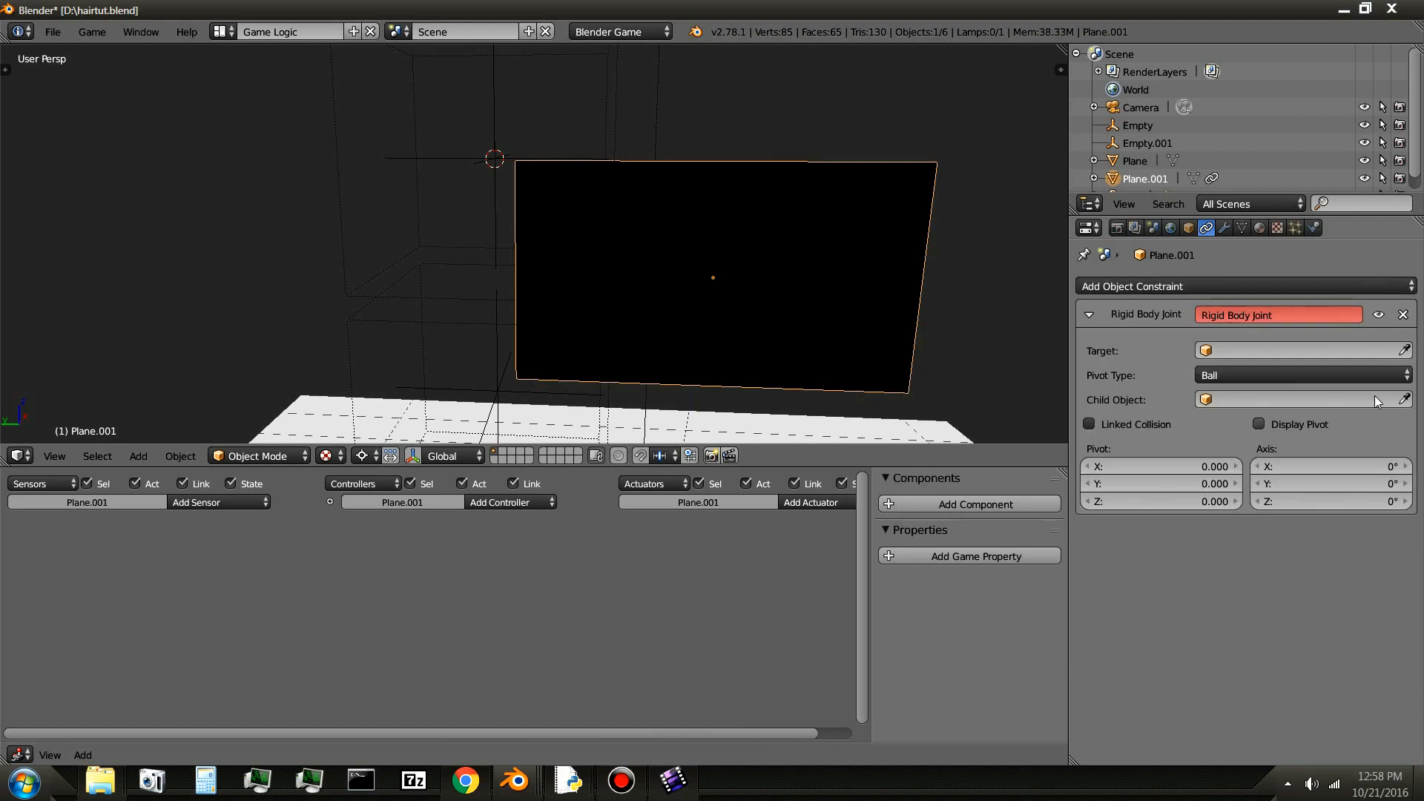
mouse_move(498, 159)
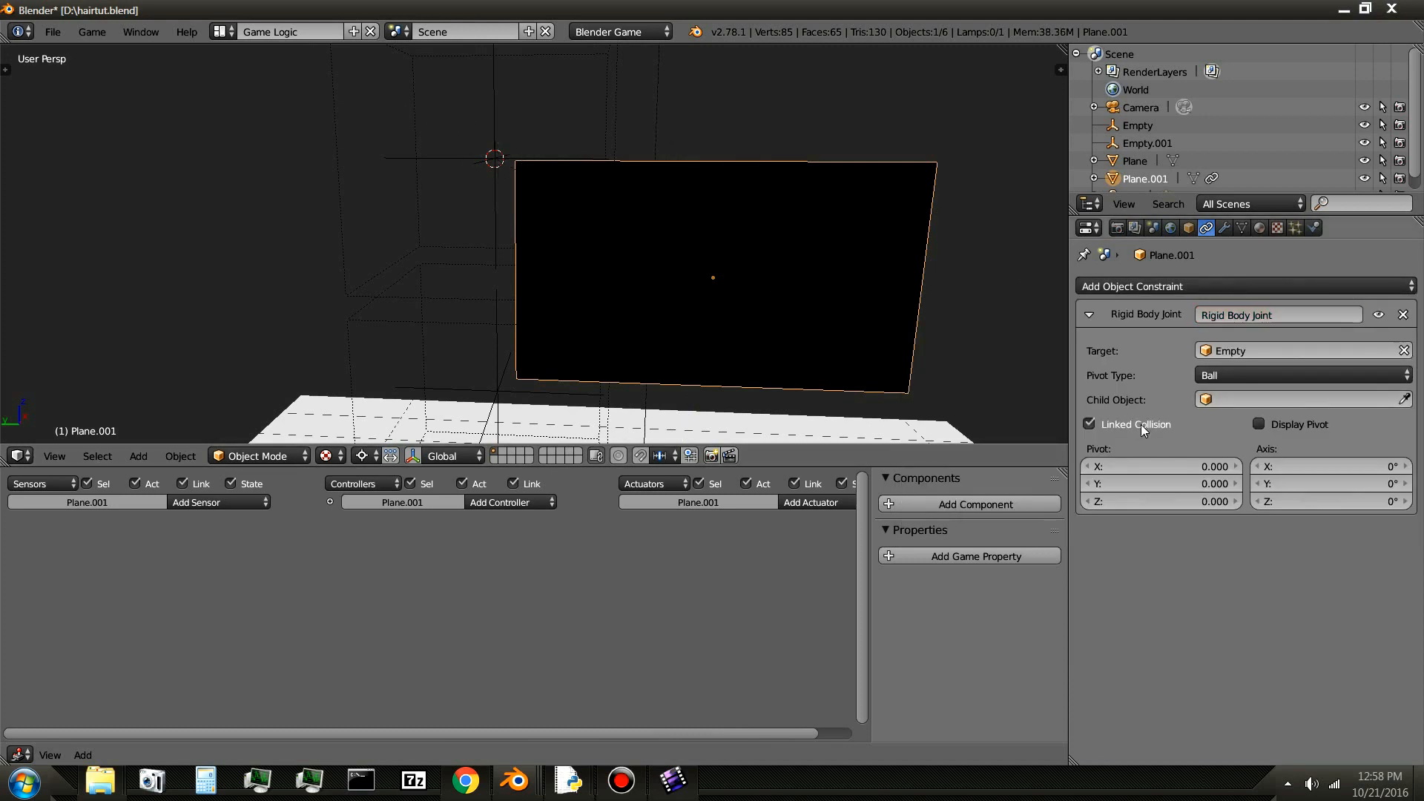
click(1258, 424)
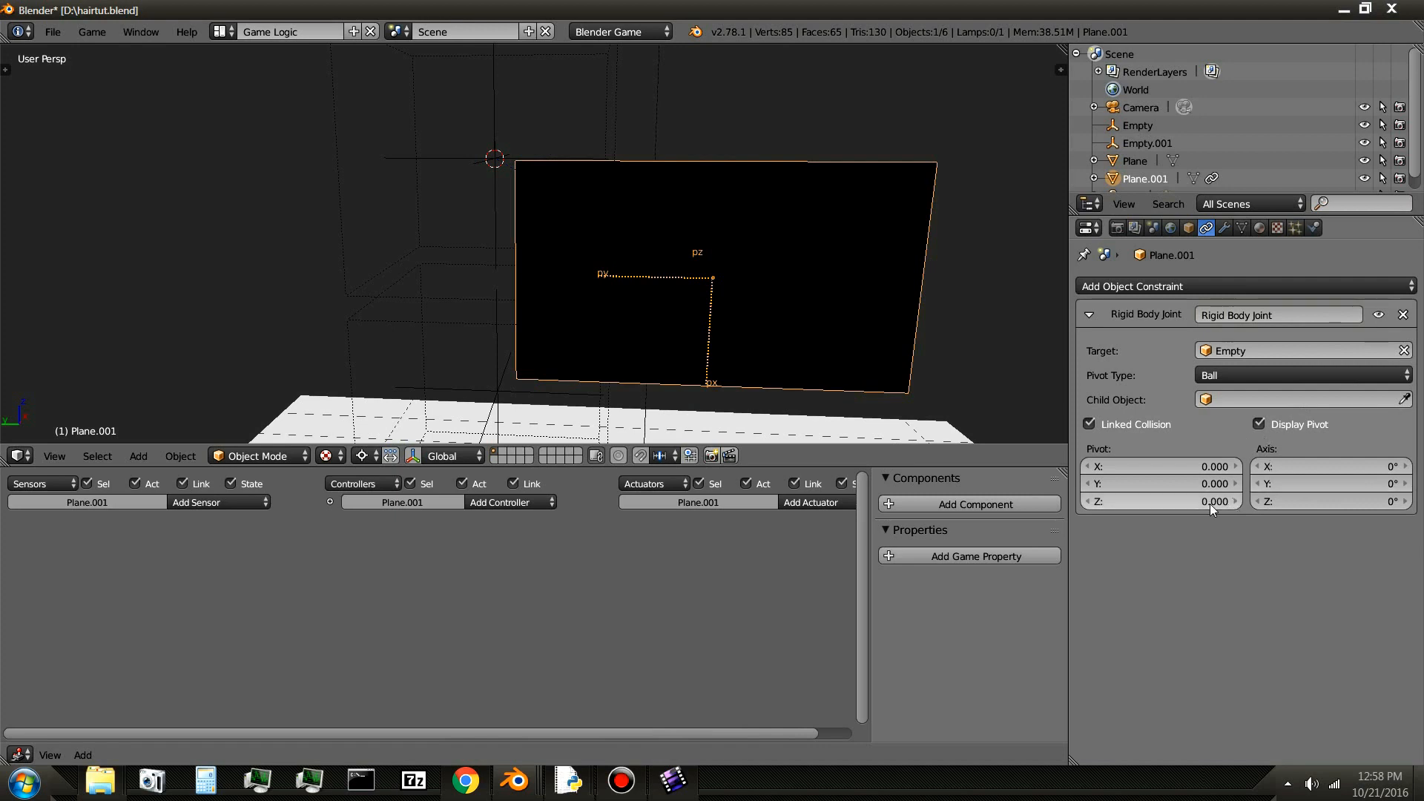
click(1160, 466)
text(-0.980)
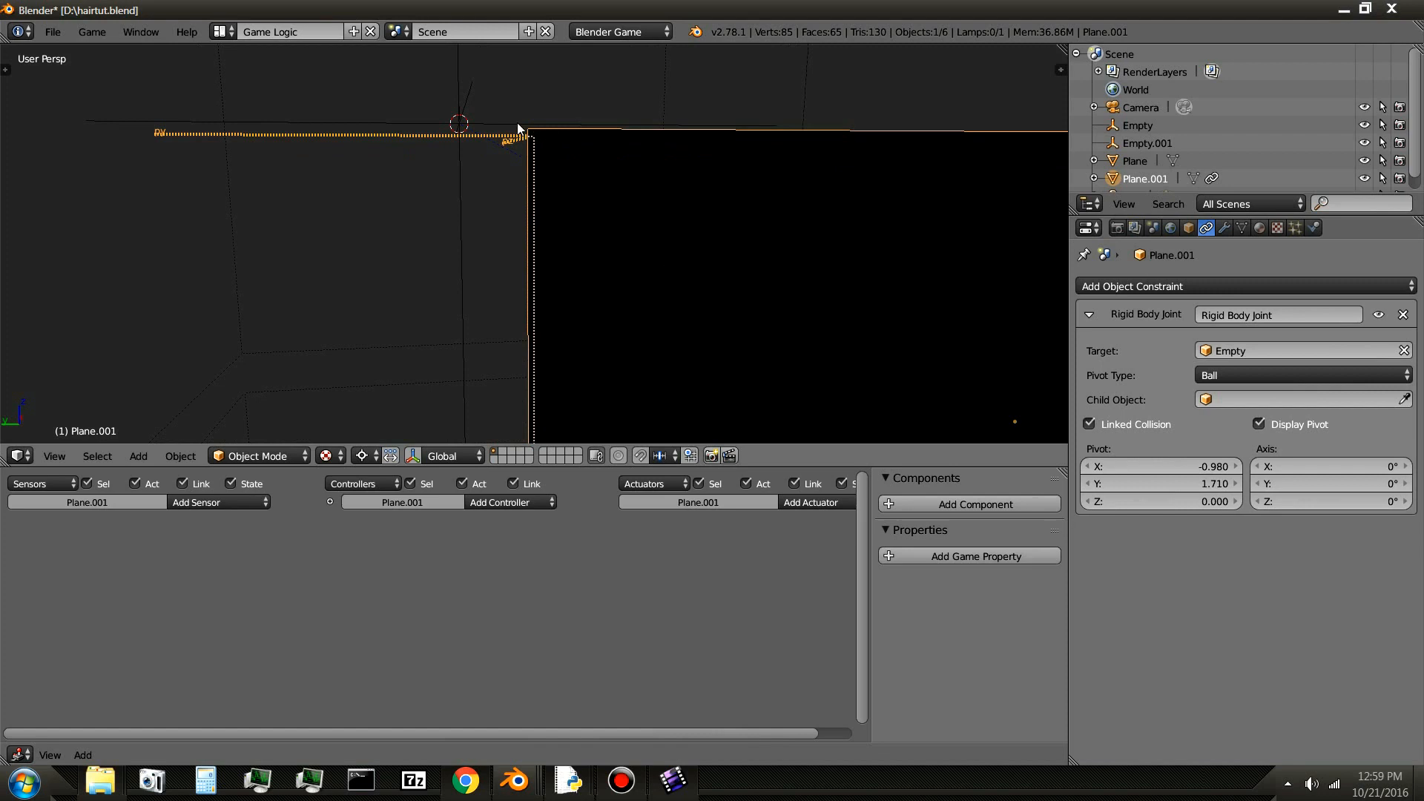
drag(518, 127, 573, 258)
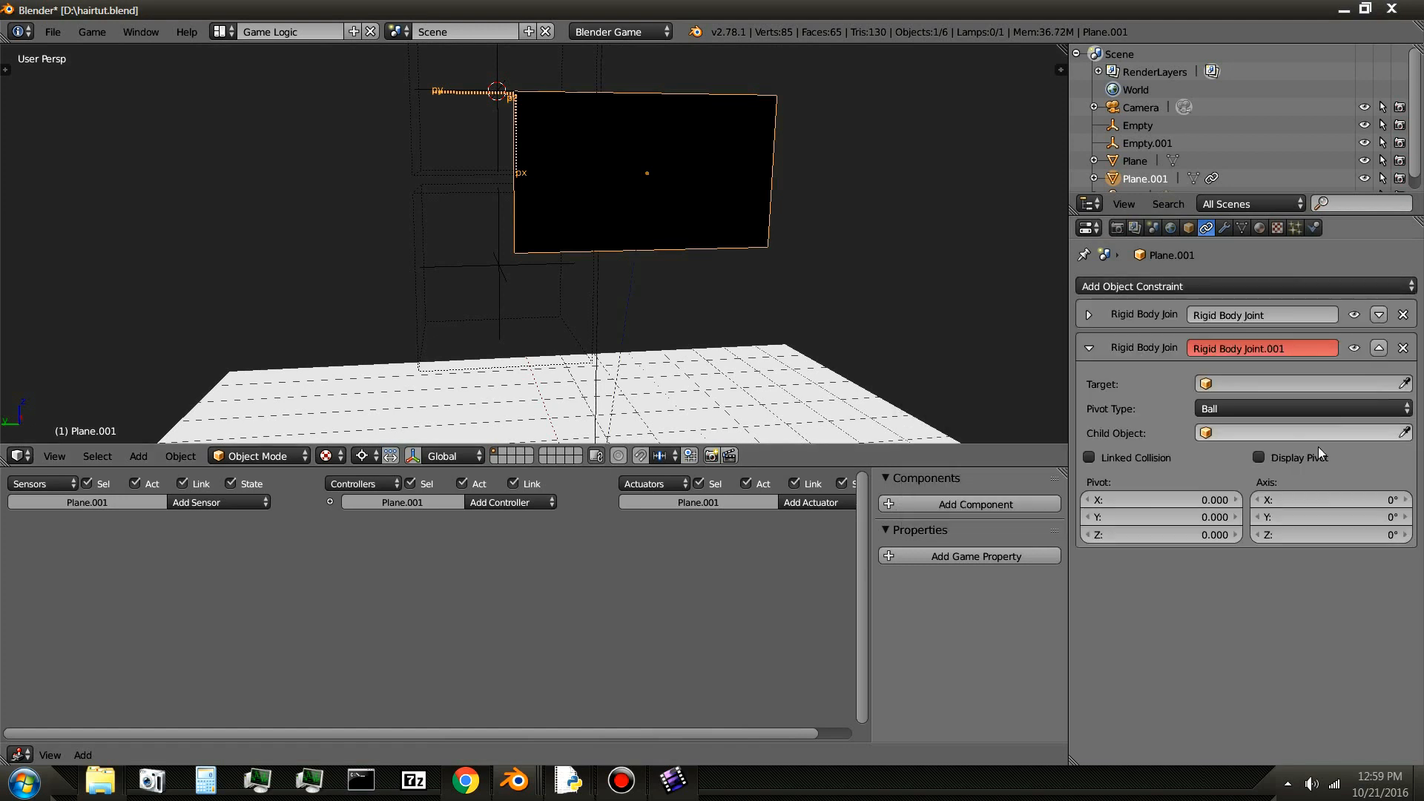
mouse_move(505, 264)
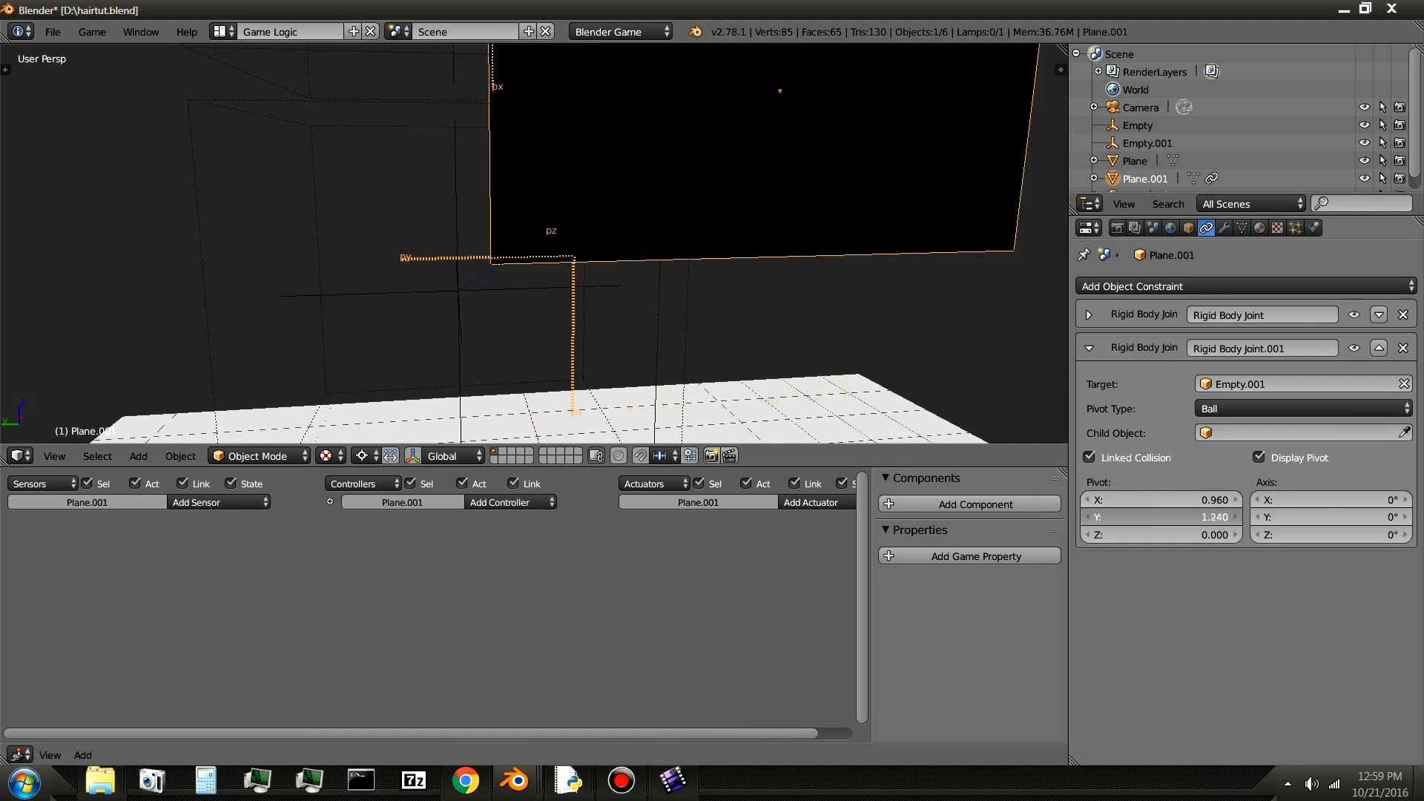
- Set the second joint's pivot on Empty.001 and parent the objects without inverse
click(1163, 516)
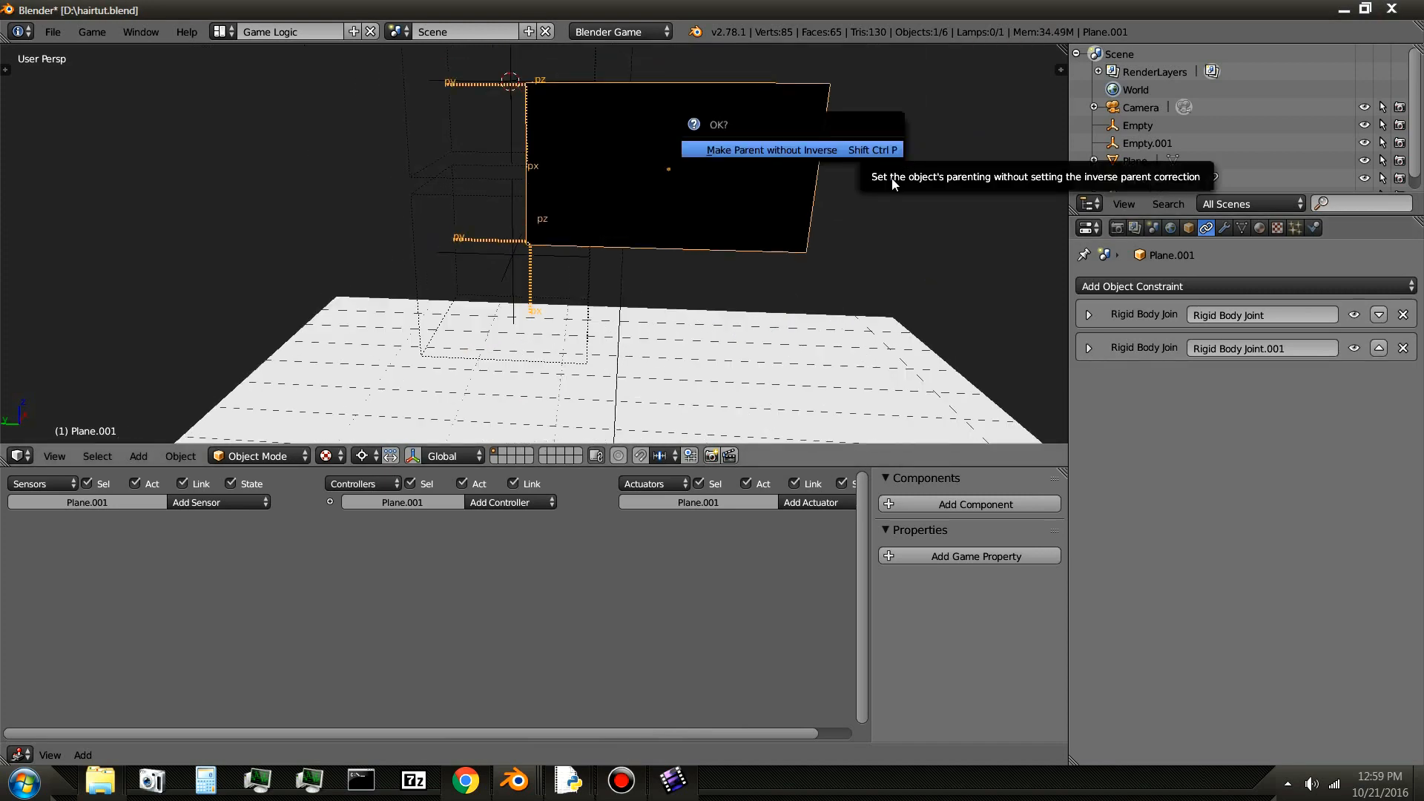
click(770, 148)
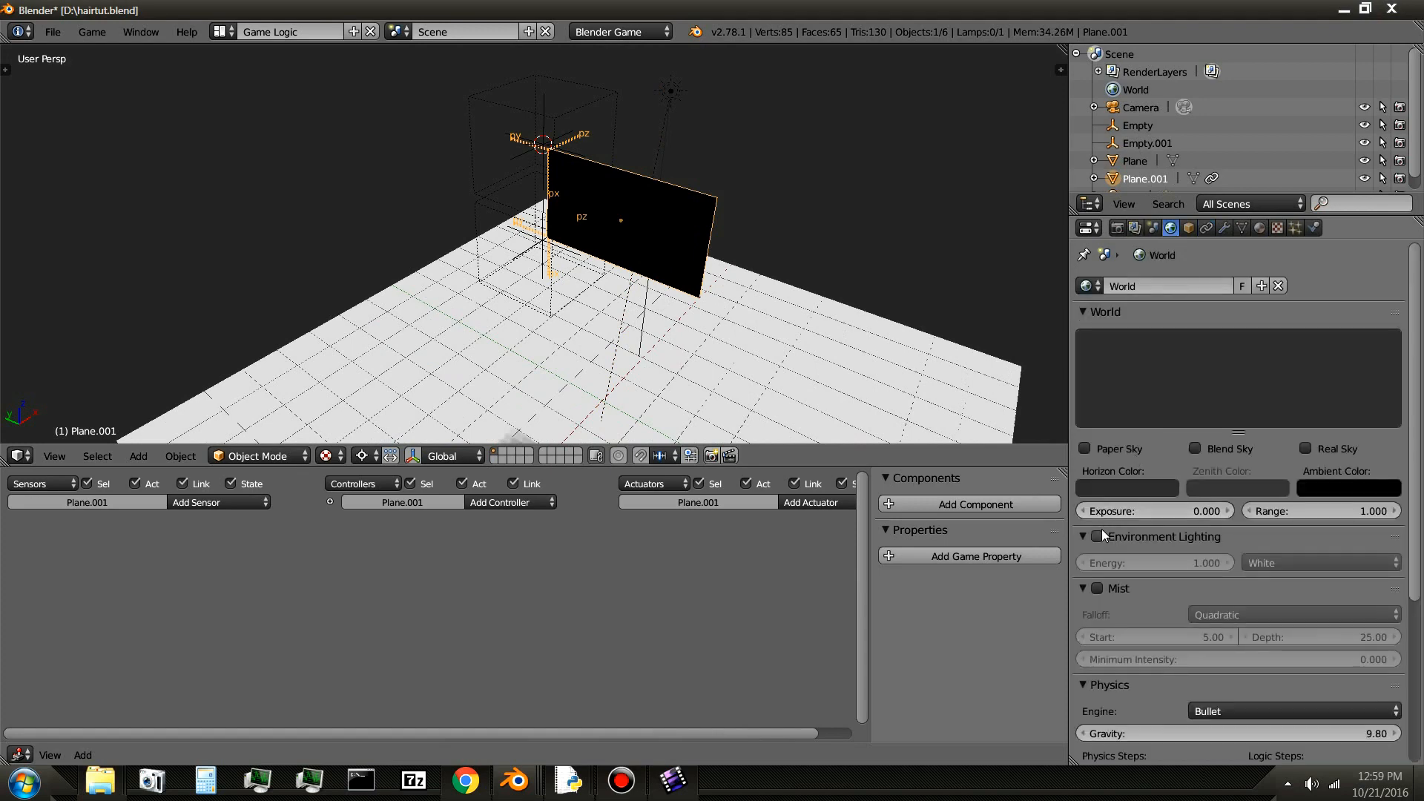
- Enable world Environment Lighting at energy 0.39 and run the game
click(1096, 535)
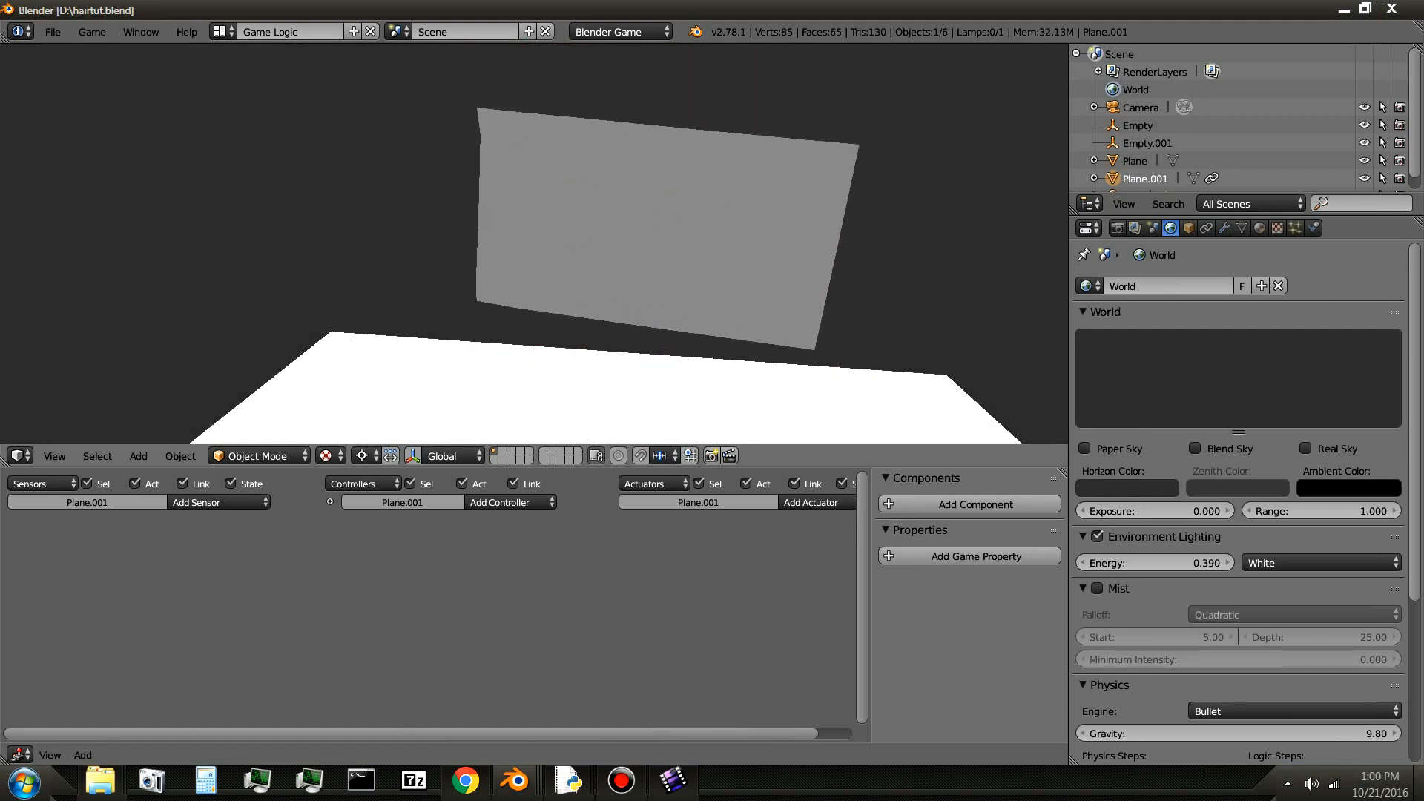
click(648, 213)
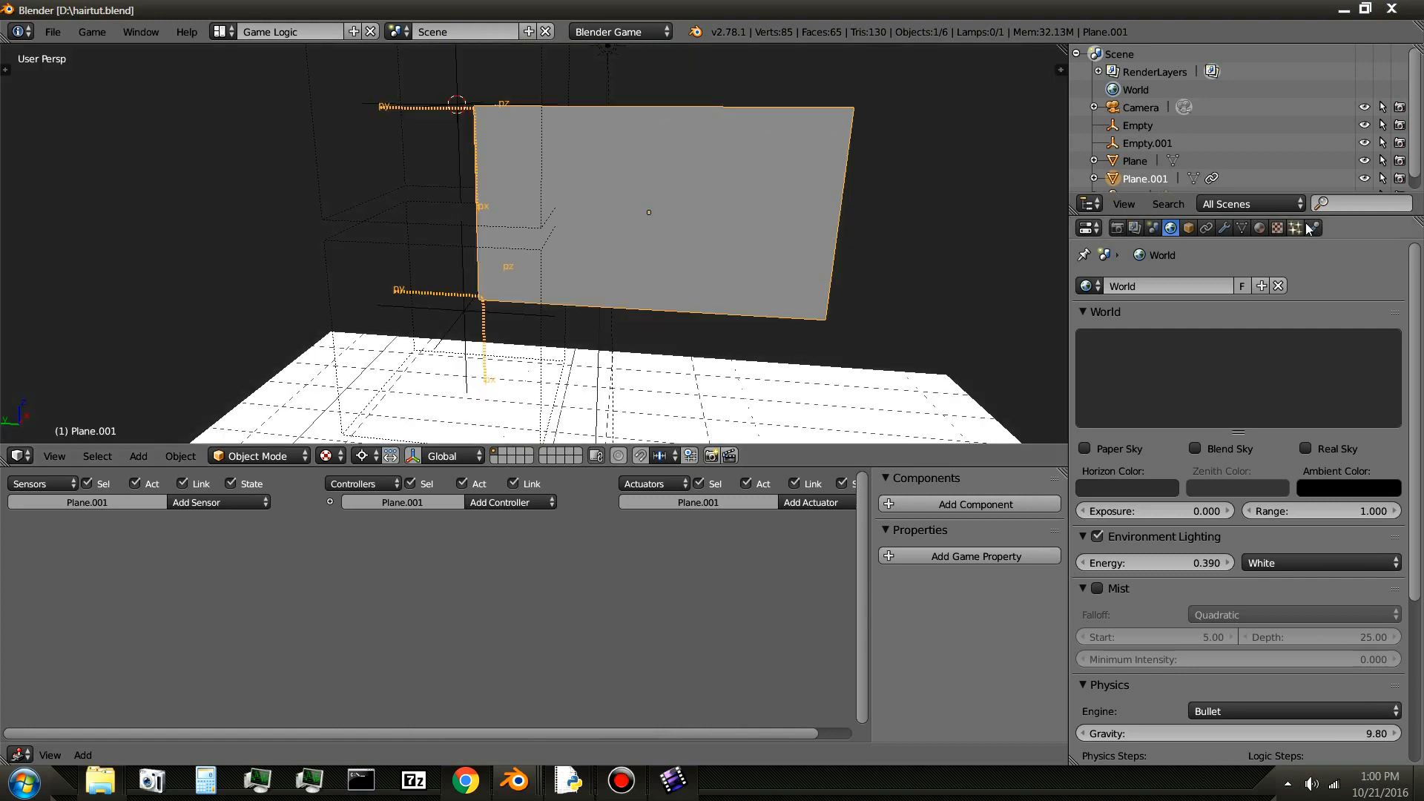
- Adjust the flag's soft body with stiffness 0.05, 7 position iterations and bending constraints
click(1313, 228)
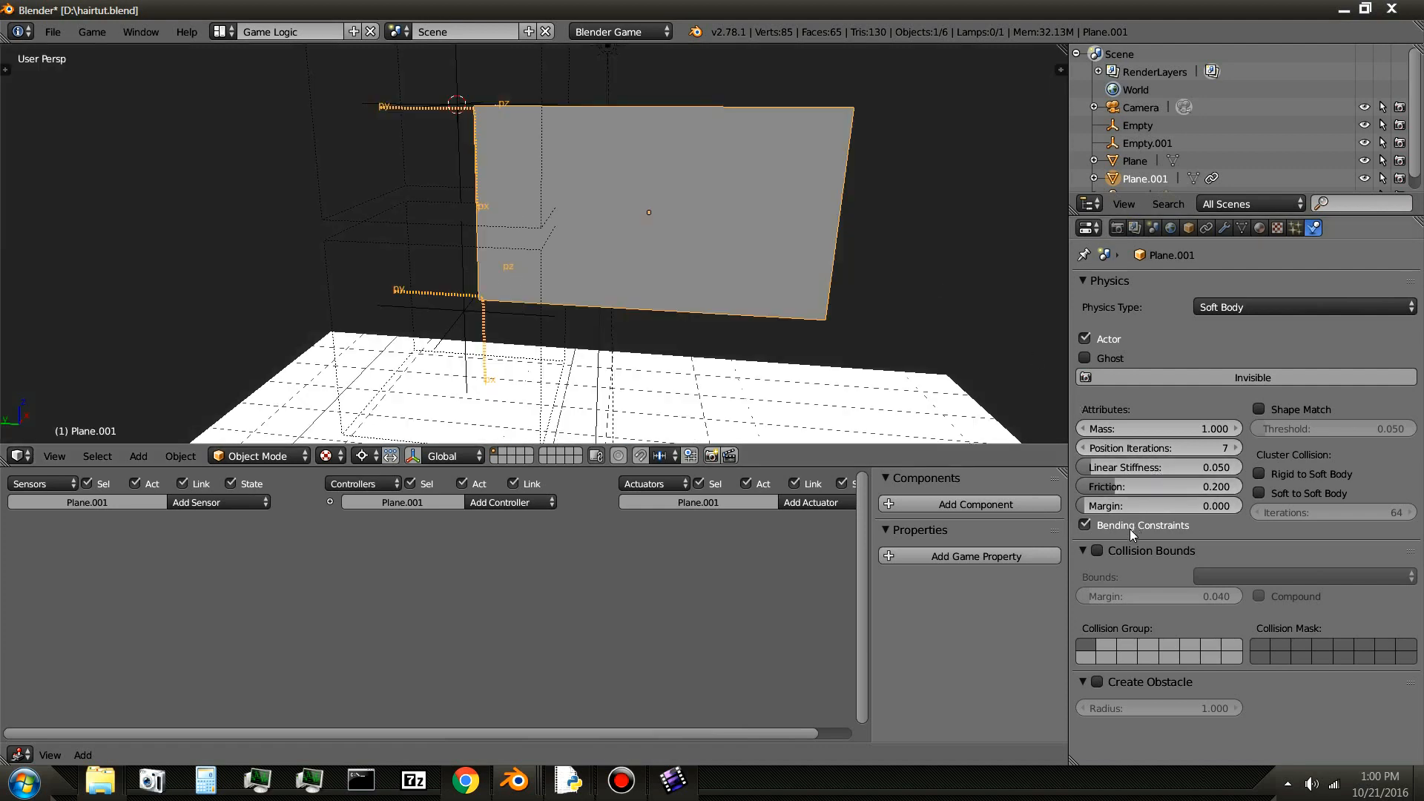
click(1084, 525)
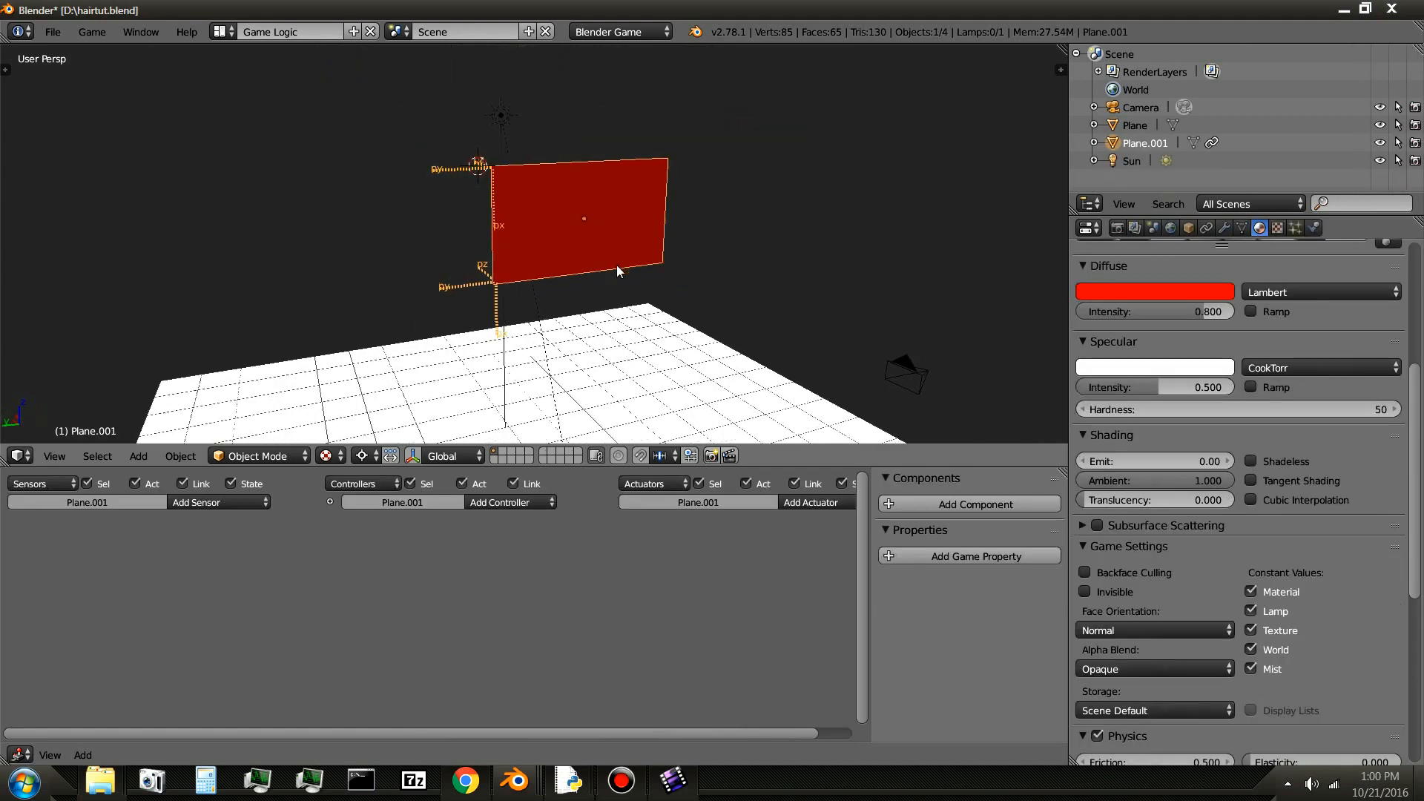
- Make the flag red and set its soft body linear stiffness to 0.172 with bending constraints on
click(1223, 228)
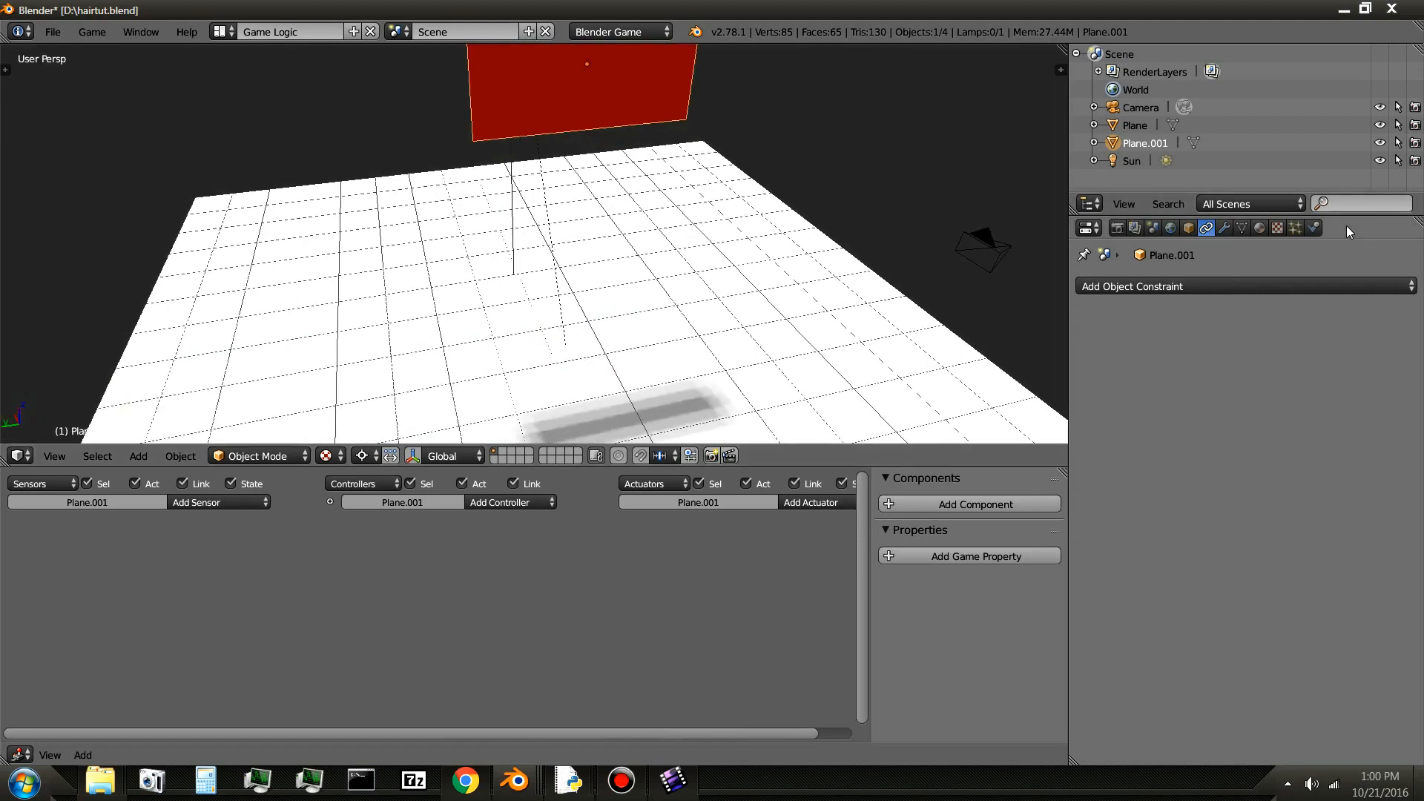
click(1310, 229)
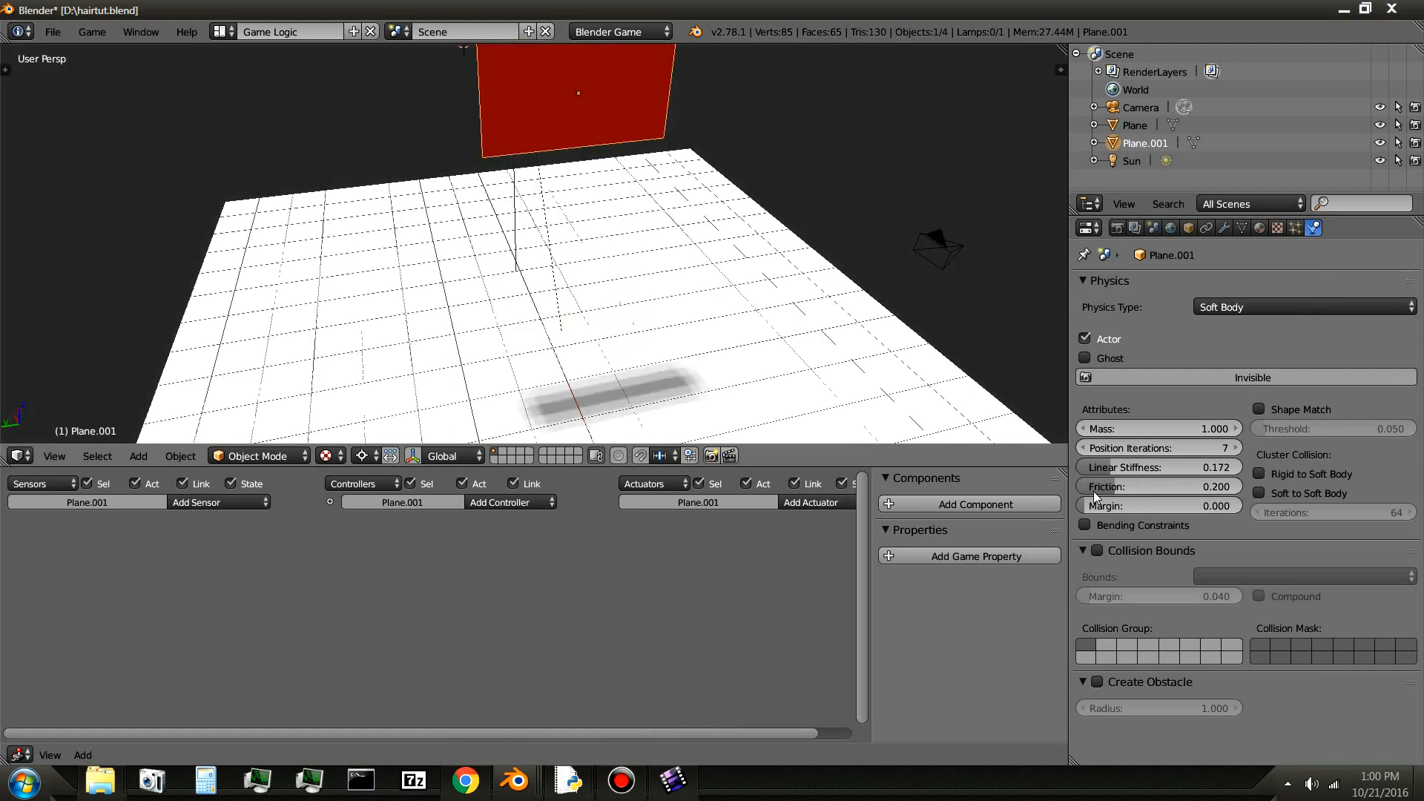
click(1083, 526)
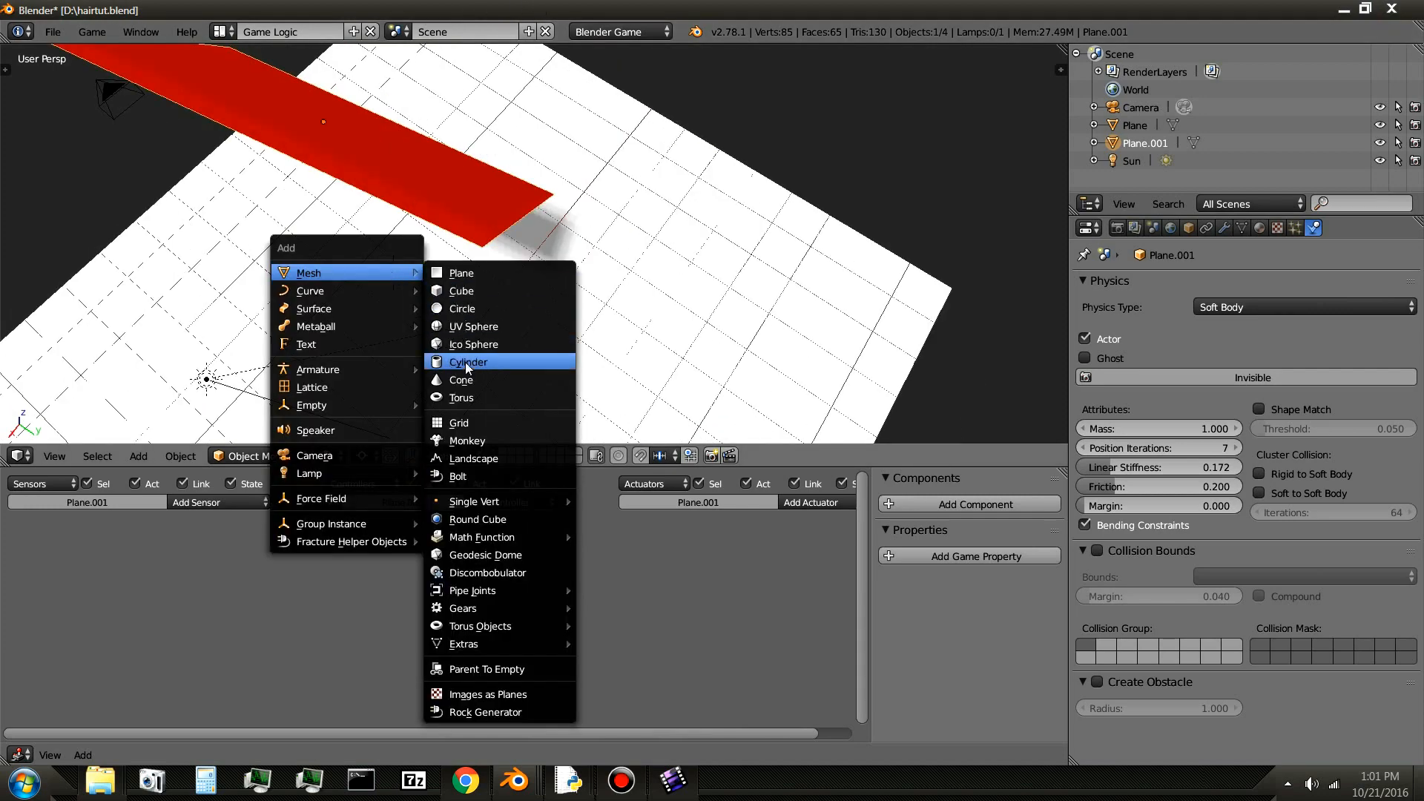
- Add a monkey head beneath the flag and a Motion actuator to the flag's game logic
click(466, 439)
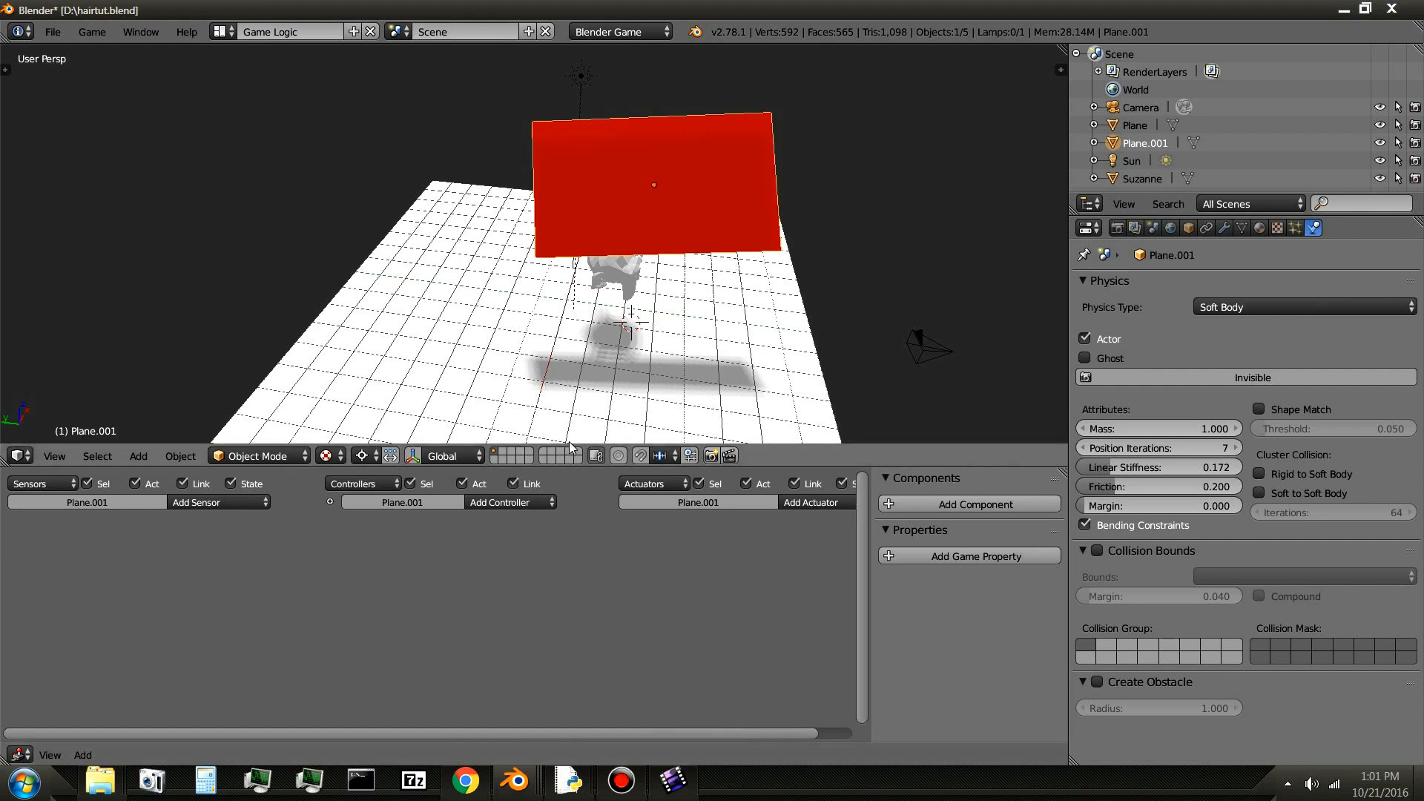
mouse_move(751, 545)
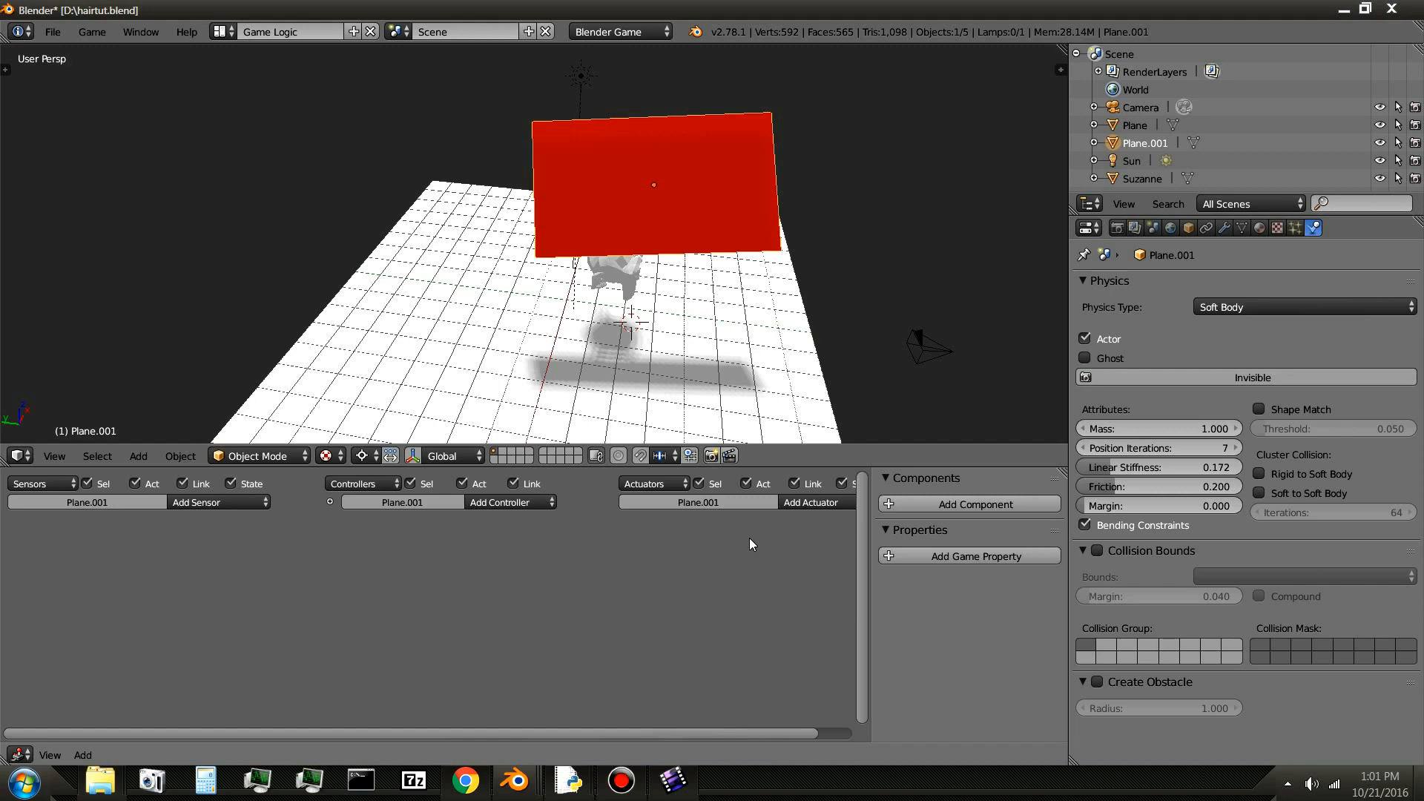
click(810, 502)
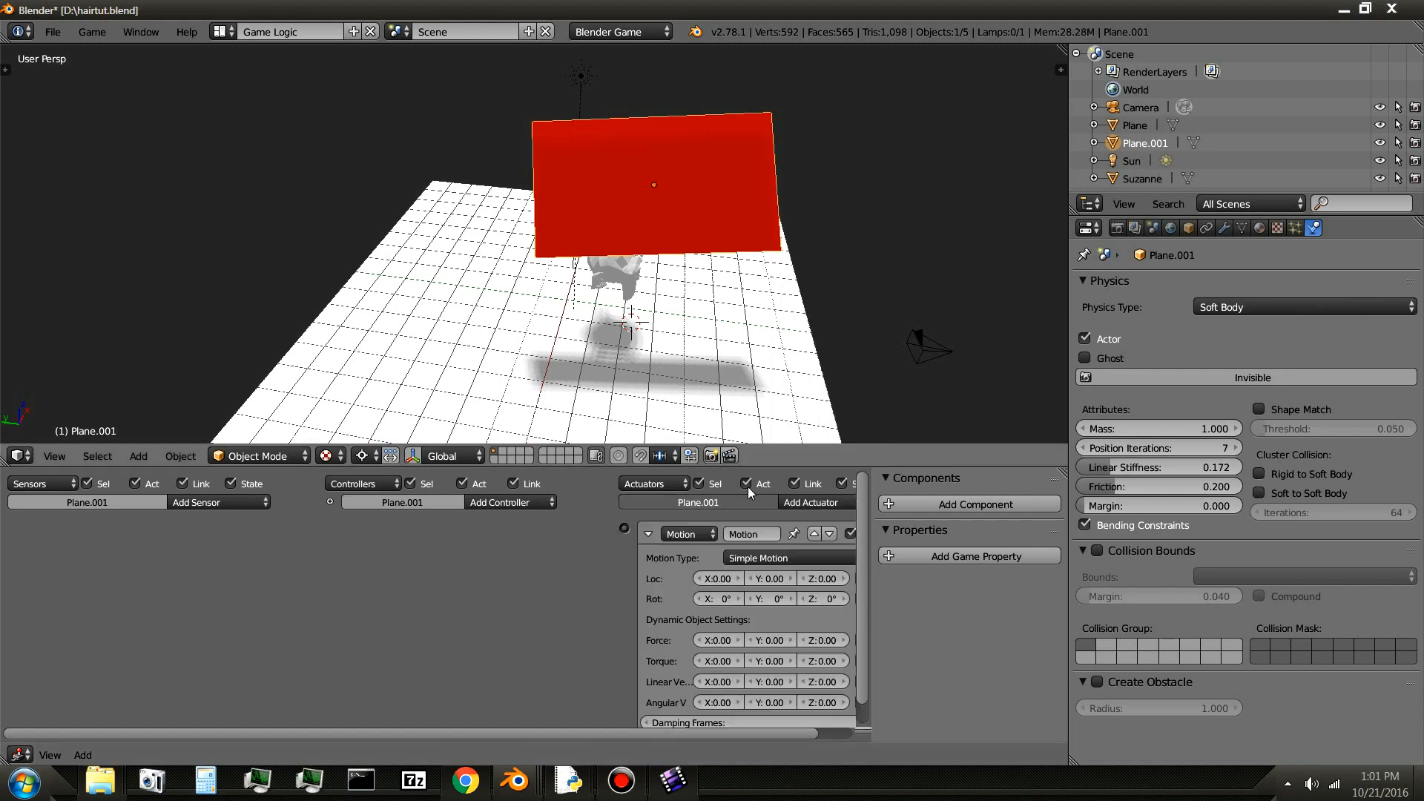